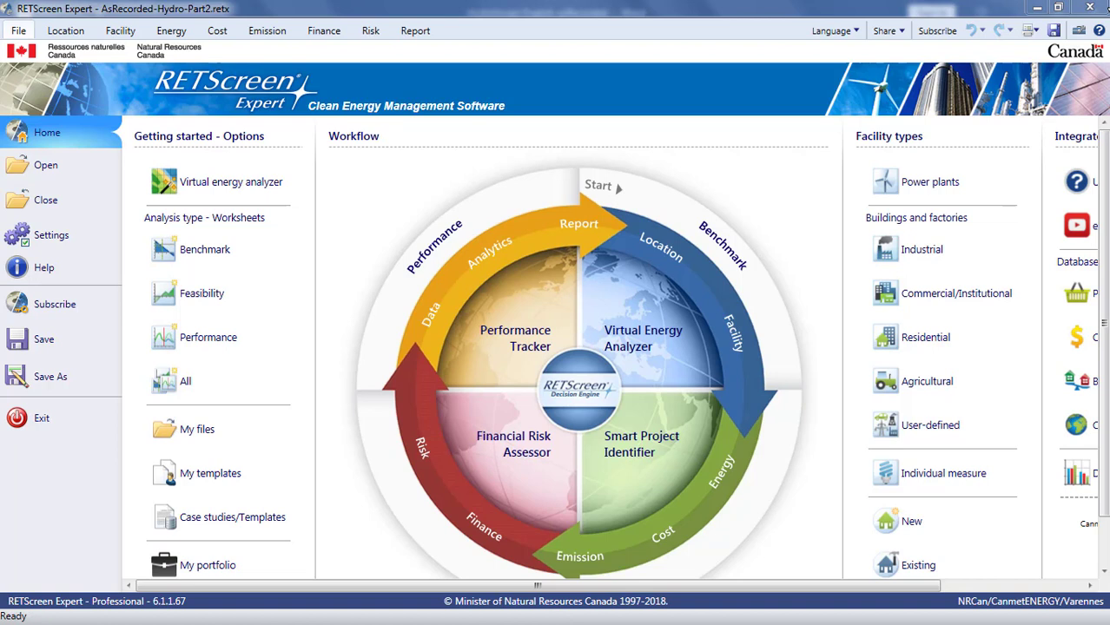
mouse_move(959, 7)
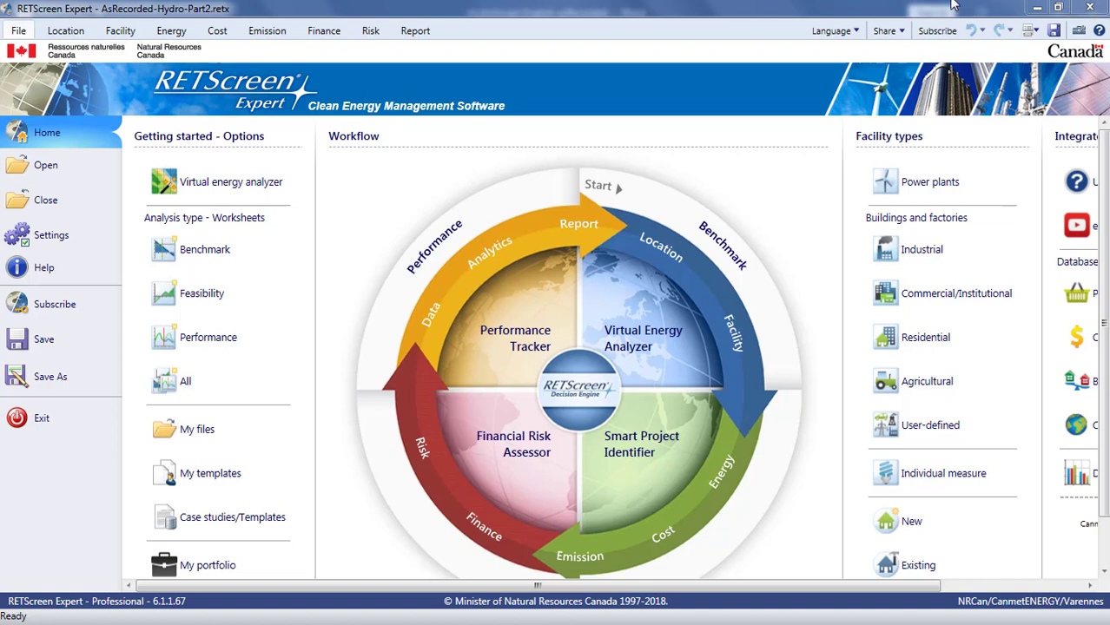
mouse_move(217, 182)
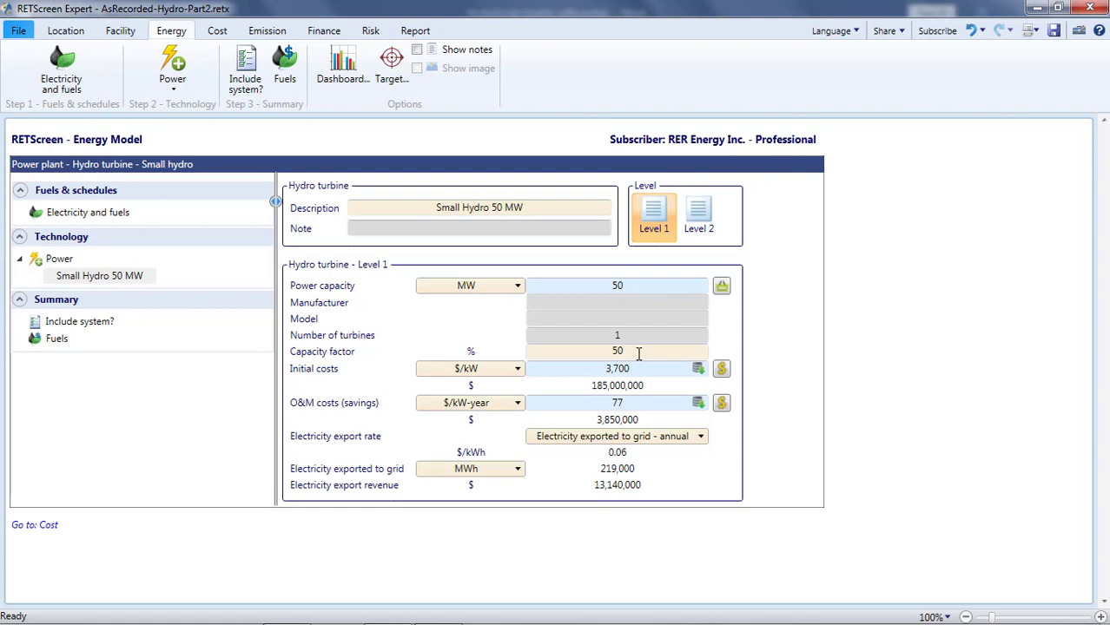
- Open the hydrology database showing the Rivière Nabisipi, Quebec gauge flow-duration curve
click(617, 351)
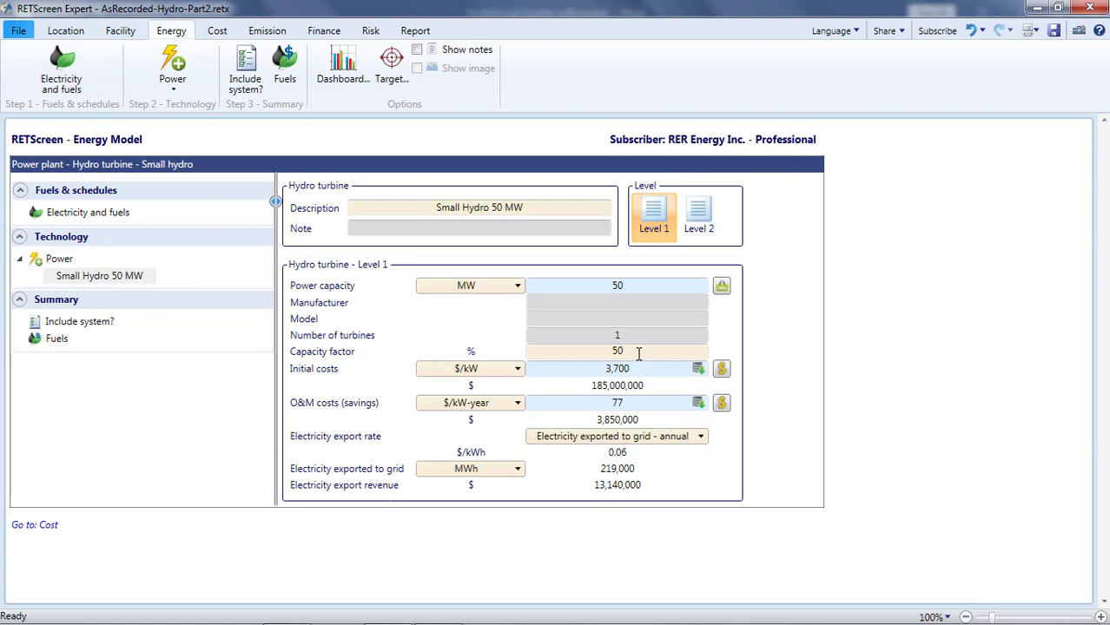
click(617, 350)
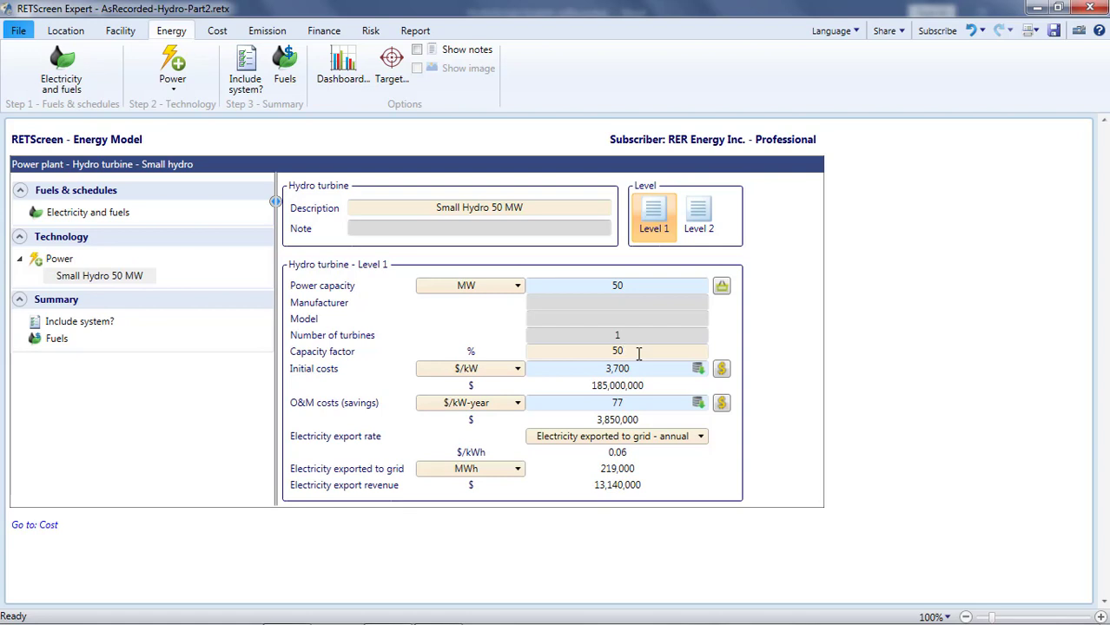
click(617, 351)
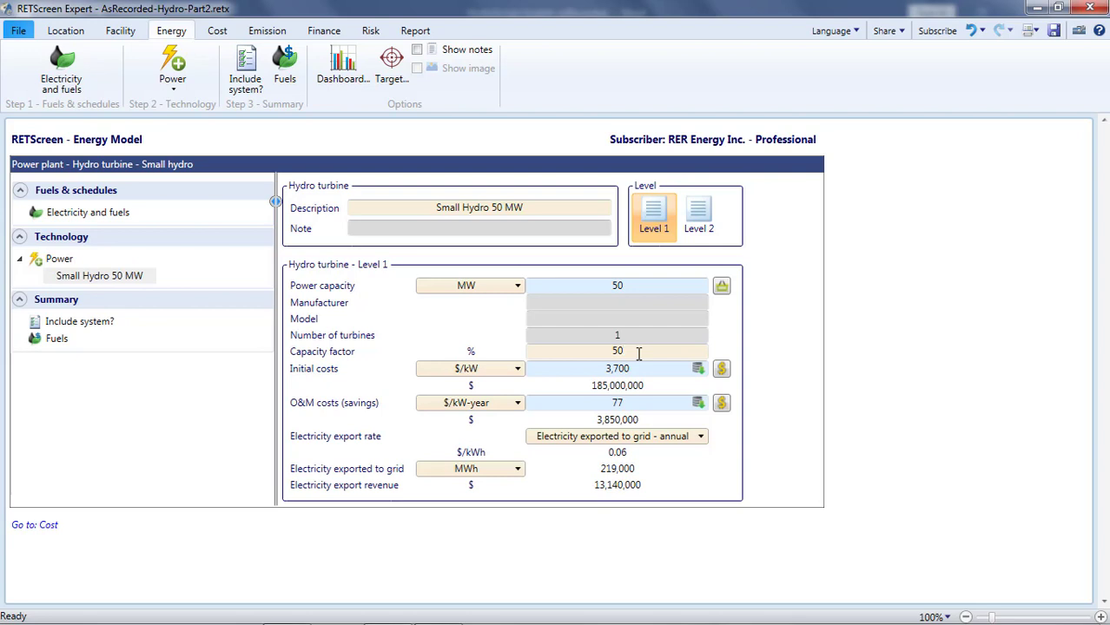
click(616, 351)
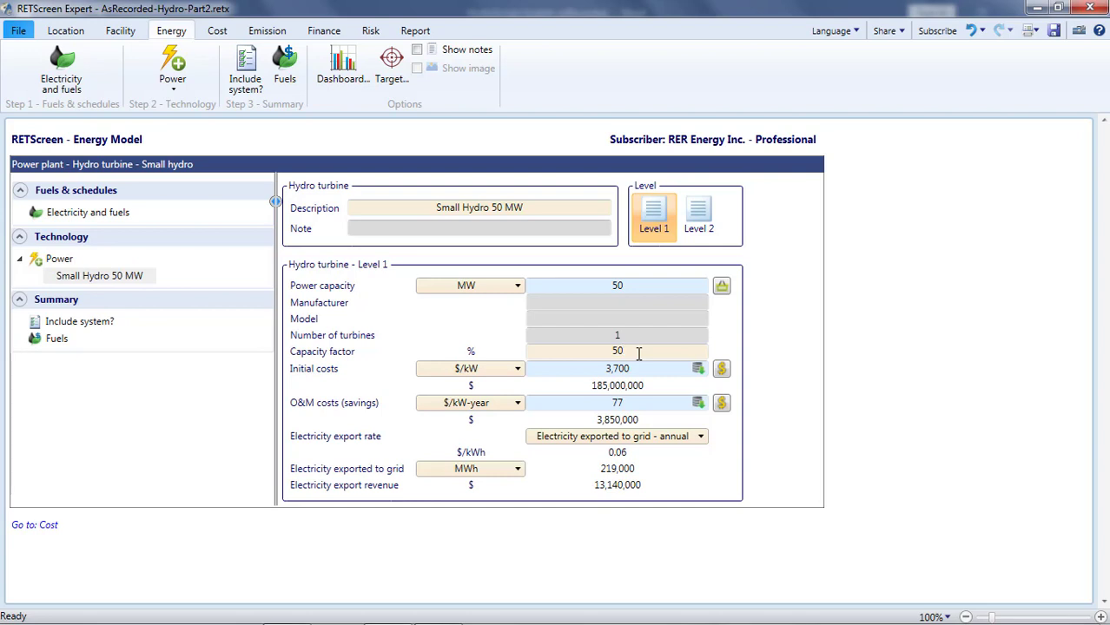
click(617, 351)
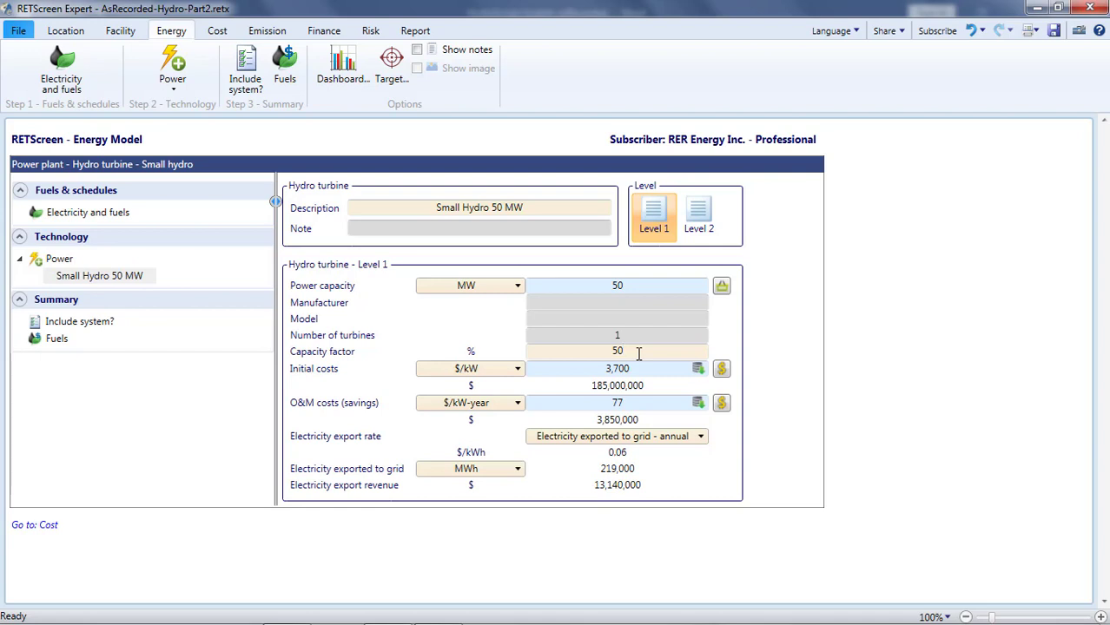
click(616, 351)
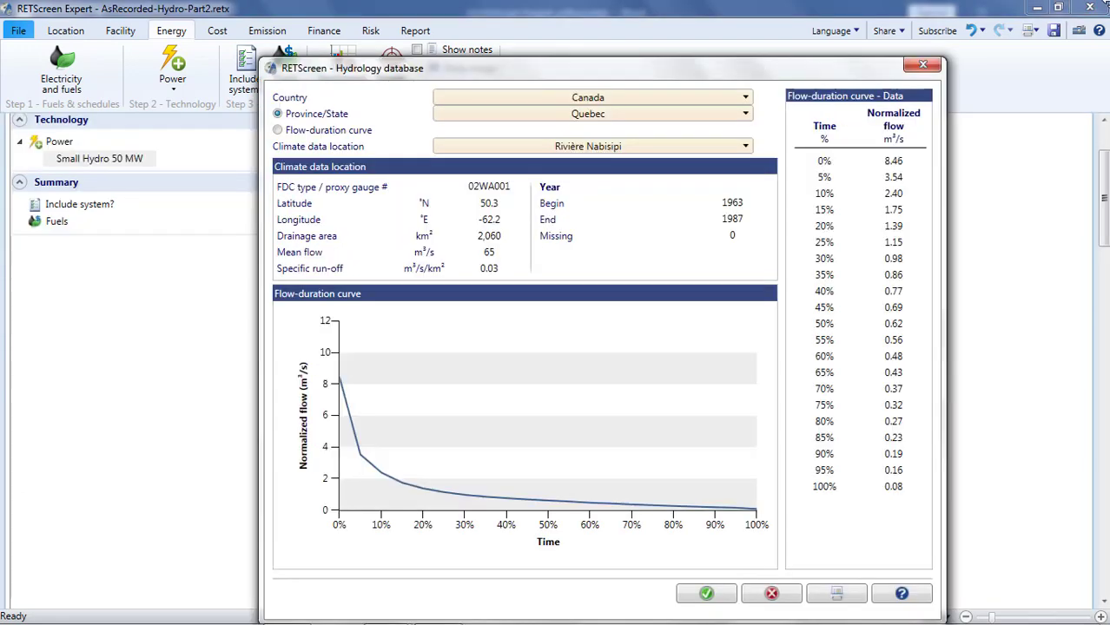
mouse_move(294, 358)
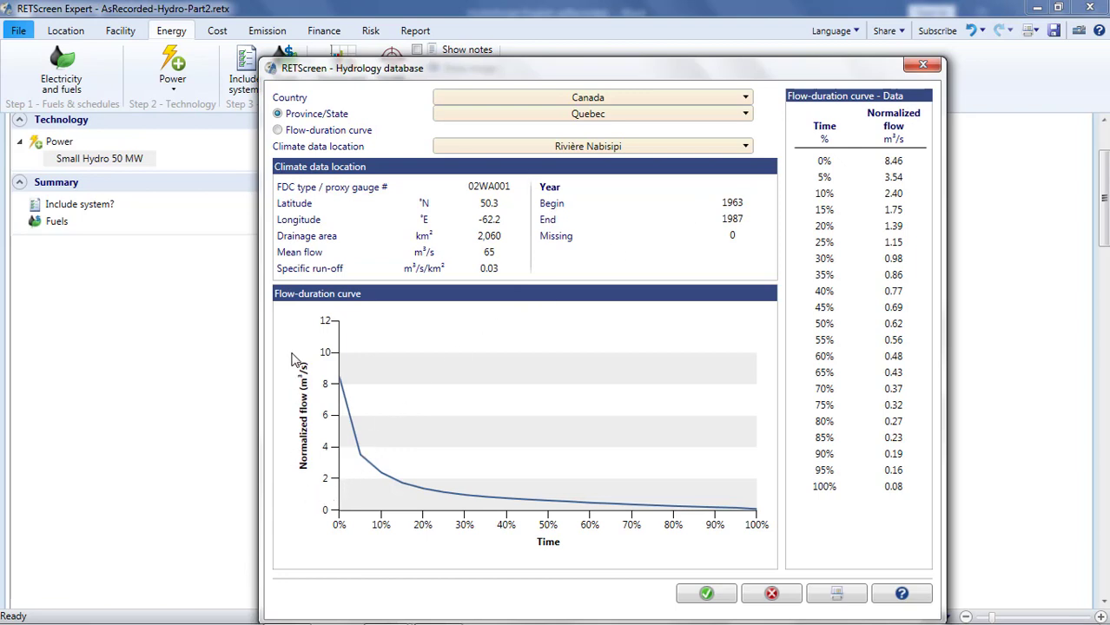
mouse_move(333, 458)
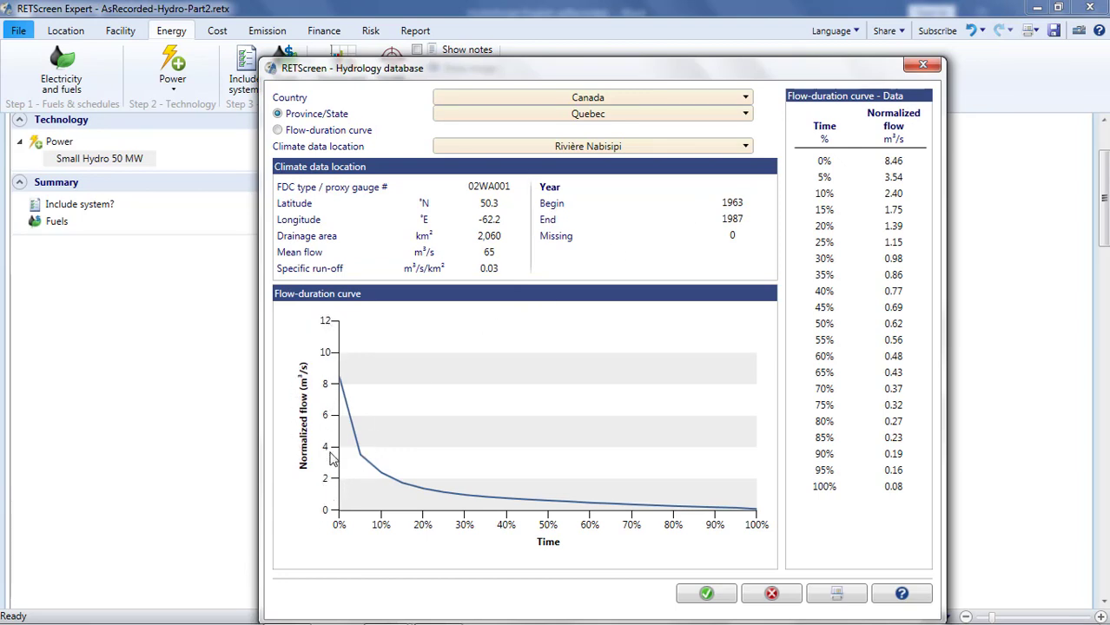
mouse_move(312, 368)
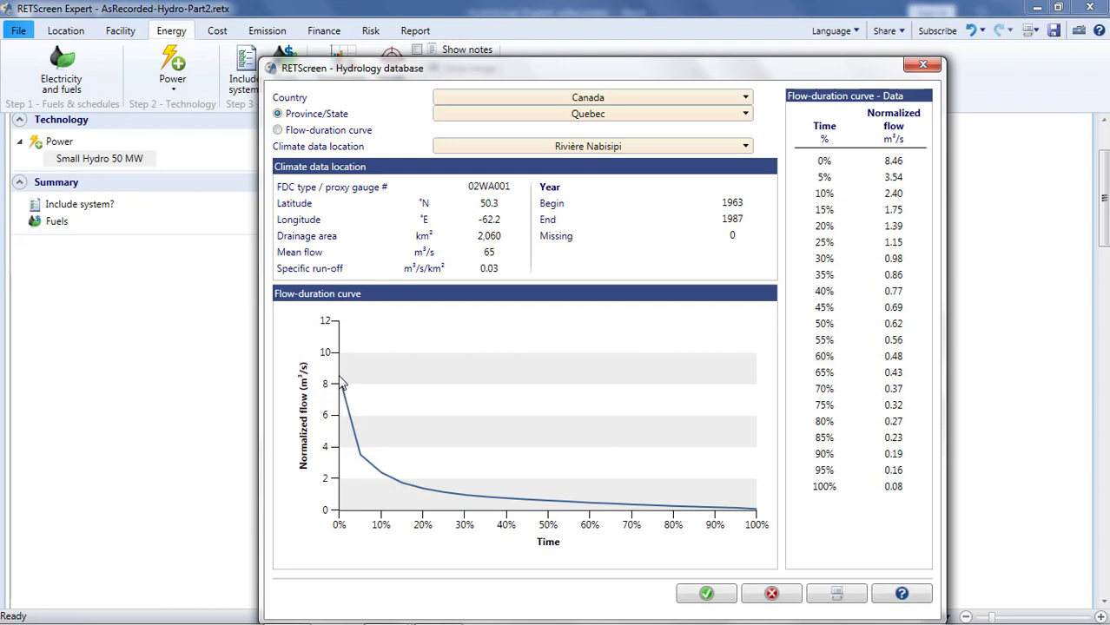
mouse_move(913, 184)
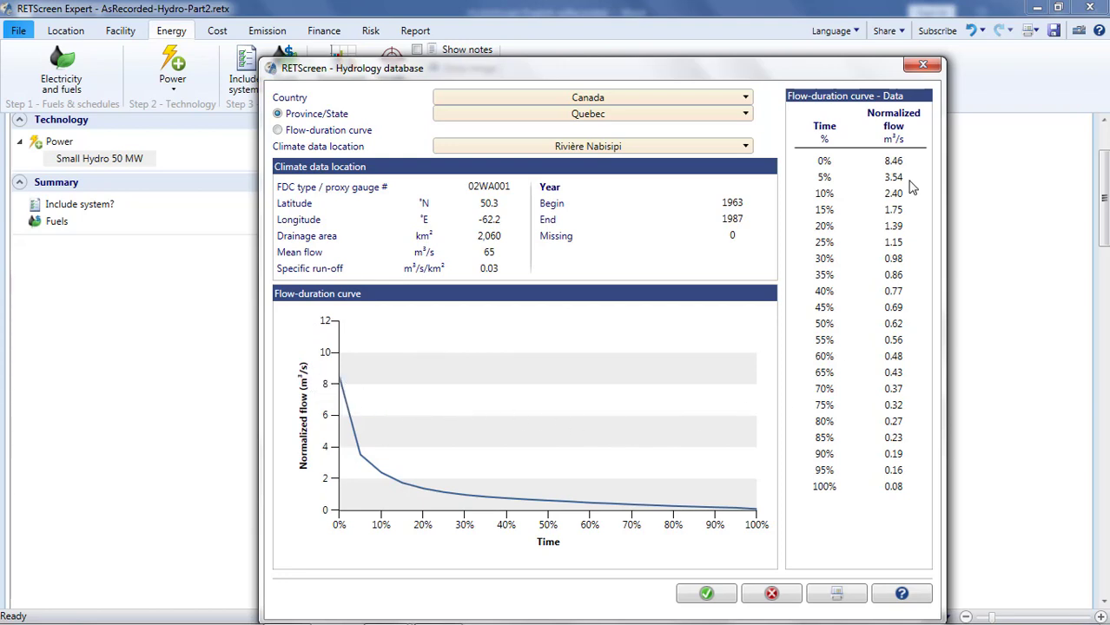
click(892, 160)
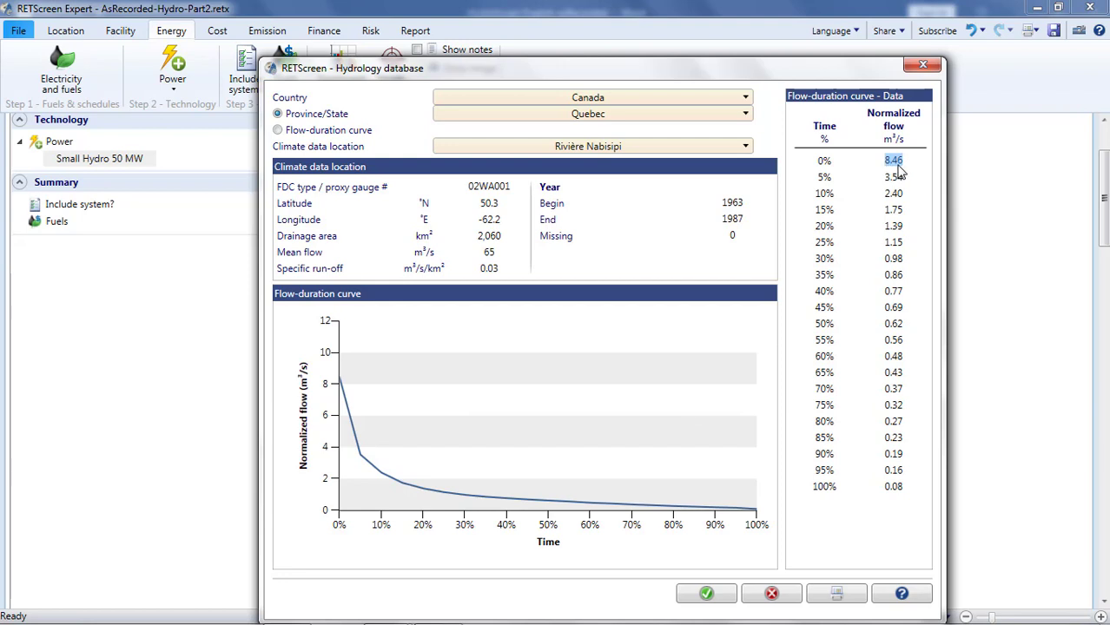
mouse_move(729, 446)
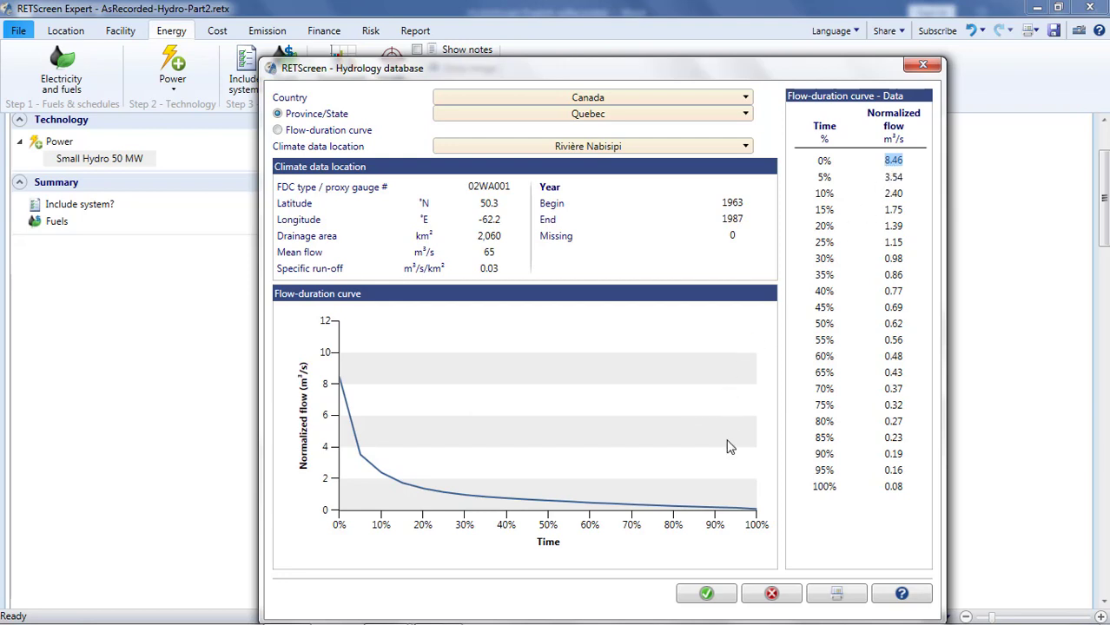
mouse_move(757, 516)
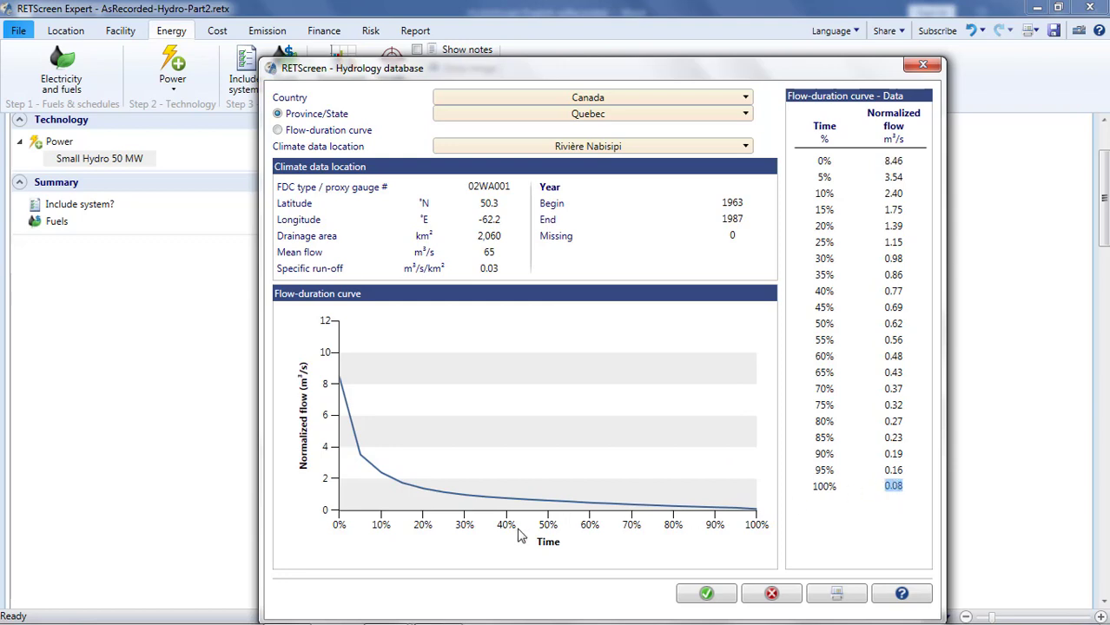
mouse_move(763, 545)
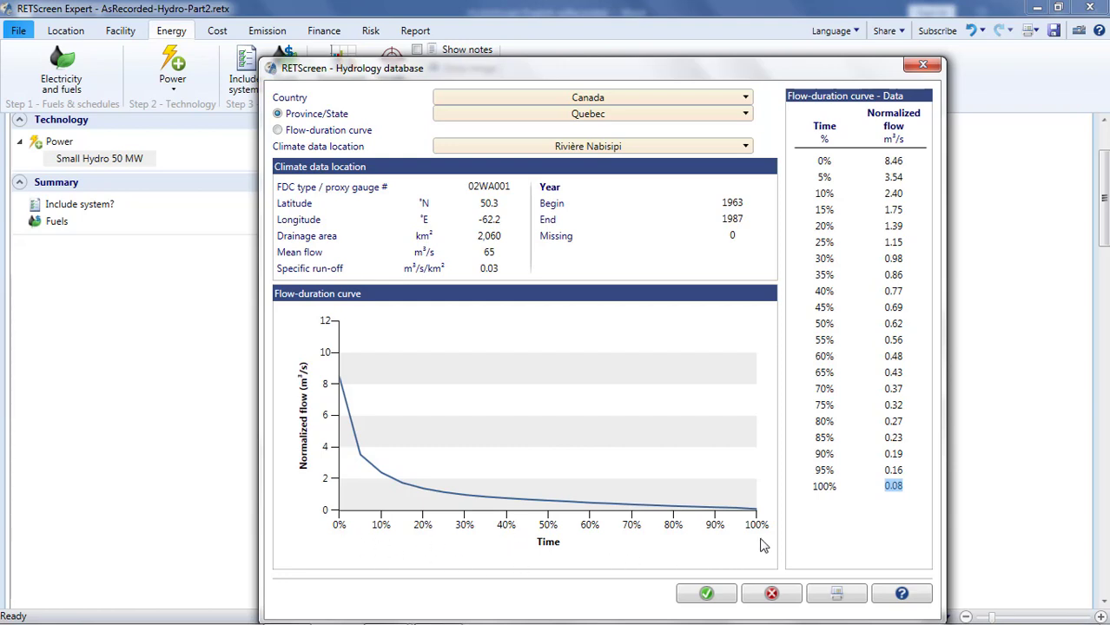
mouse_move(740, 547)
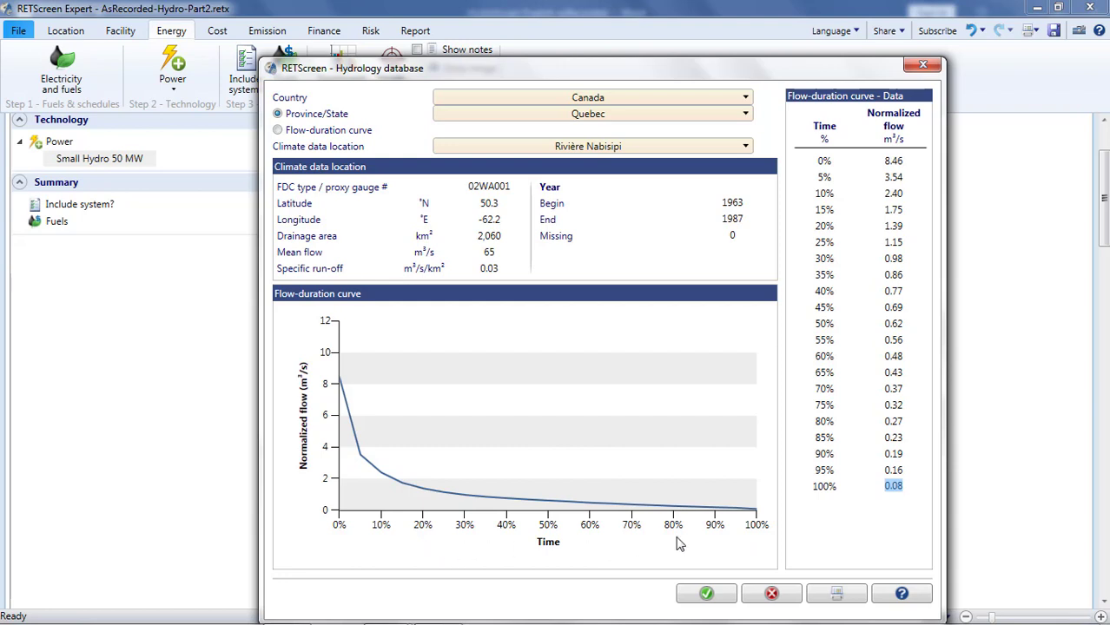
mouse_move(764, 530)
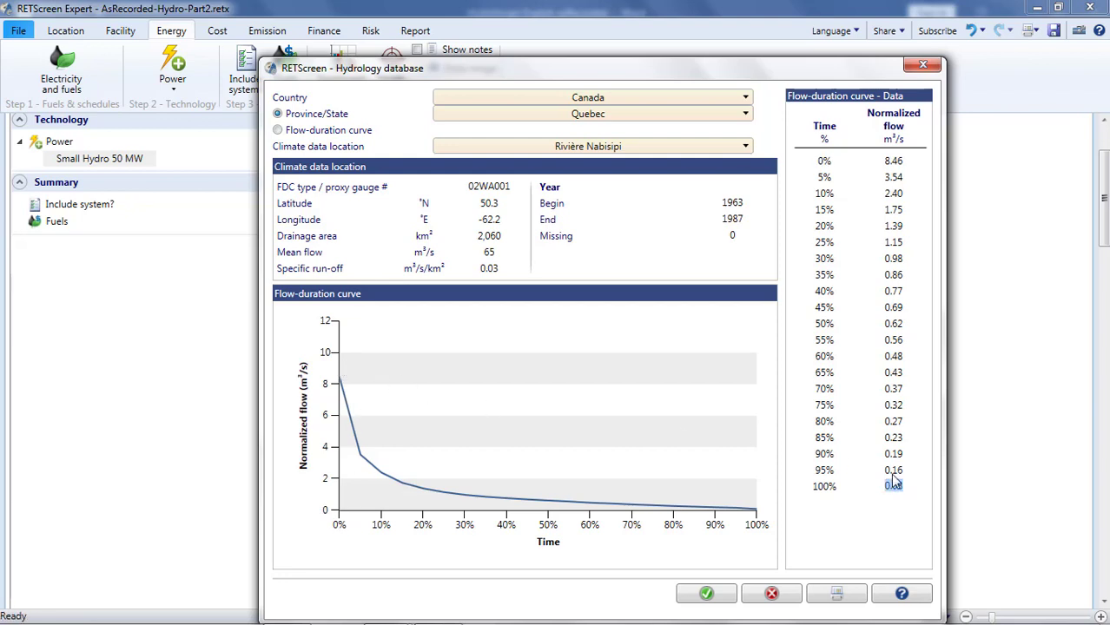
click(893, 486)
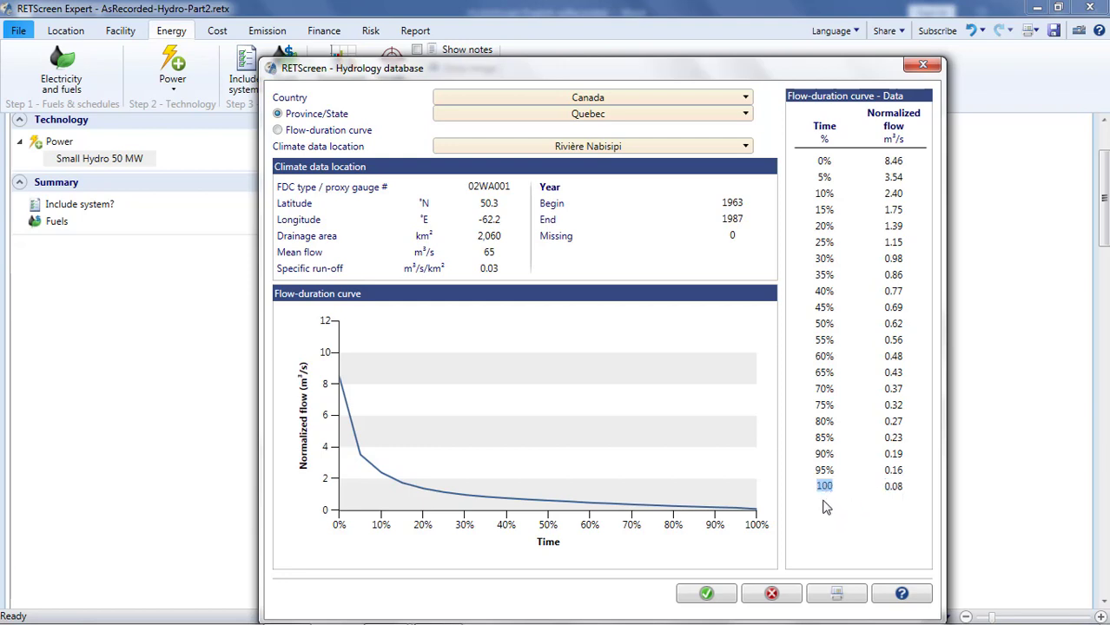
mouse_move(767, 518)
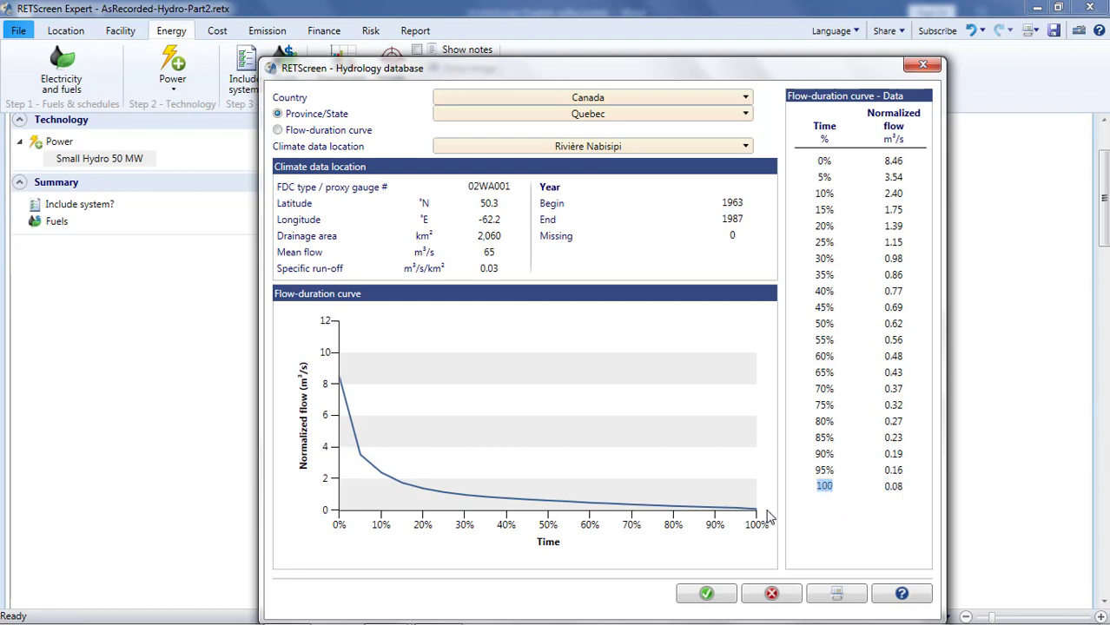
mouse_move(754, 503)
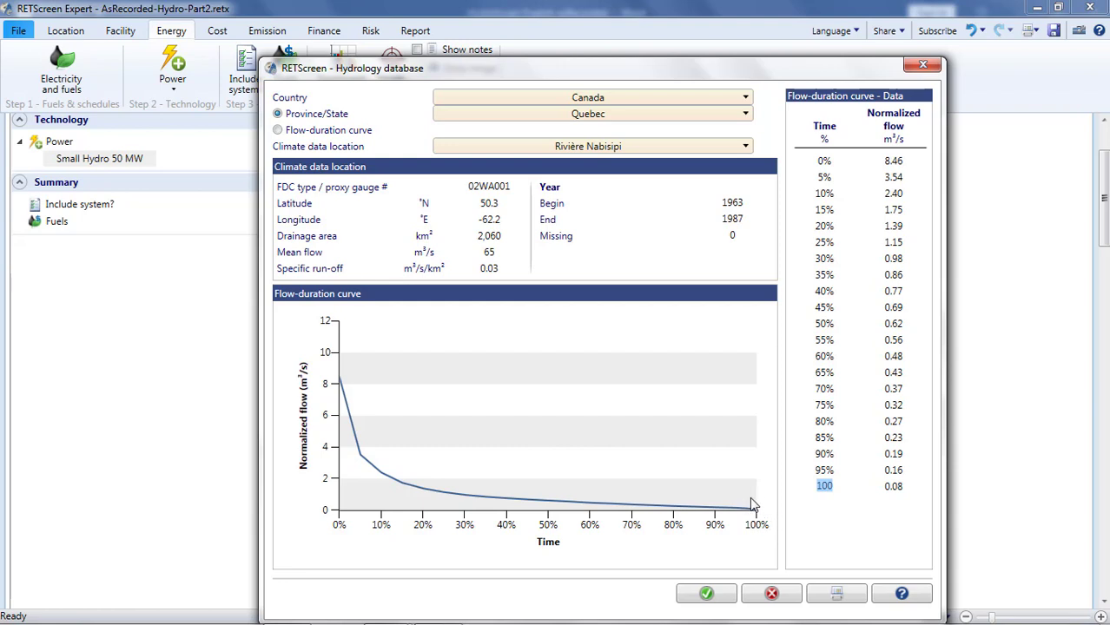
mouse_move(844, 378)
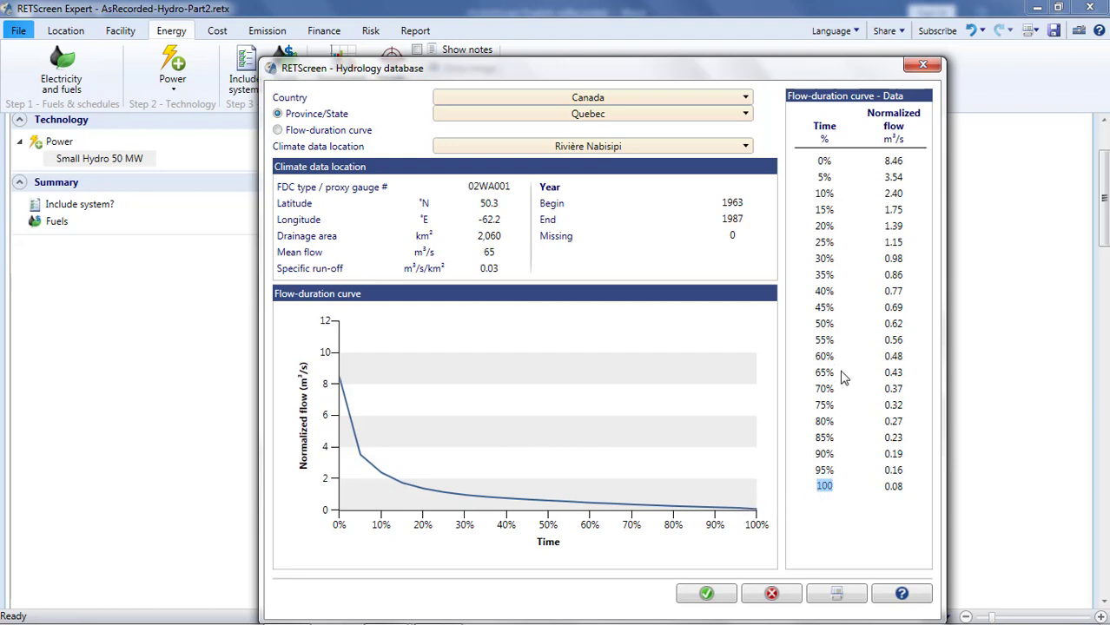
click(821, 324)
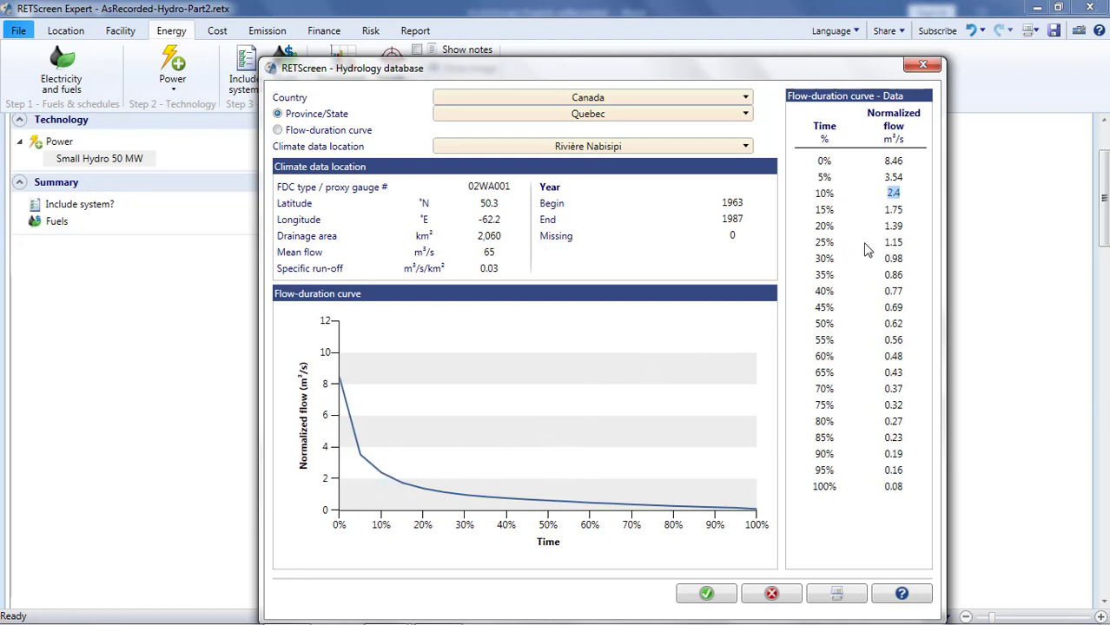
mouse_move(389, 518)
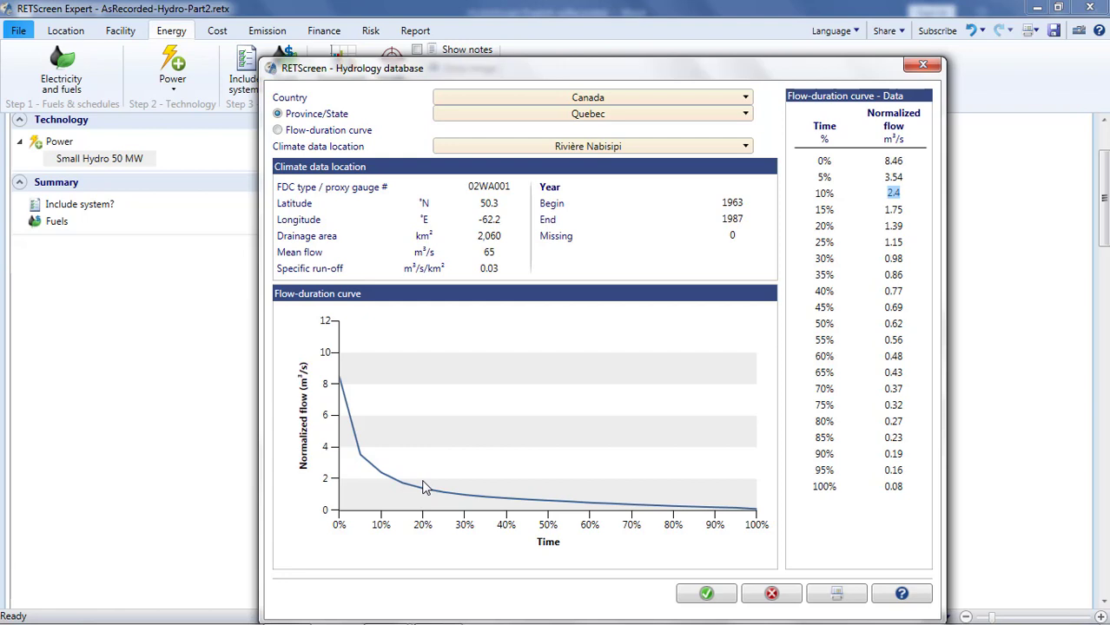
mouse_move(271, 315)
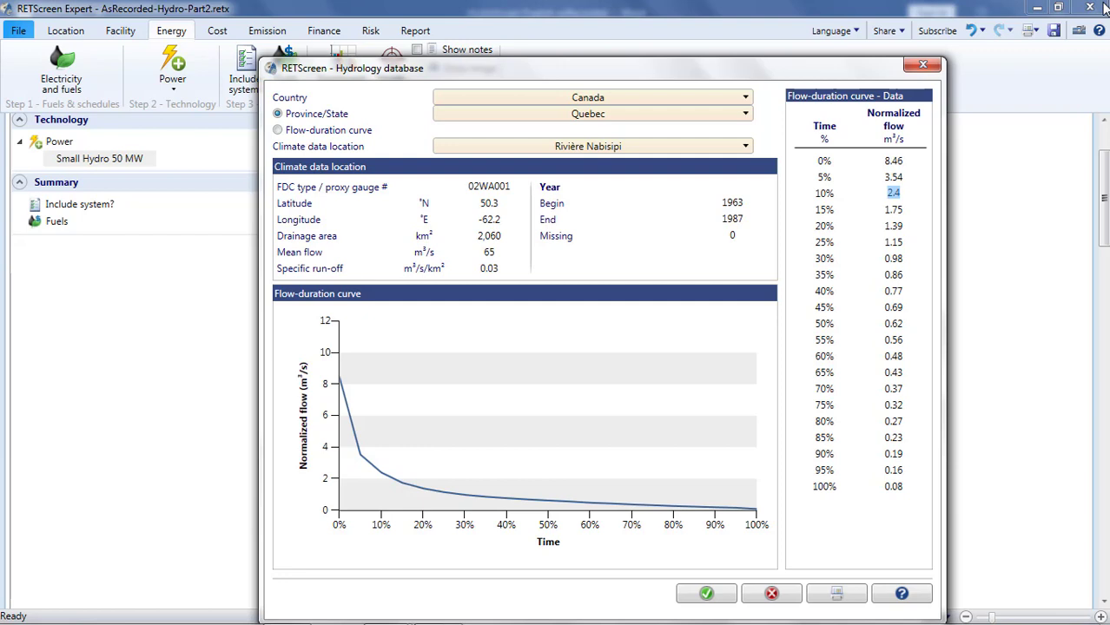
mouse_move(497, 506)
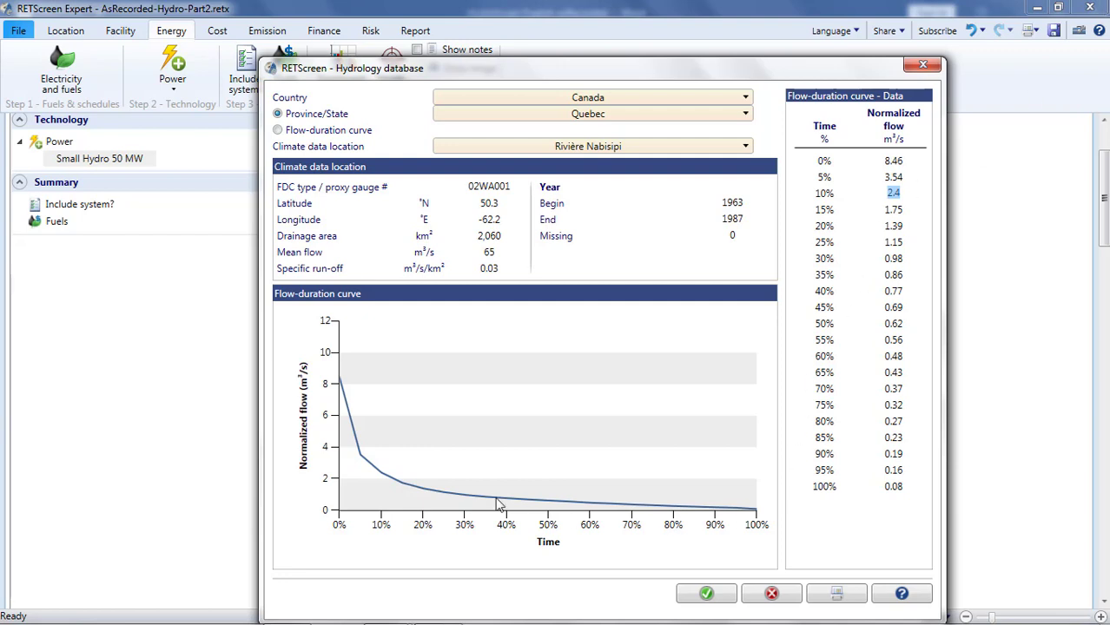
mouse_move(547, 501)
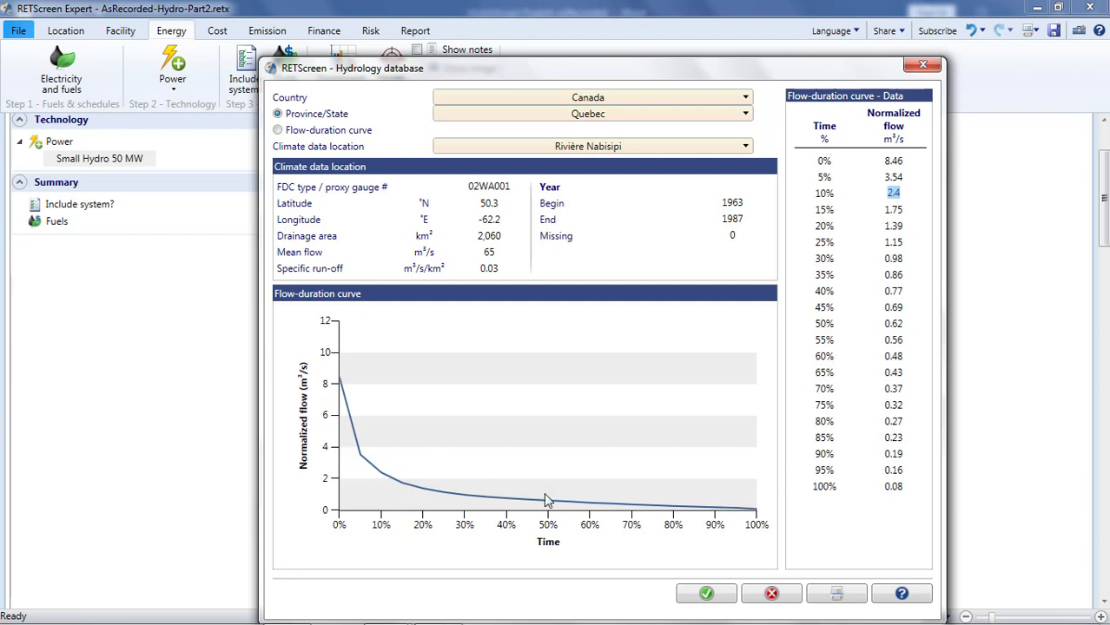
mouse_move(721, 496)
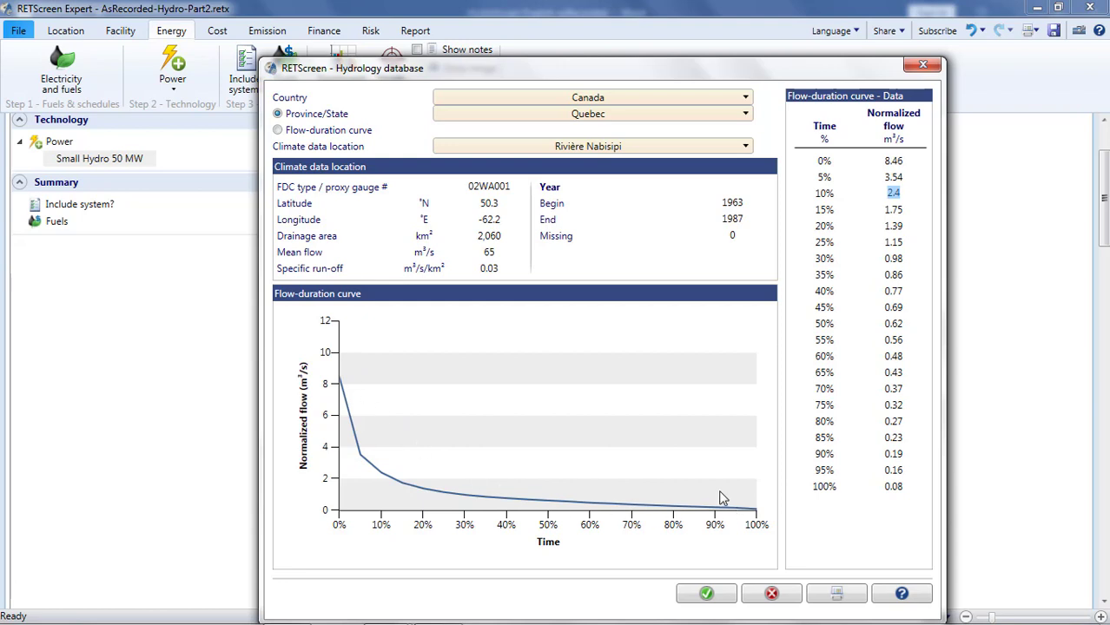
mouse_move(757, 507)
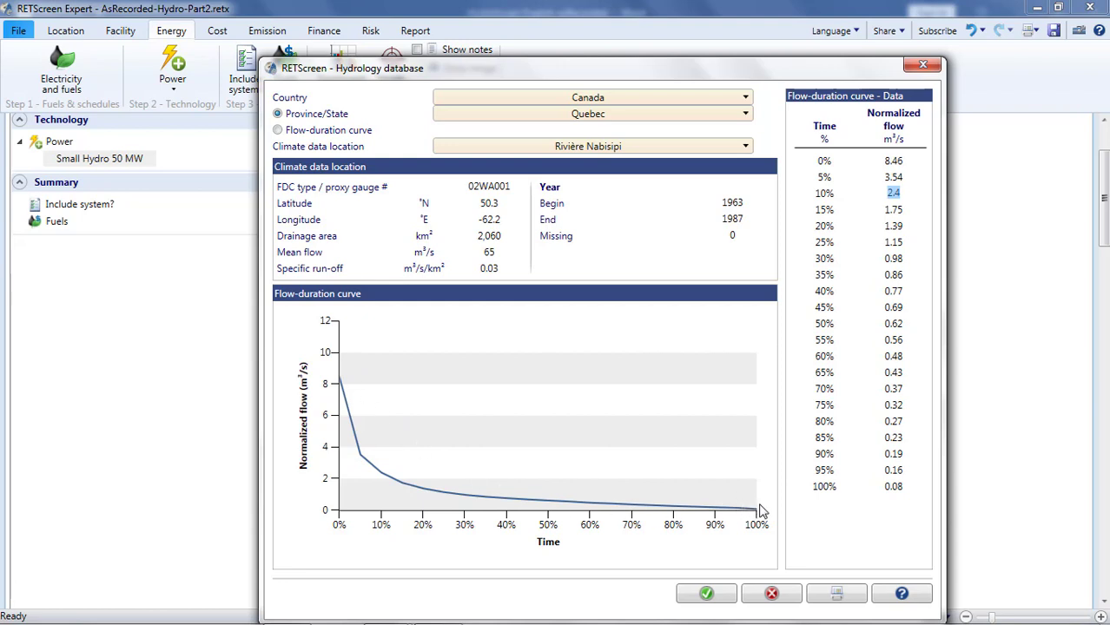
mouse_move(764, 512)
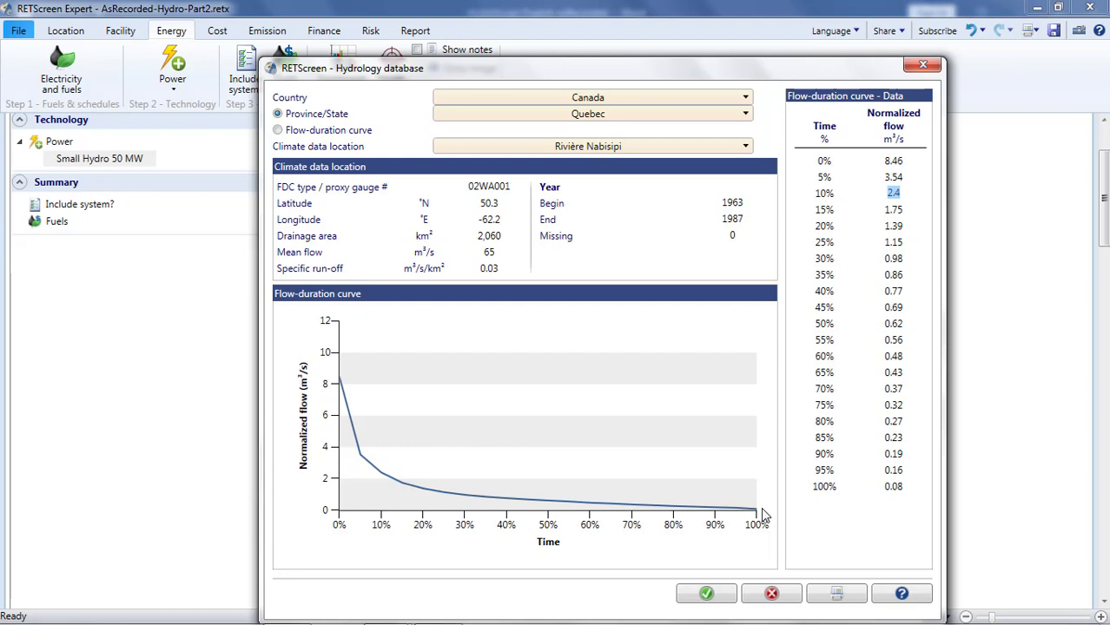
mouse_move(771, 514)
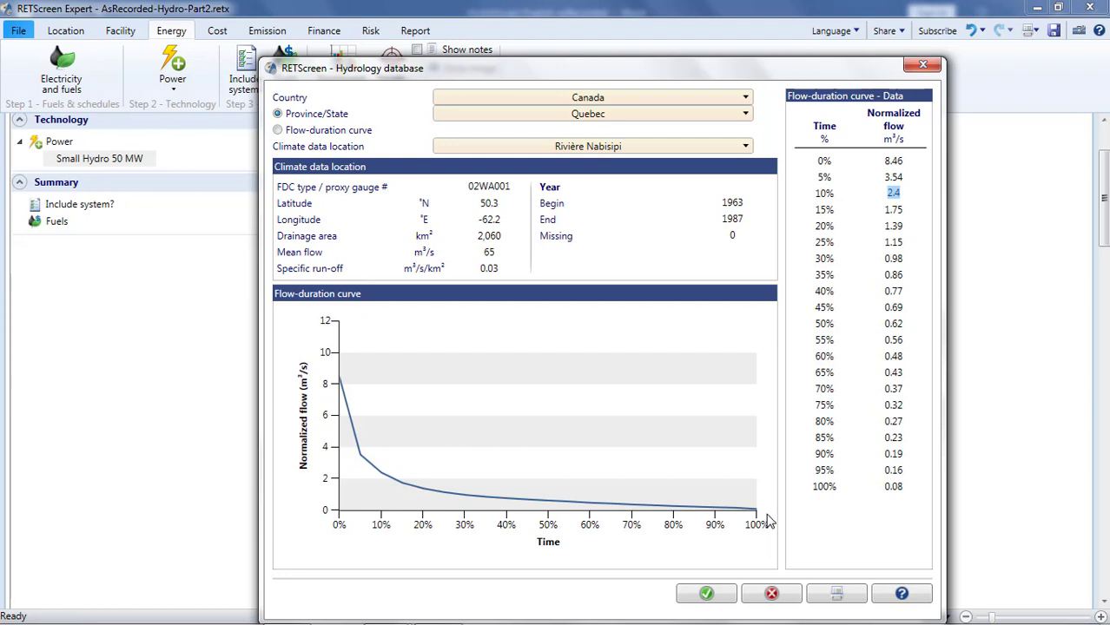
mouse_move(771, 593)
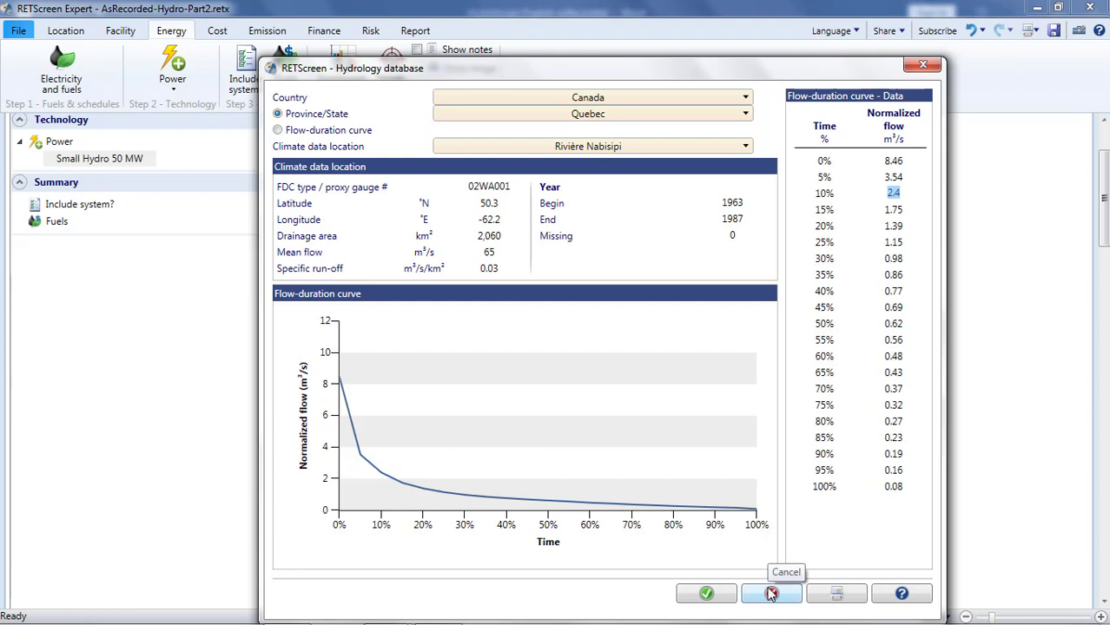
mouse_move(773, 594)
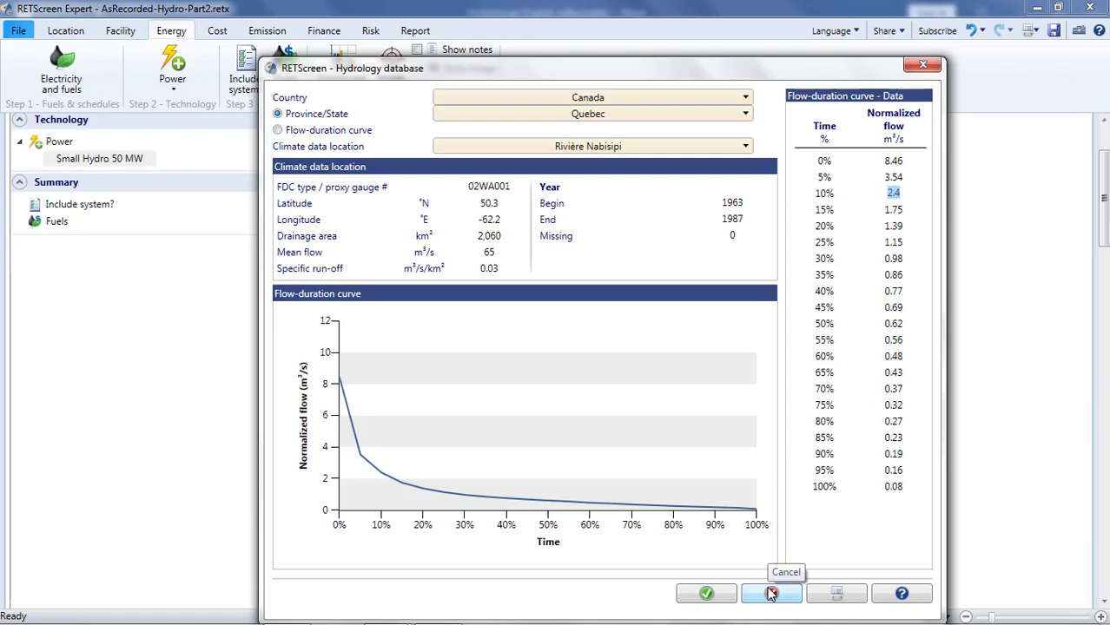
- Cancel the hydrology database and switch the Small Hydro 50 MW turbine to Level 2 inputs
click(769, 594)
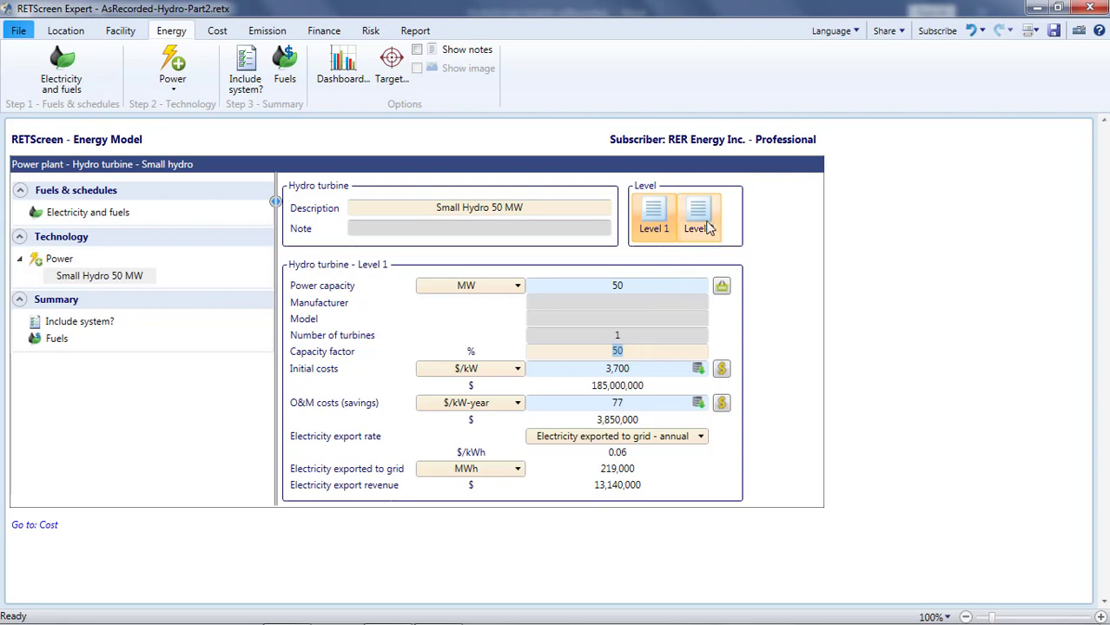
click(696, 215)
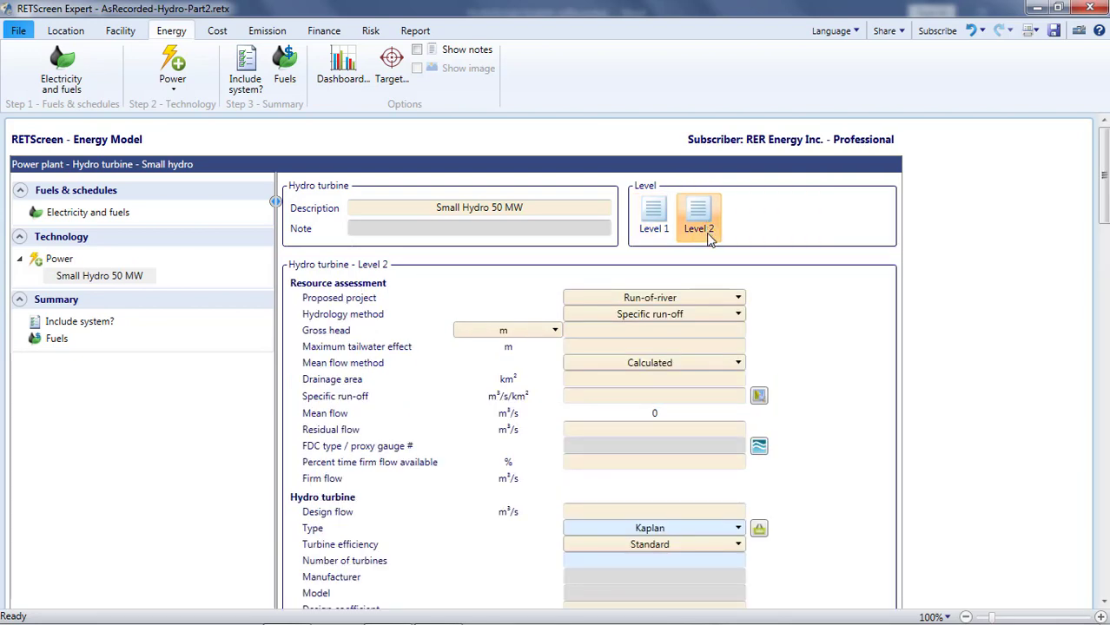
click(736, 297)
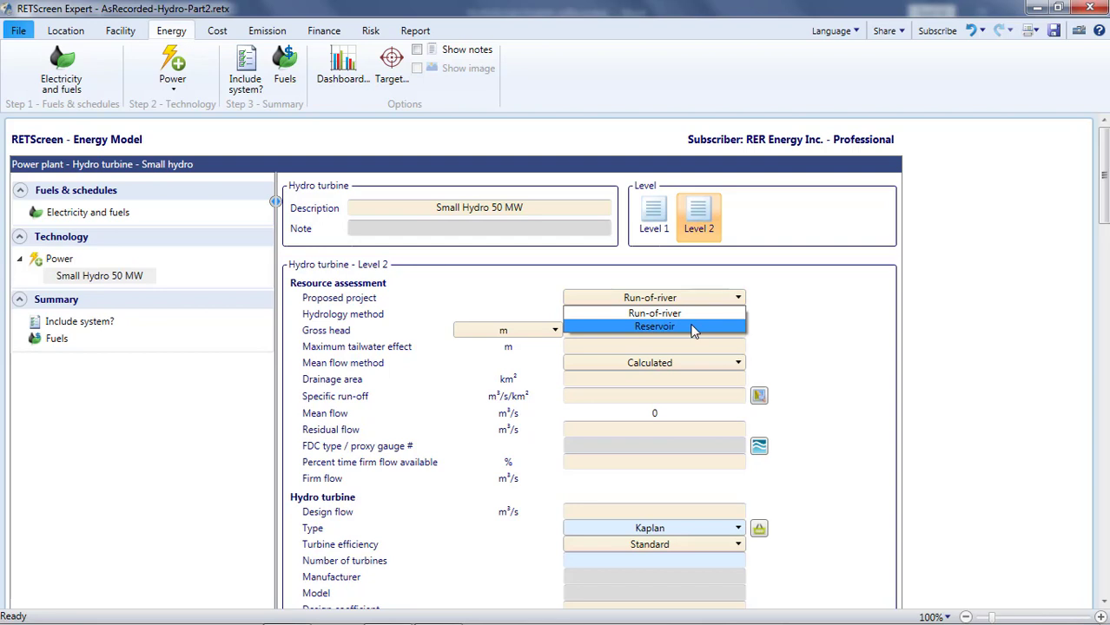
mouse_move(653, 313)
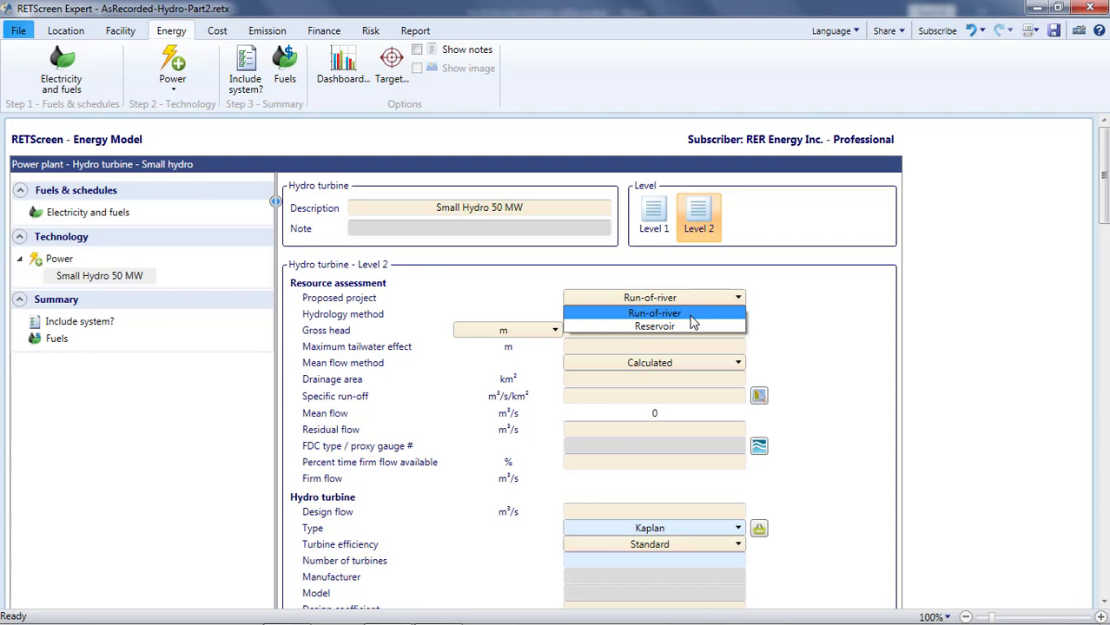
mouse_move(744, 316)
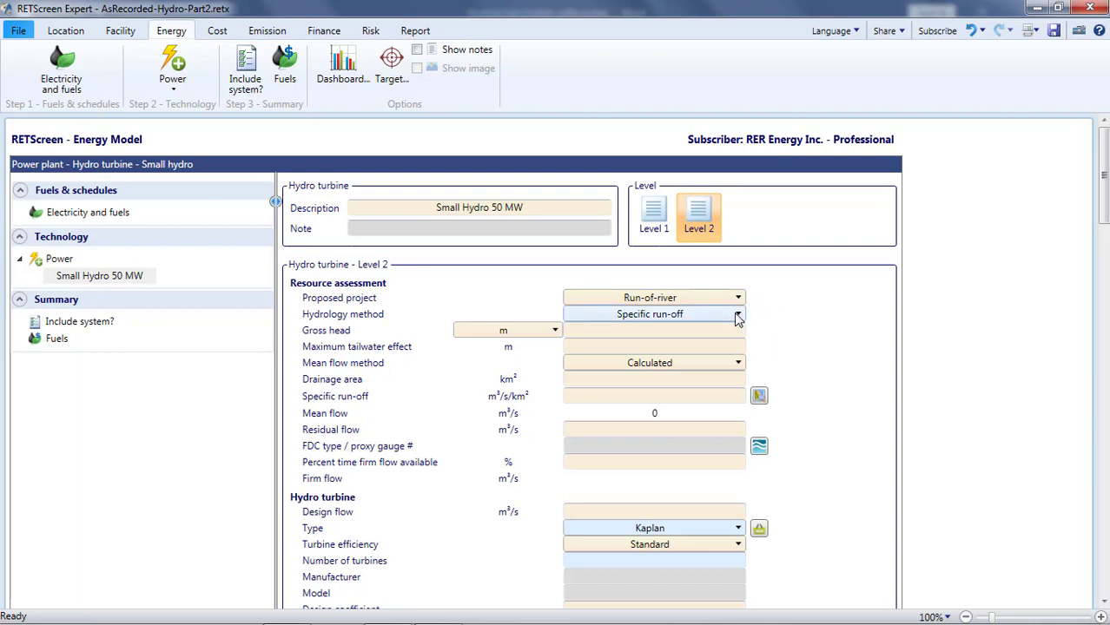
- Keep Run-of-river and list the hydrology methods: specific run-off or user-defined
click(736, 315)
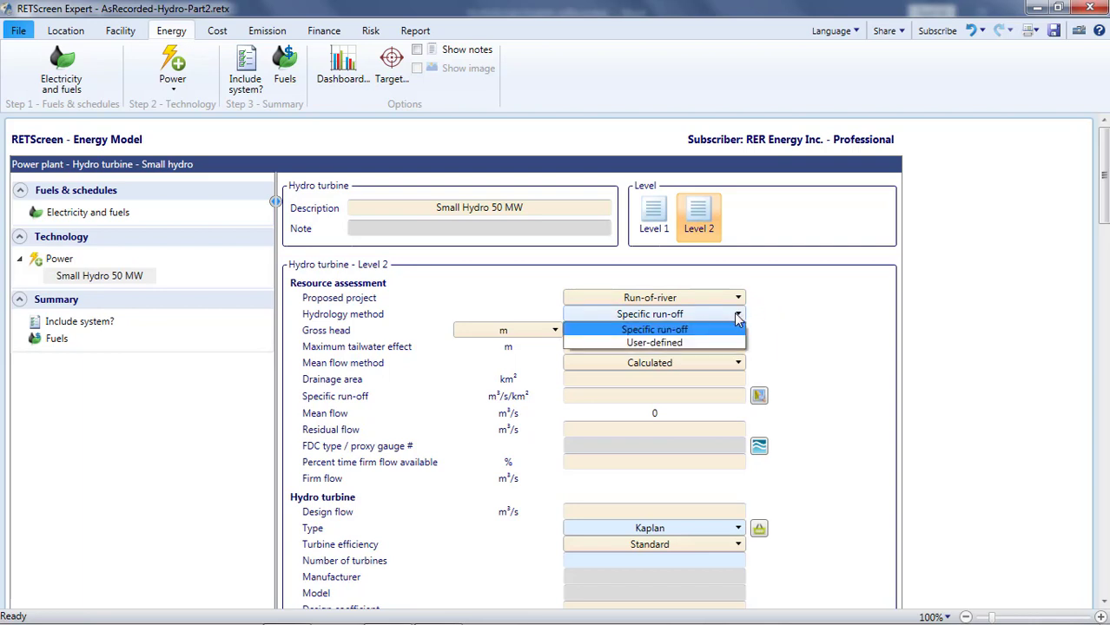
mouse_move(653, 342)
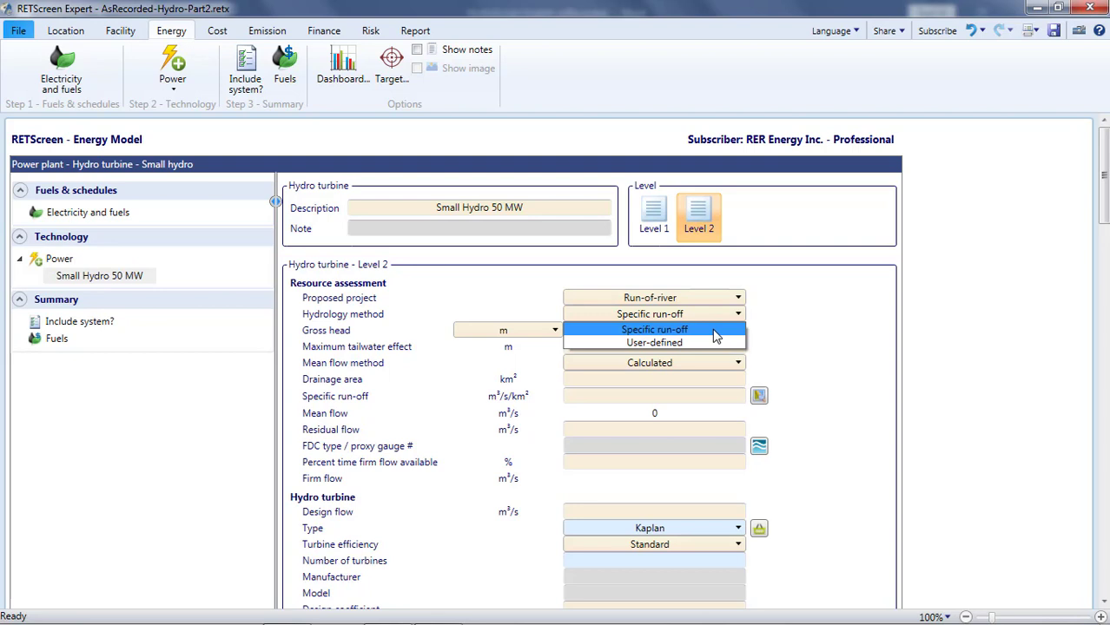
mouse_move(713, 344)
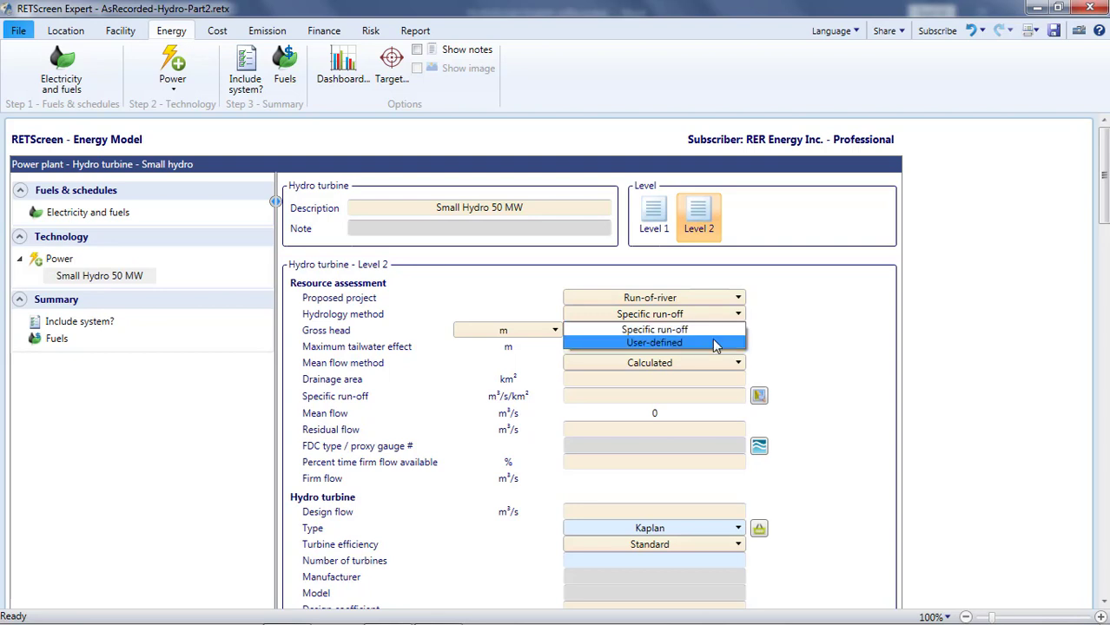
- Choose User-defined as the hydrology method for the run-of-river project
click(653, 342)
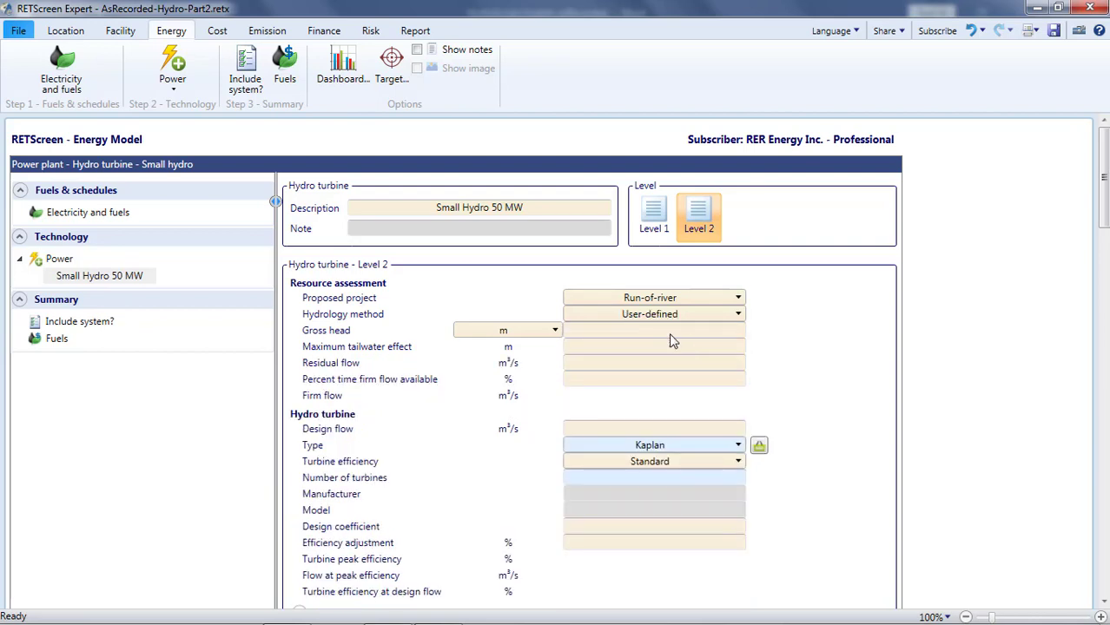
mouse_move(644, 355)
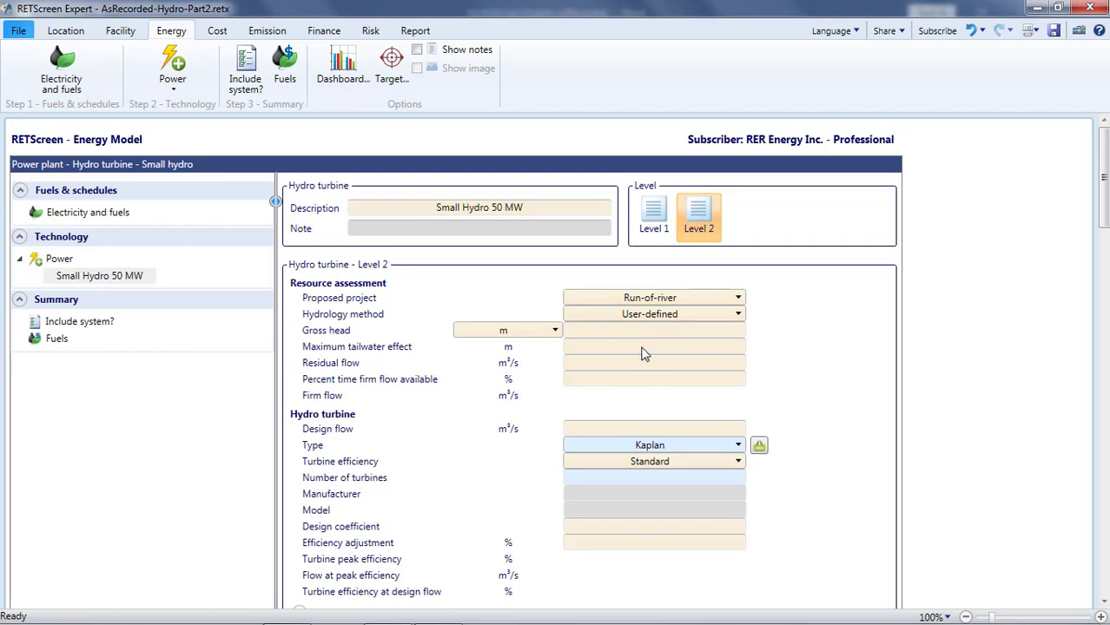
mouse_move(784, 337)
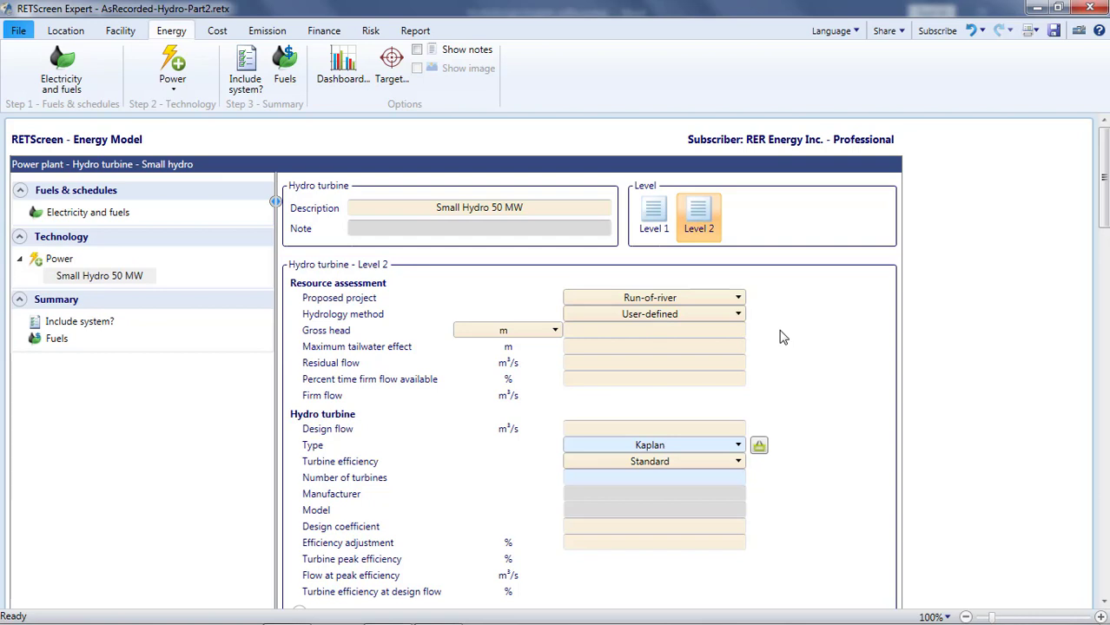
click(653, 330)
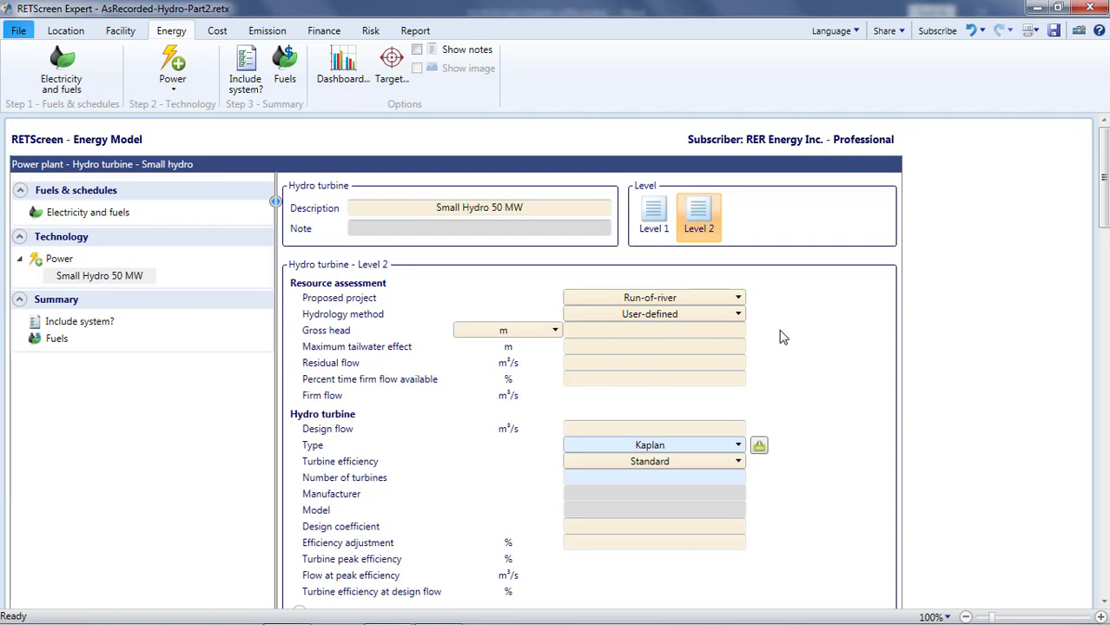
- Enter gross head 80 m and maximum tailwater effect 2 m
click(653, 330)
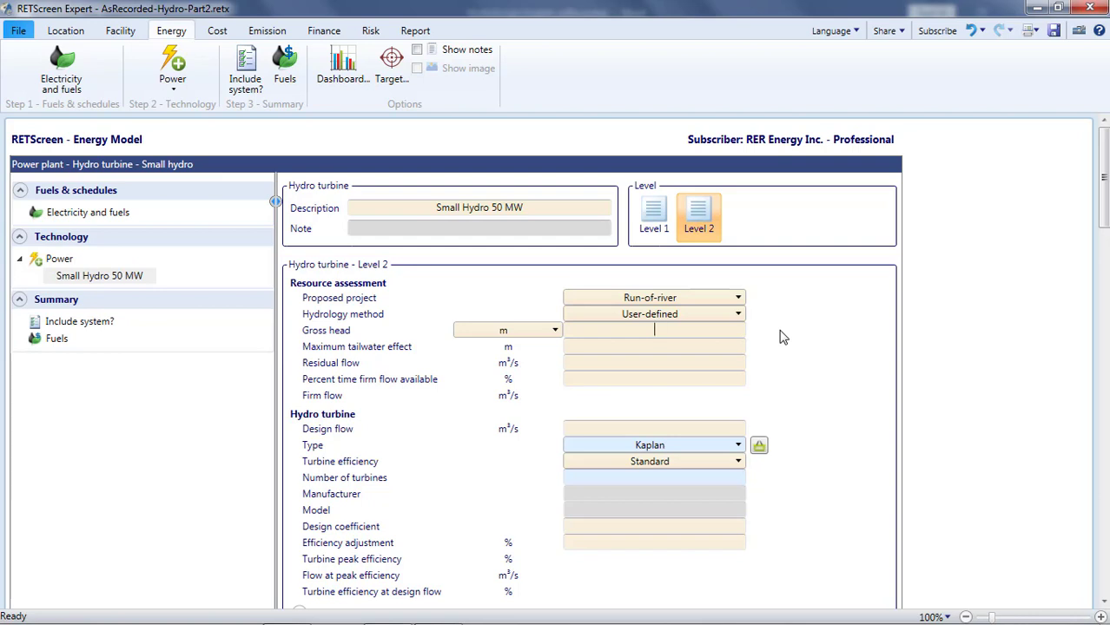
text(8)
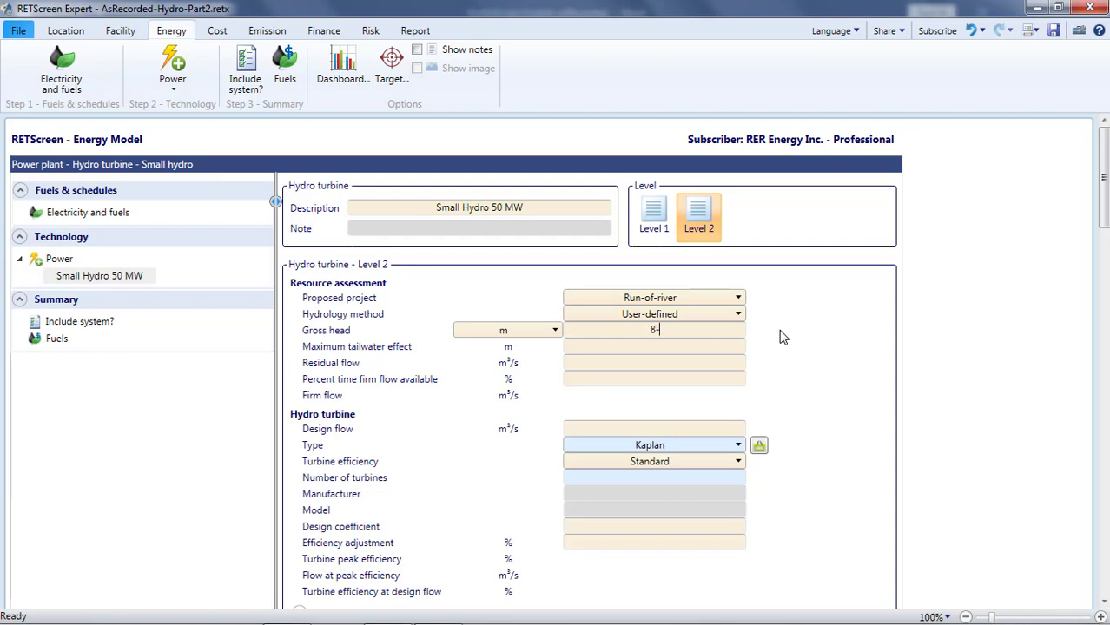
text(0)
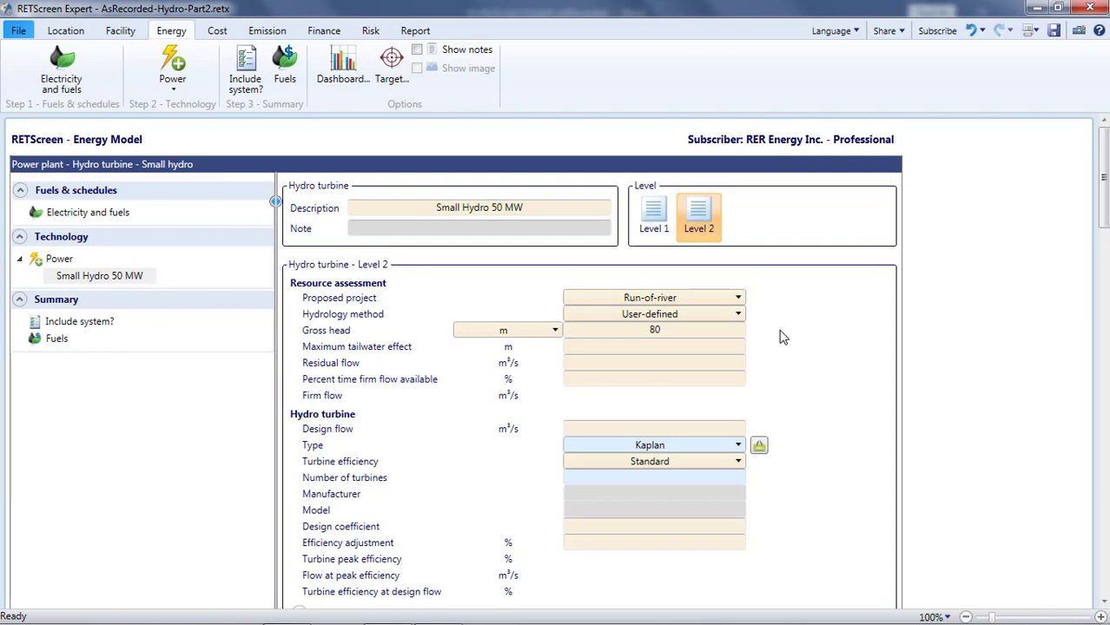
mouse_move(681, 357)
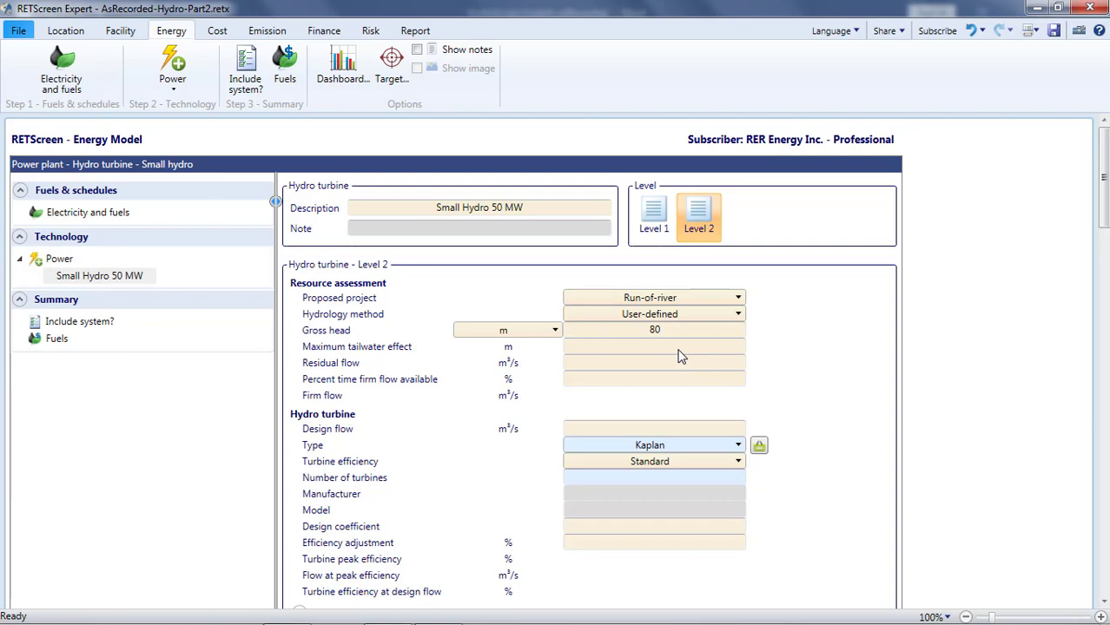
click(653, 347)
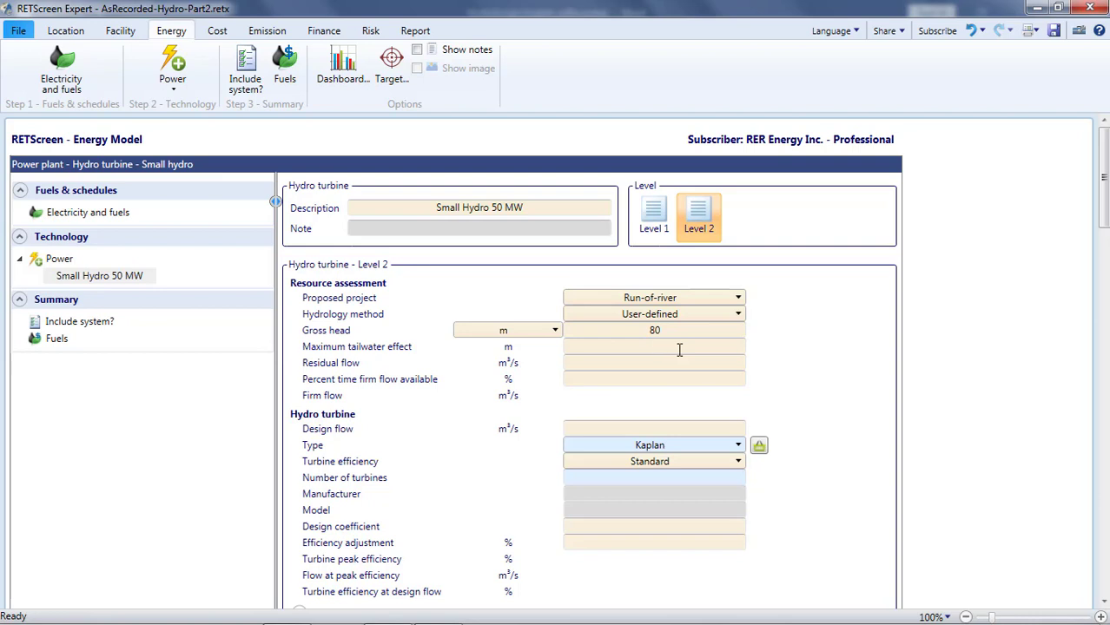
click(653, 347)
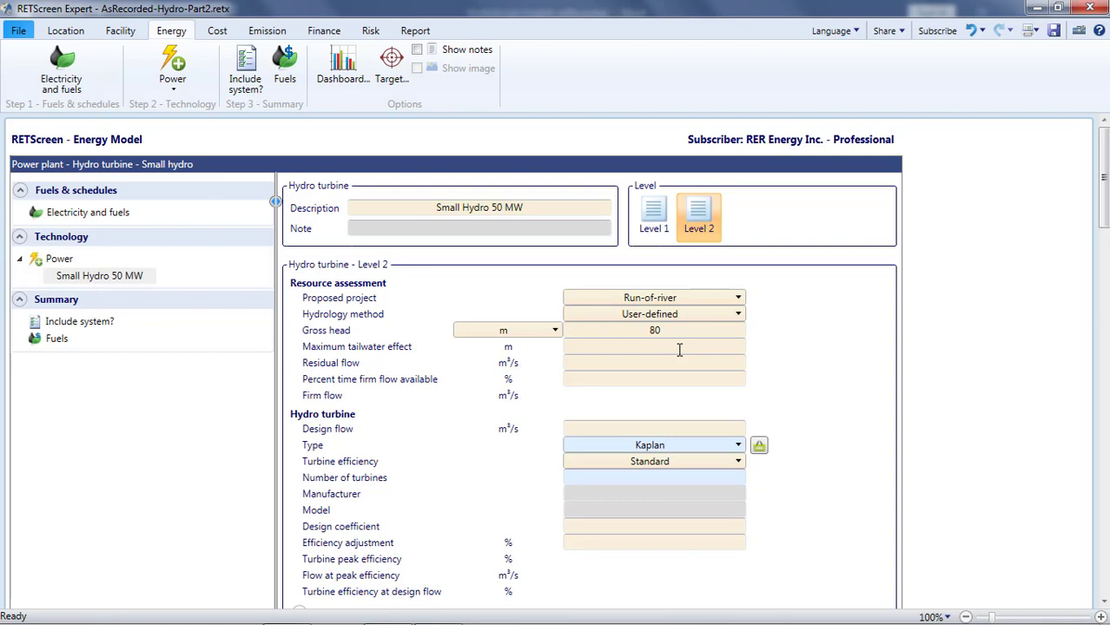
text(2)
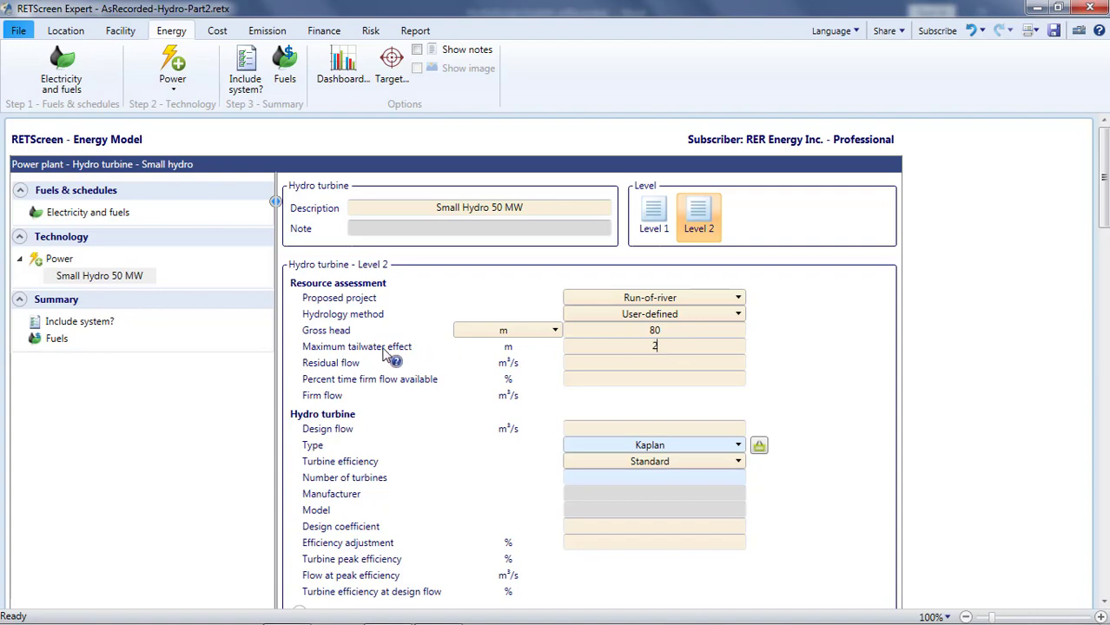
click(393, 360)
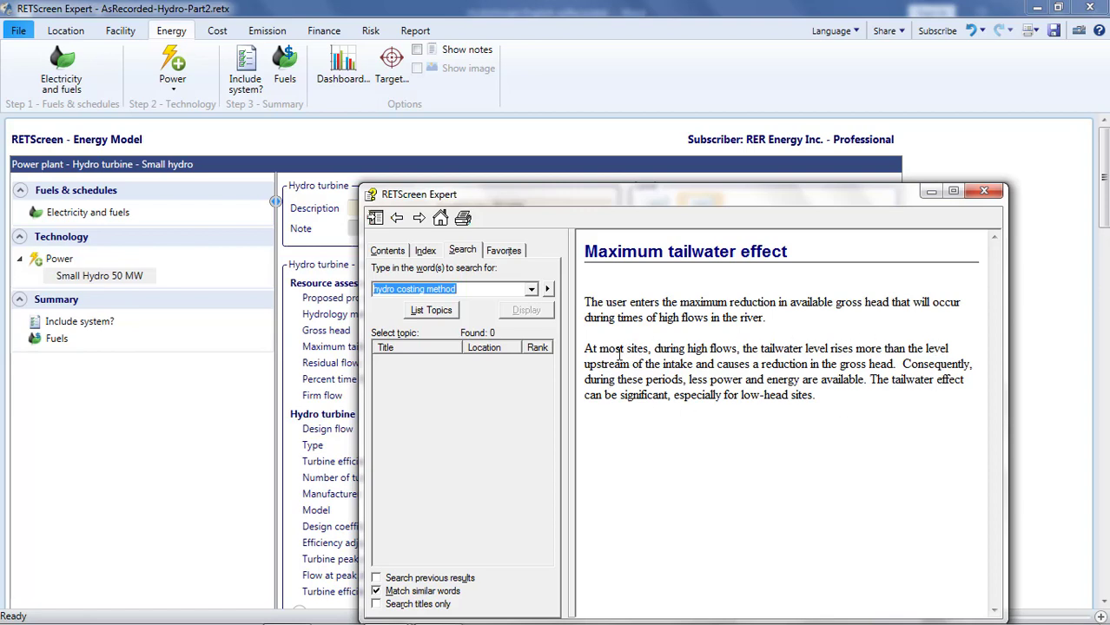
mouse_move(824, 441)
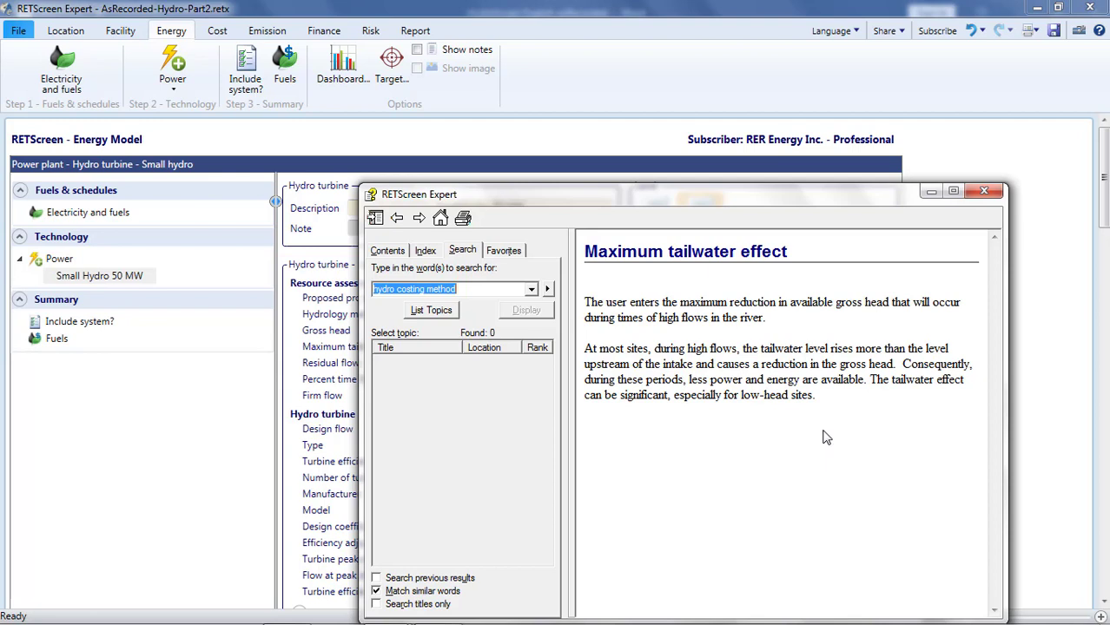
mouse_move(961, 285)
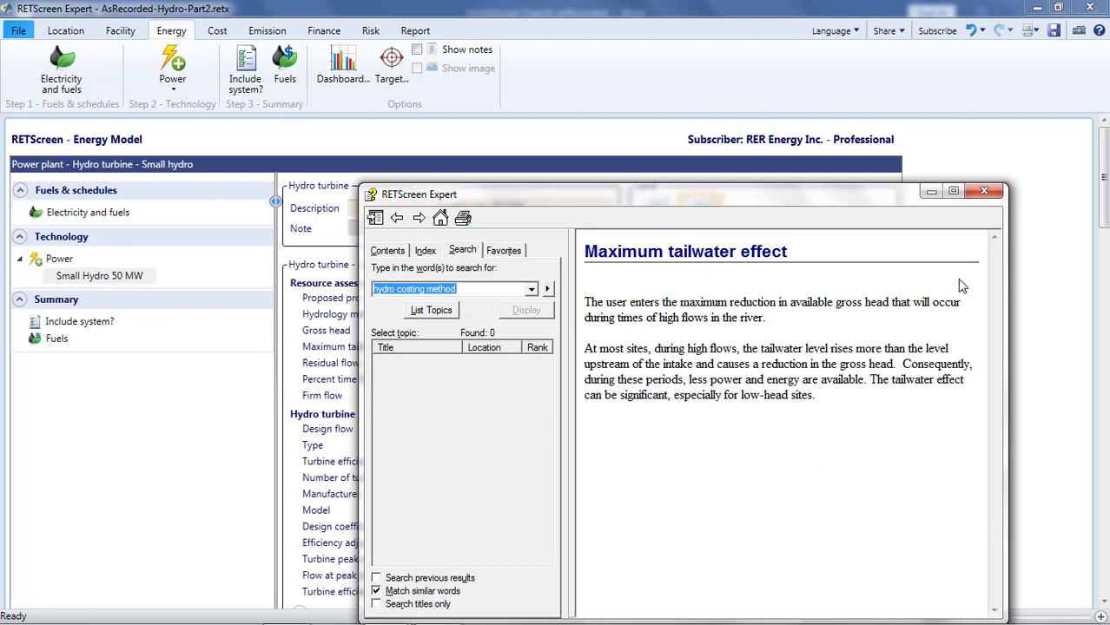
mouse_move(971, 229)
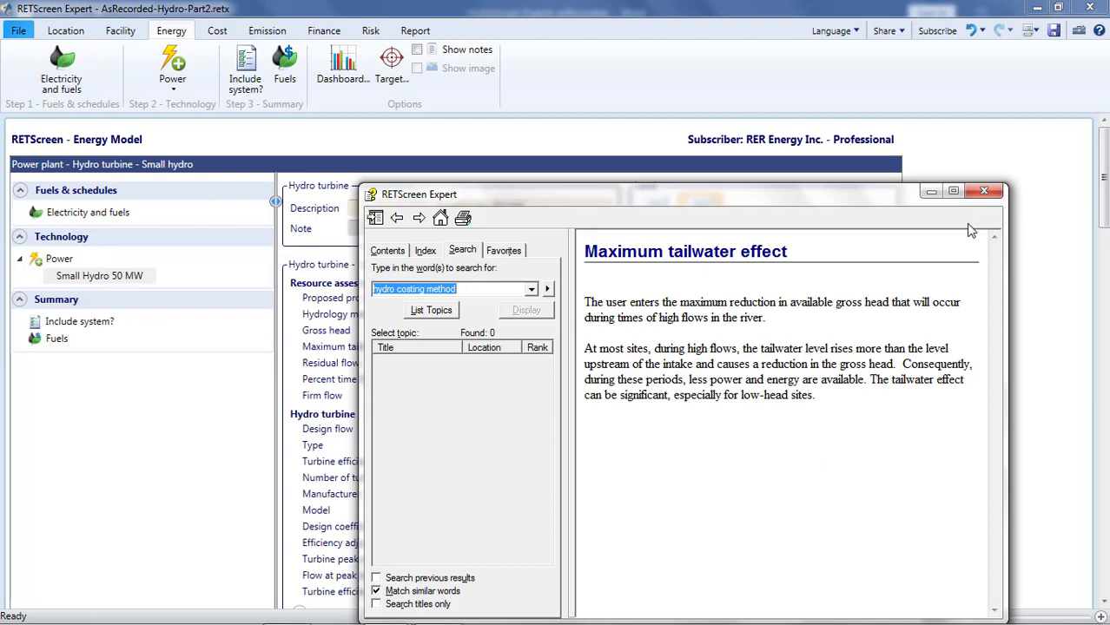
drag(868, 379, 873, 396)
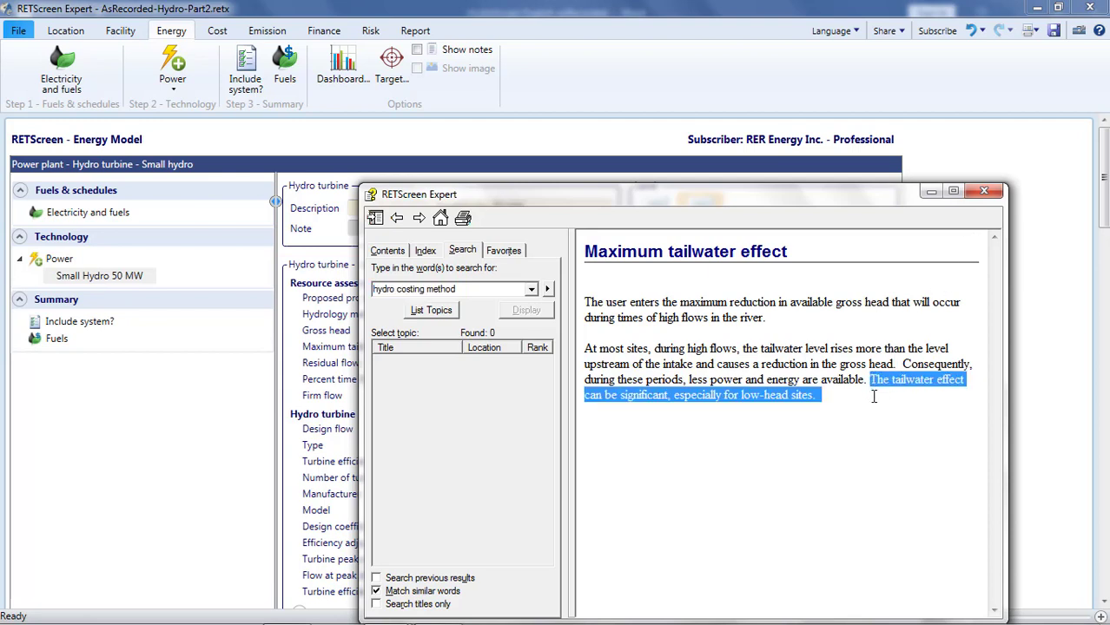
mouse_move(966, 271)
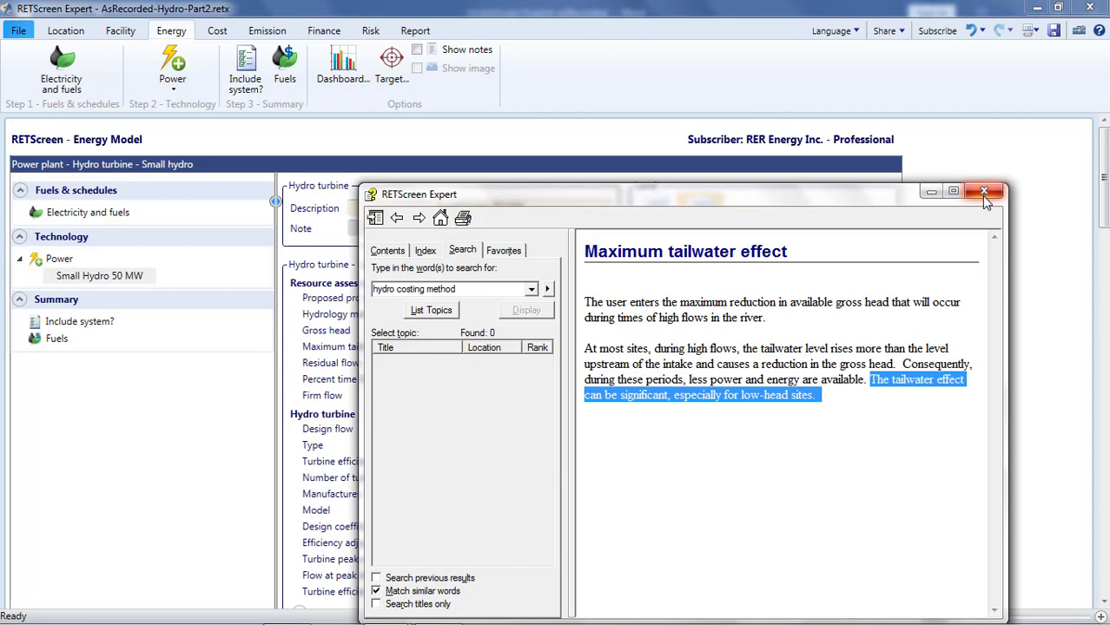
click(983, 191)
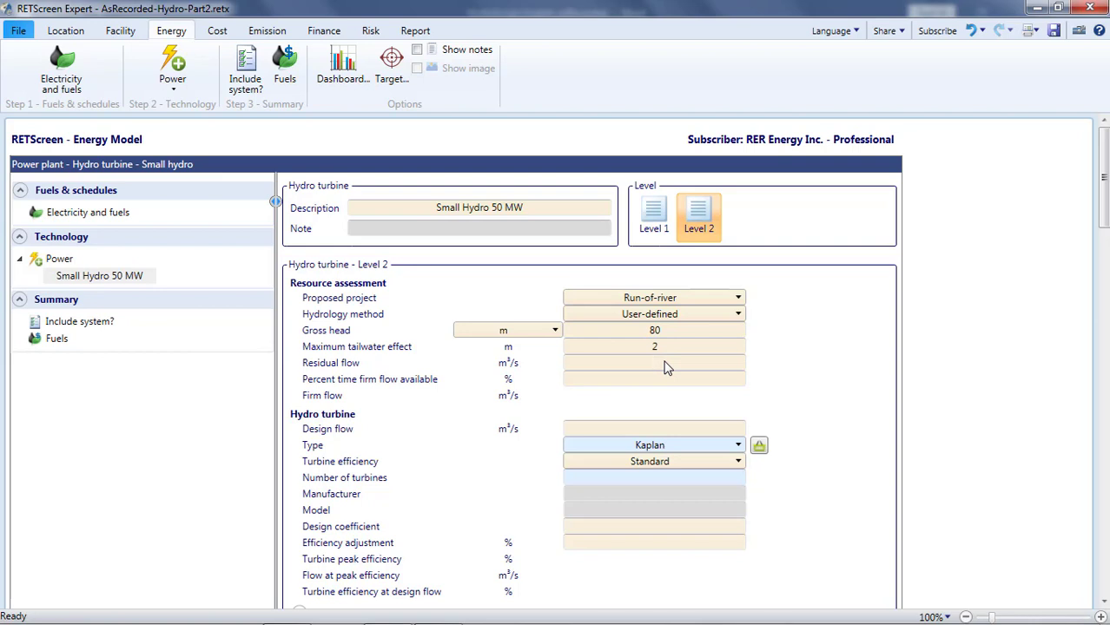
- Enter residual flow 10 m³/s and move to the percent time firm flow field
text(10)
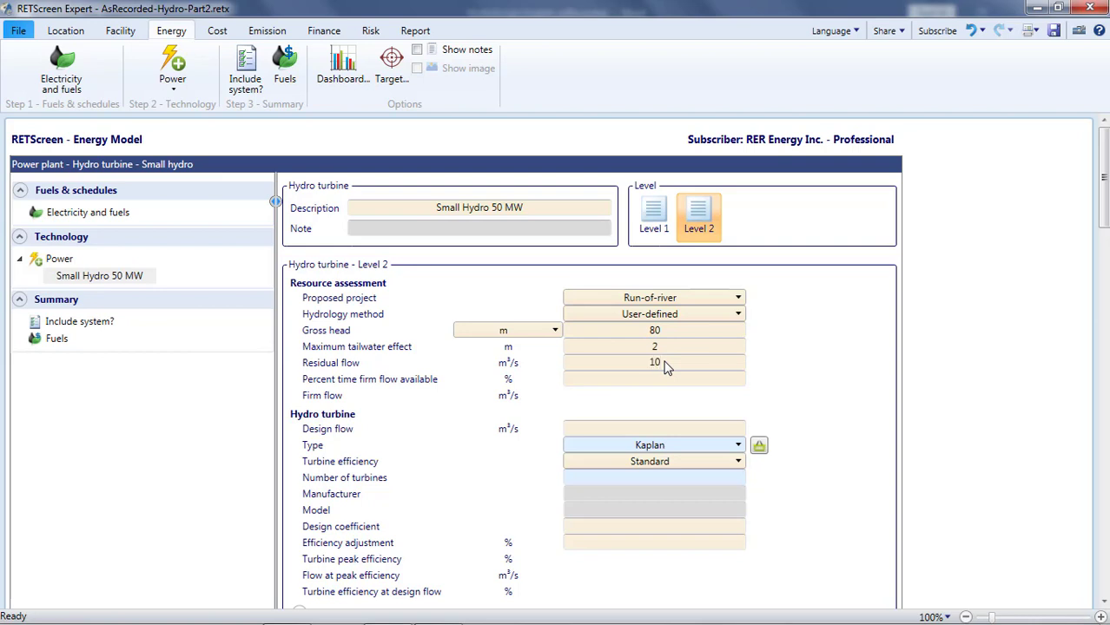
click(653, 363)
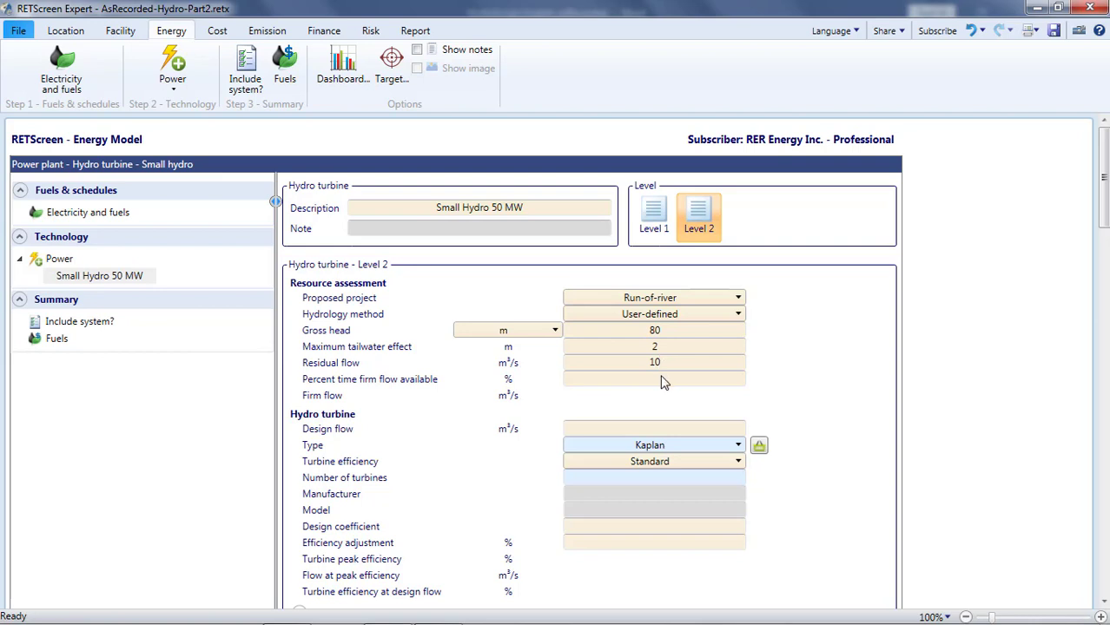
click(653, 379)
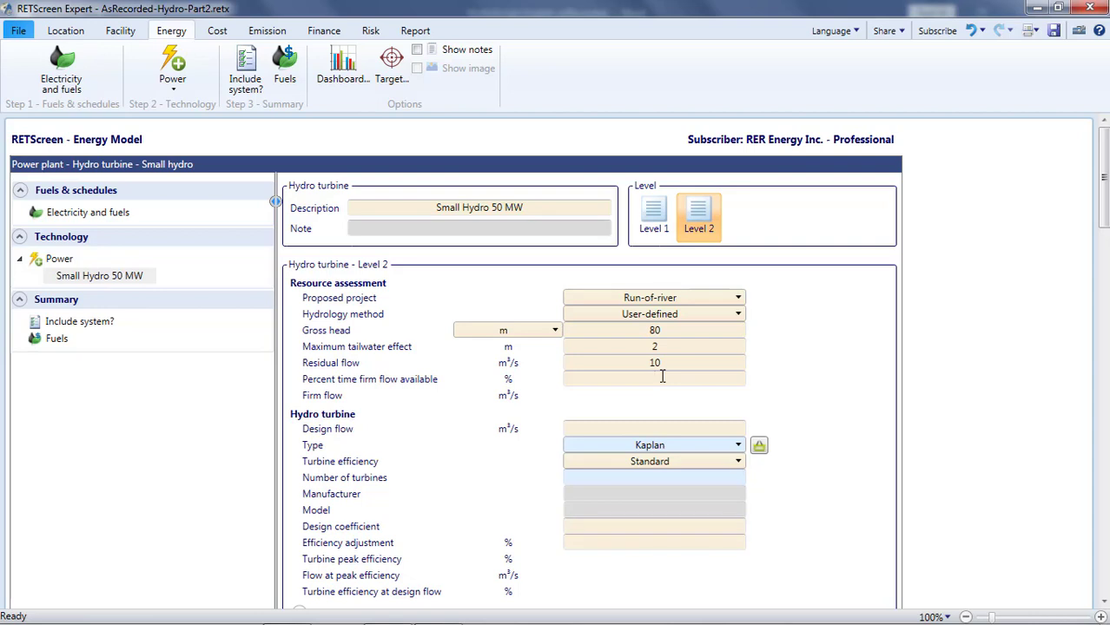
click(653, 378)
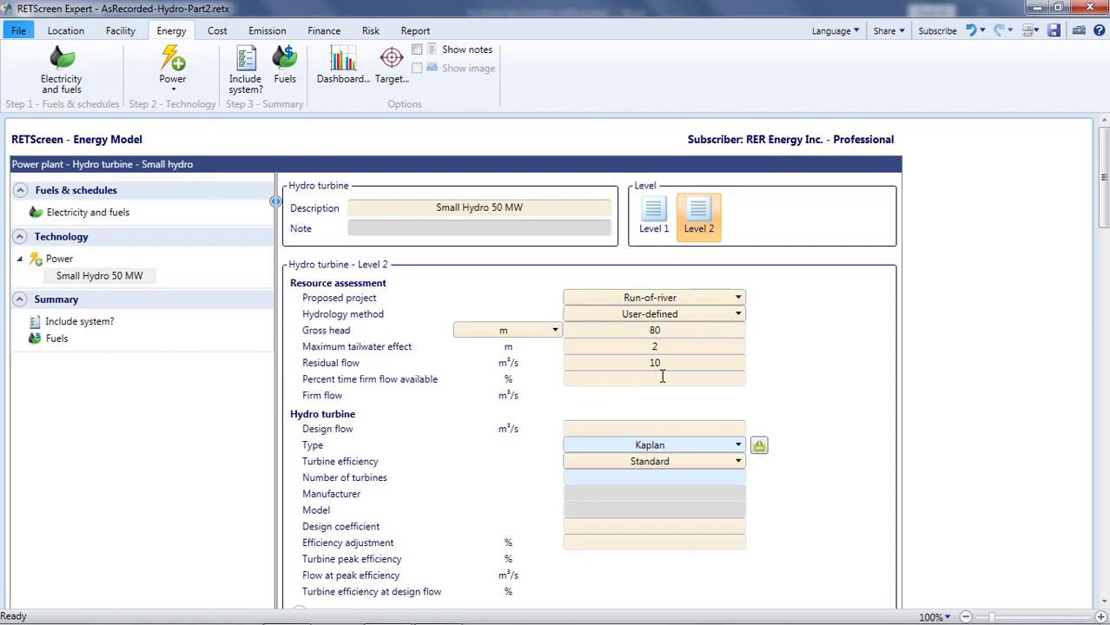
- Enter 95% as the percent time firm flow available
click(653, 379)
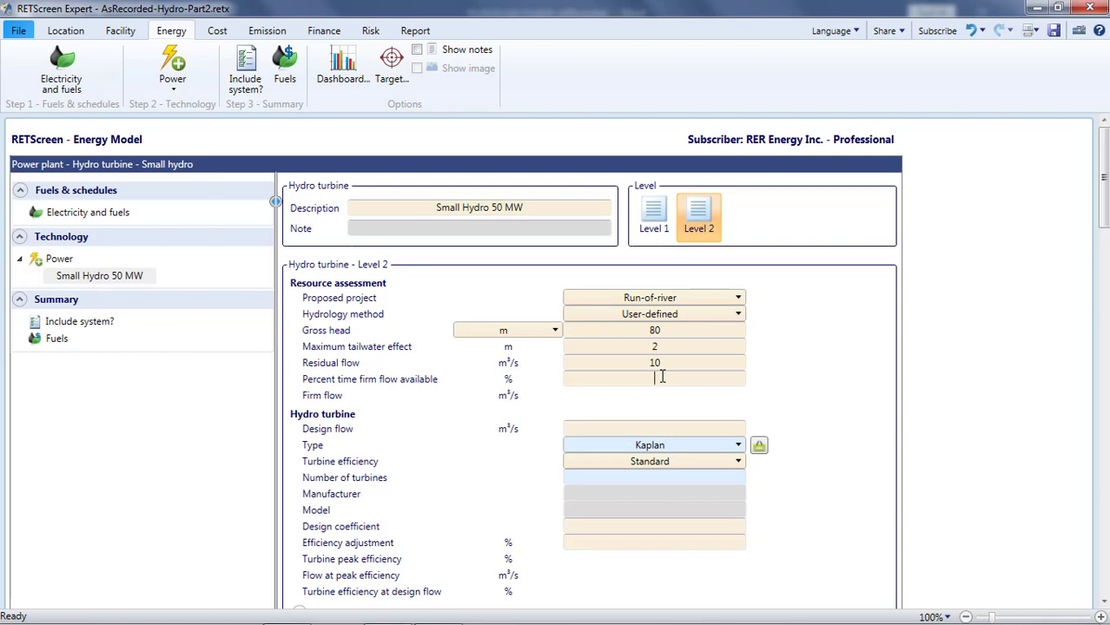
text(95%)
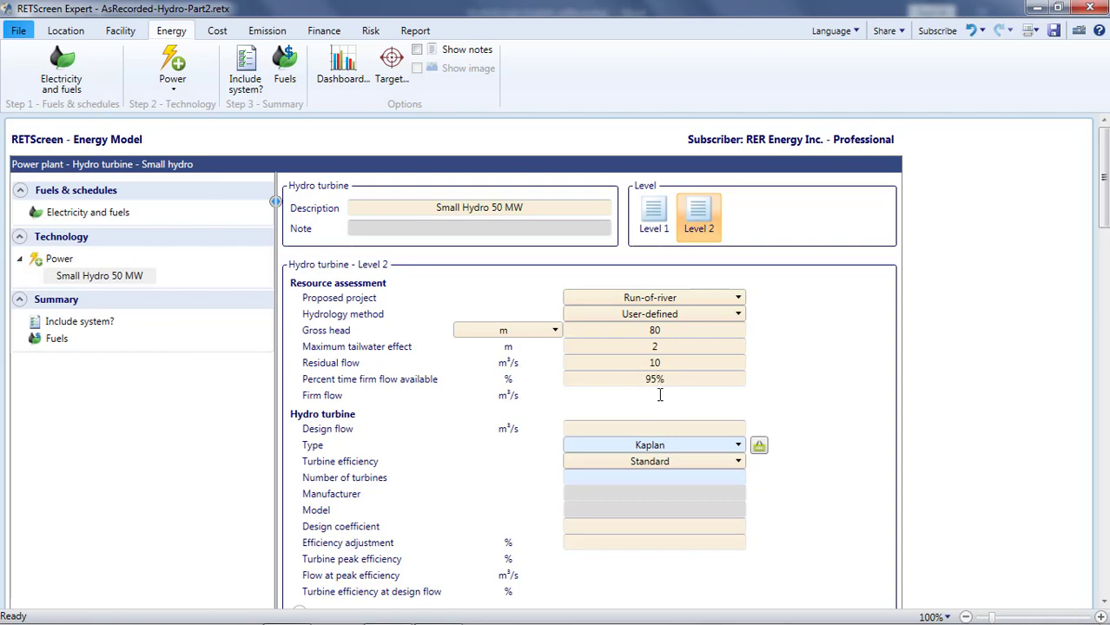
mouse_move(504, 402)
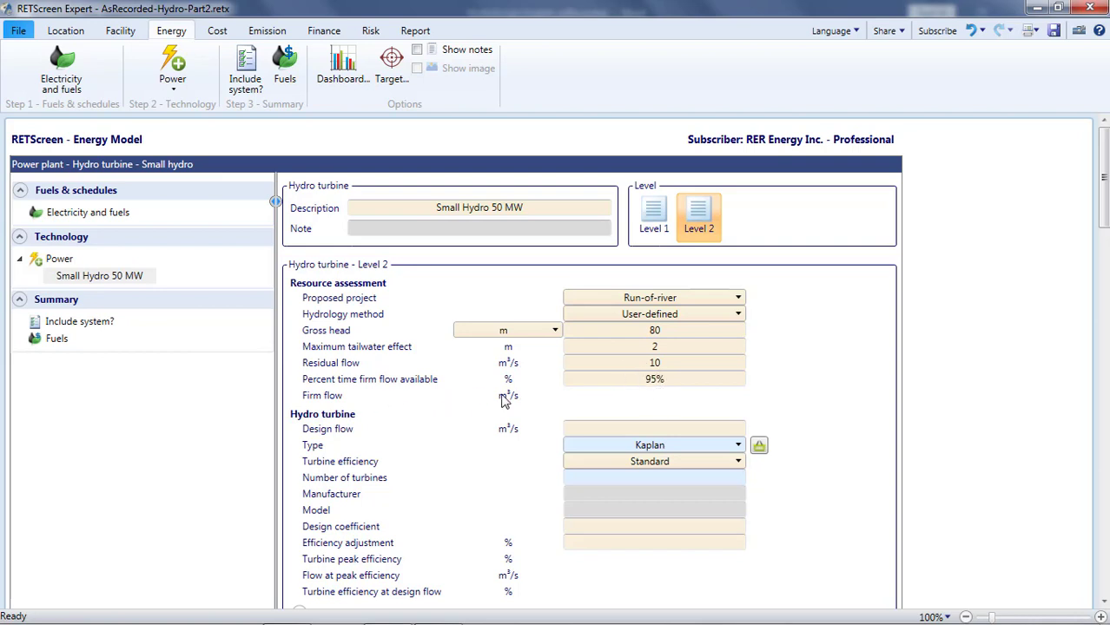
mouse_move(625, 388)
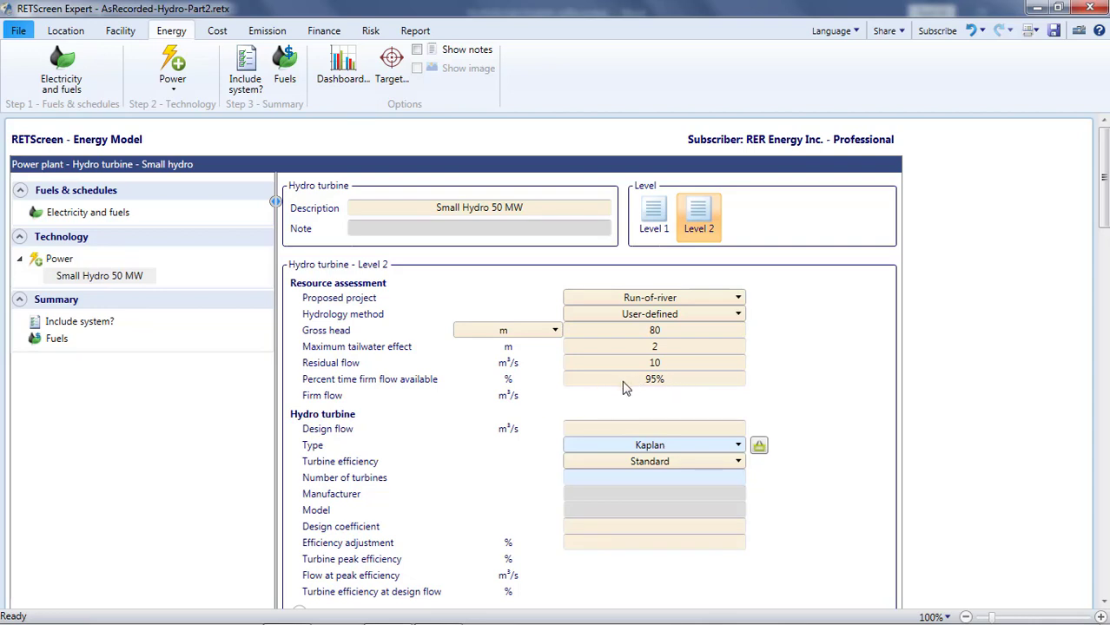
mouse_move(670, 411)
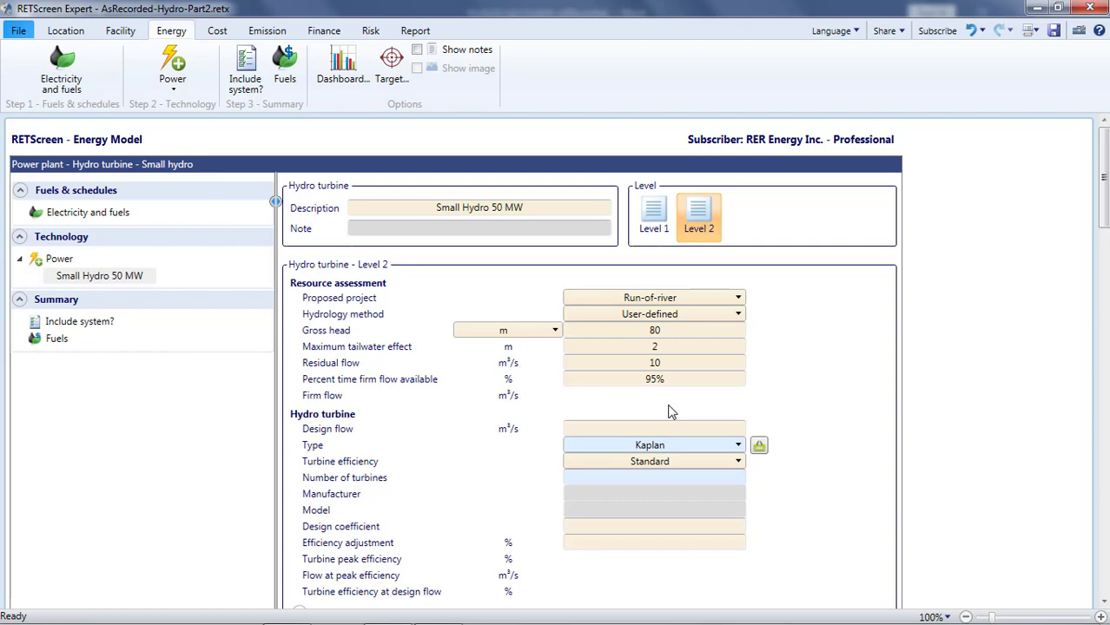
- Fill the flow-duration table flows from 645 m³/s at 0% down to 10 at 100%
scroll(down, 3)
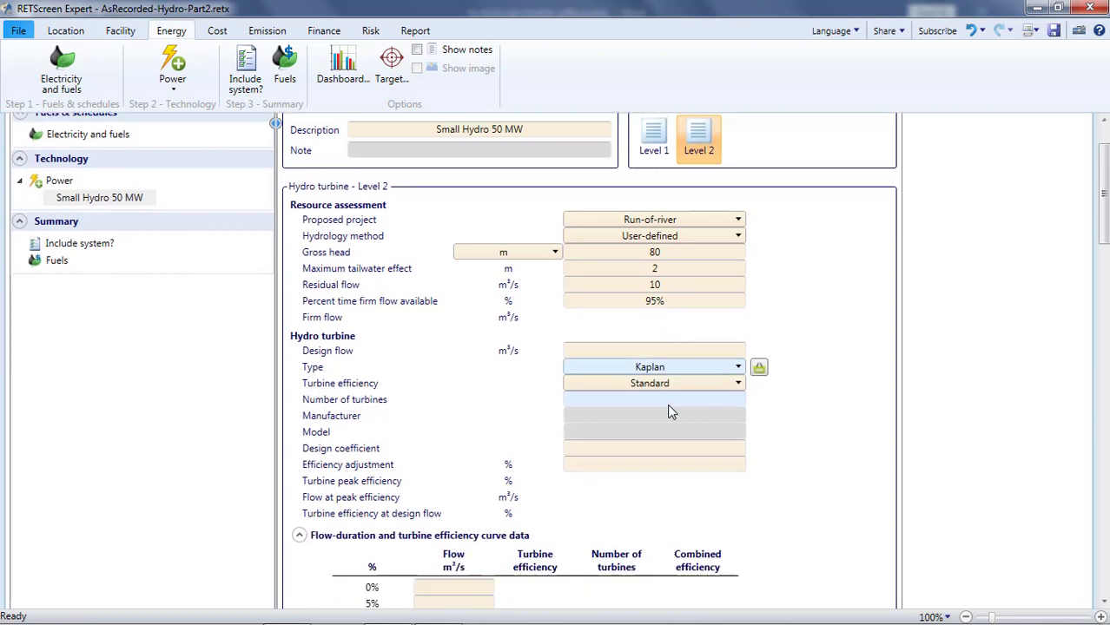
scroll(down, 3)
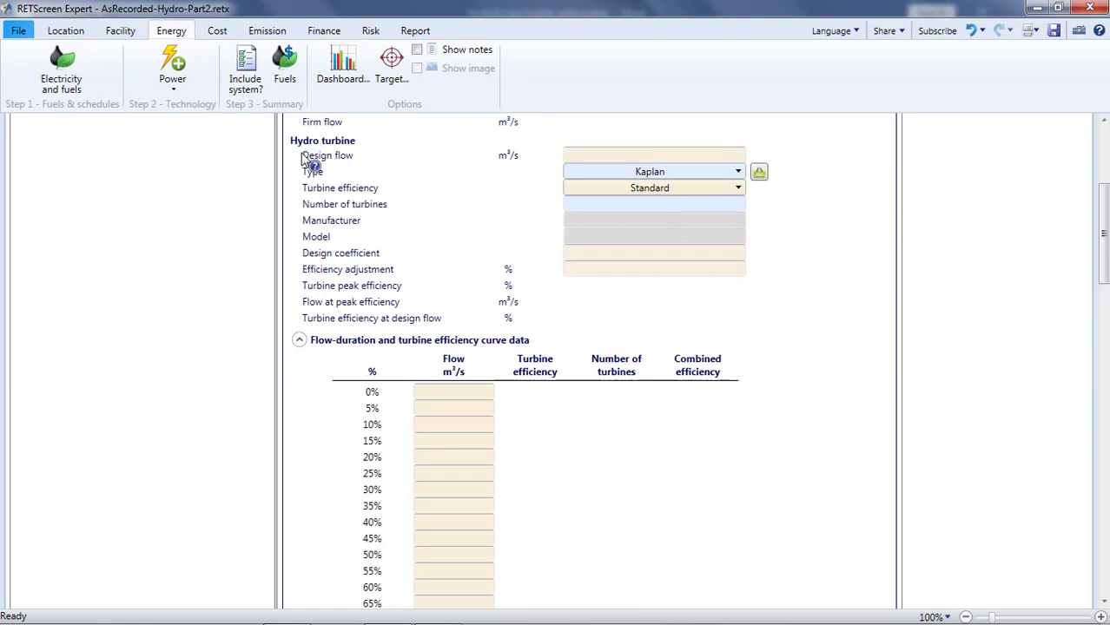
scroll(down, 3)
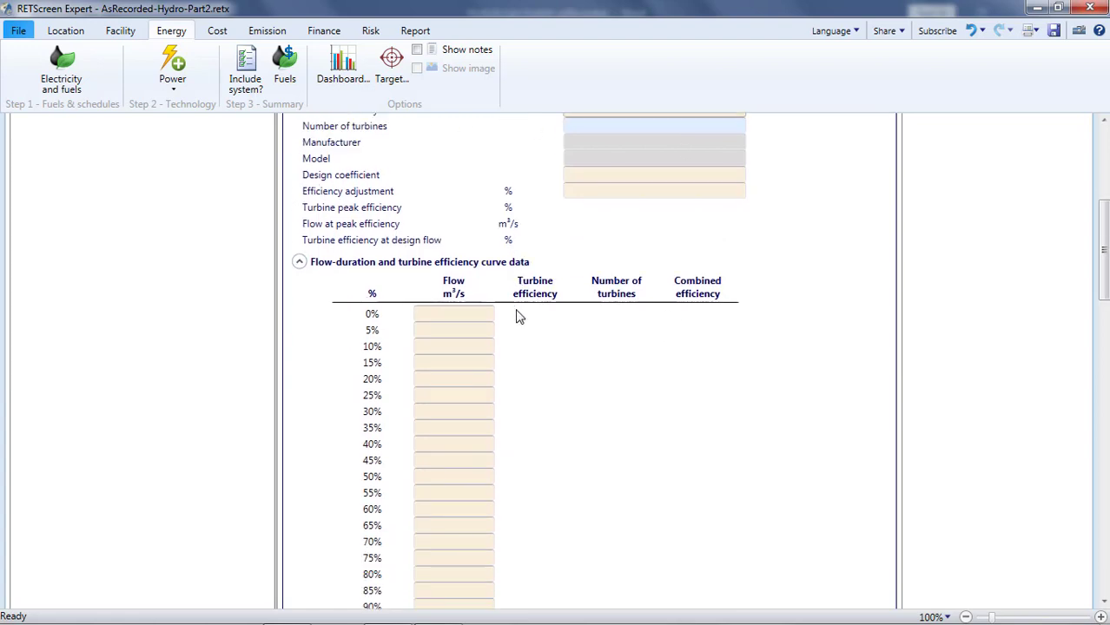
scroll(down, 3)
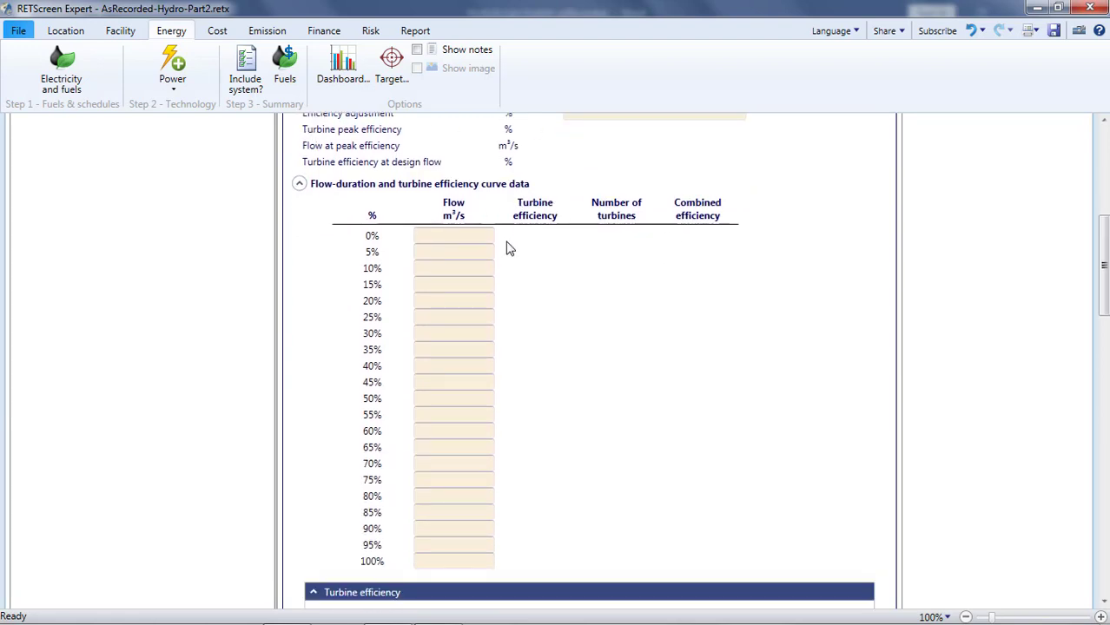
click(453, 316)
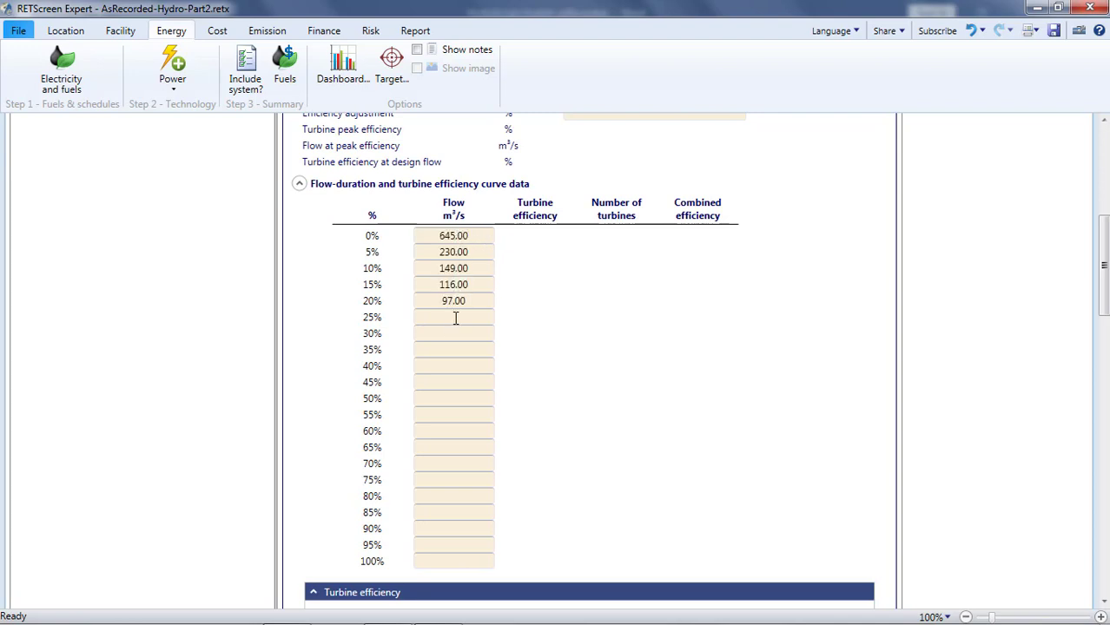
text(31.00)
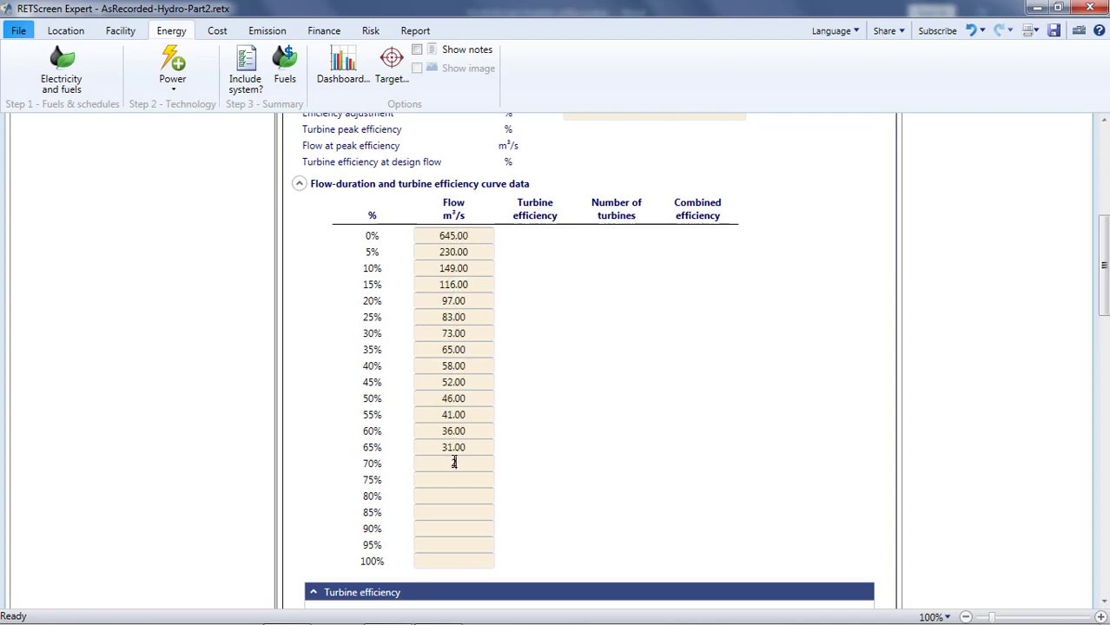
text(10)
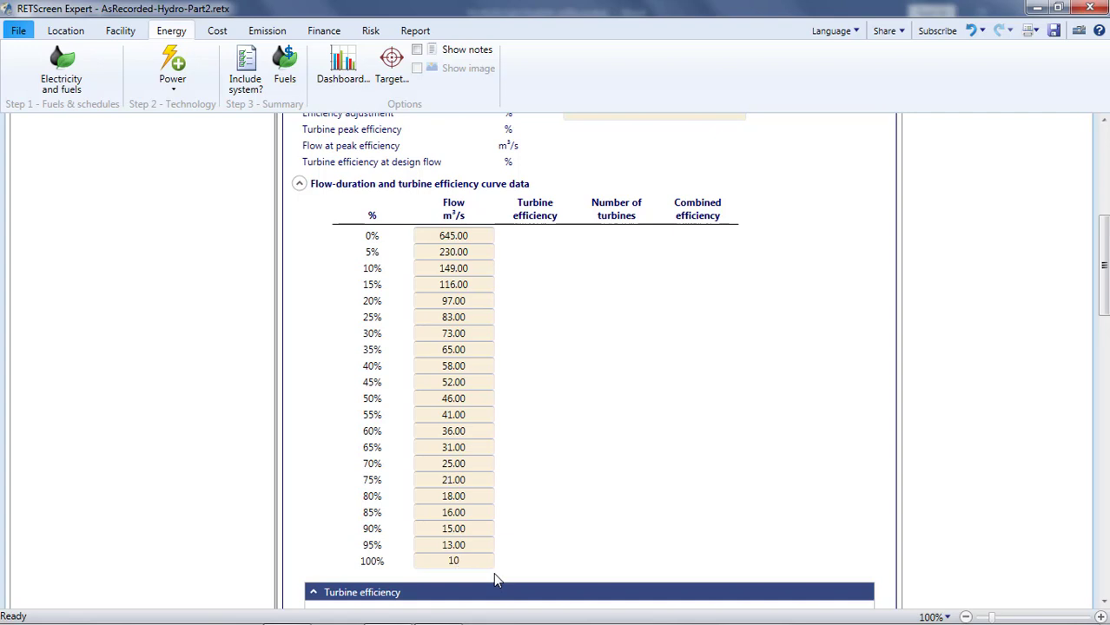
scroll(down, 3)
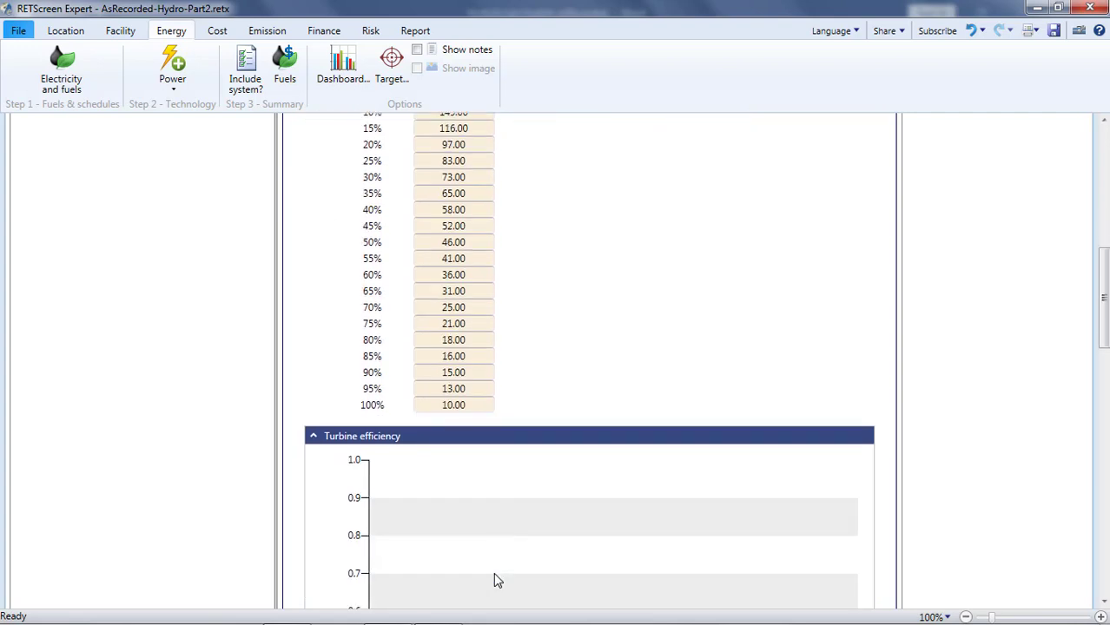
scroll(down, 3)
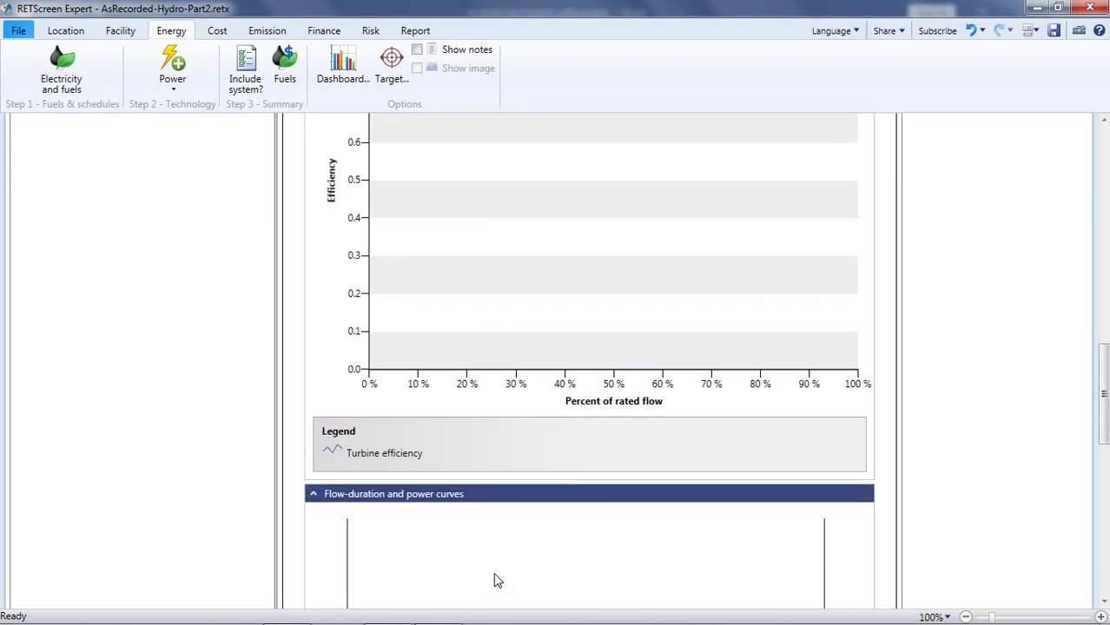
scroll(down, 3)
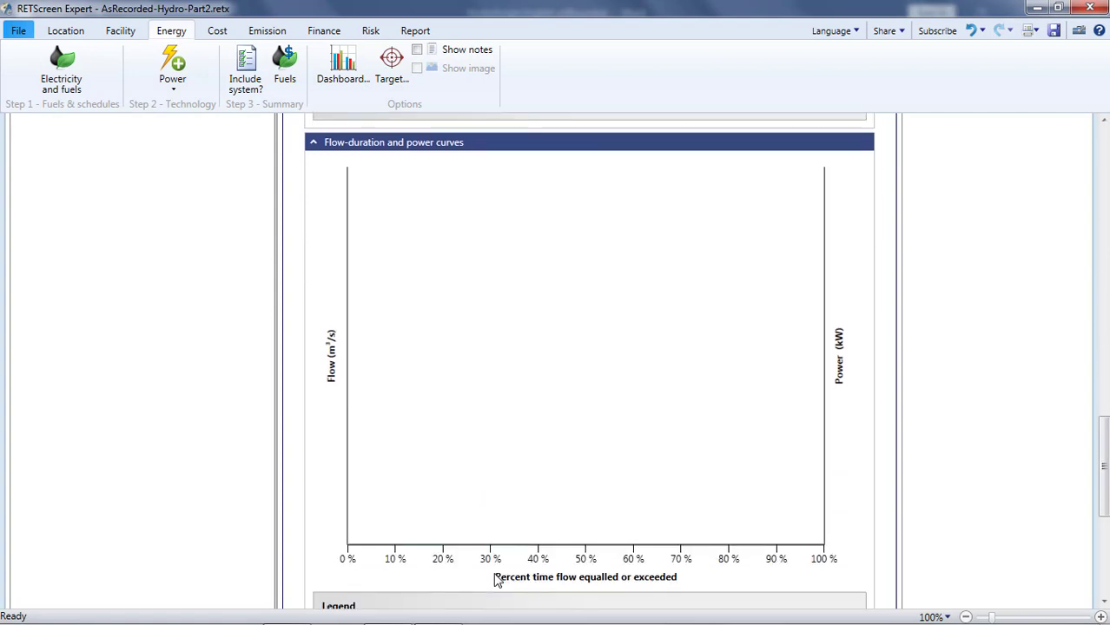
mouse_move(316, 510)
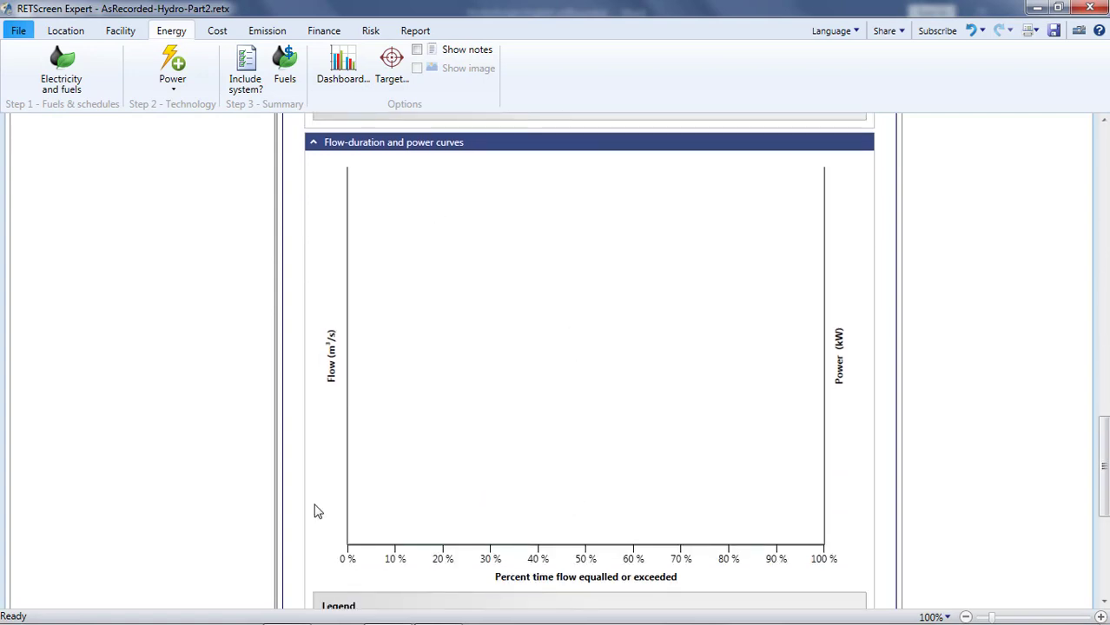
mouse_move(426, 358)
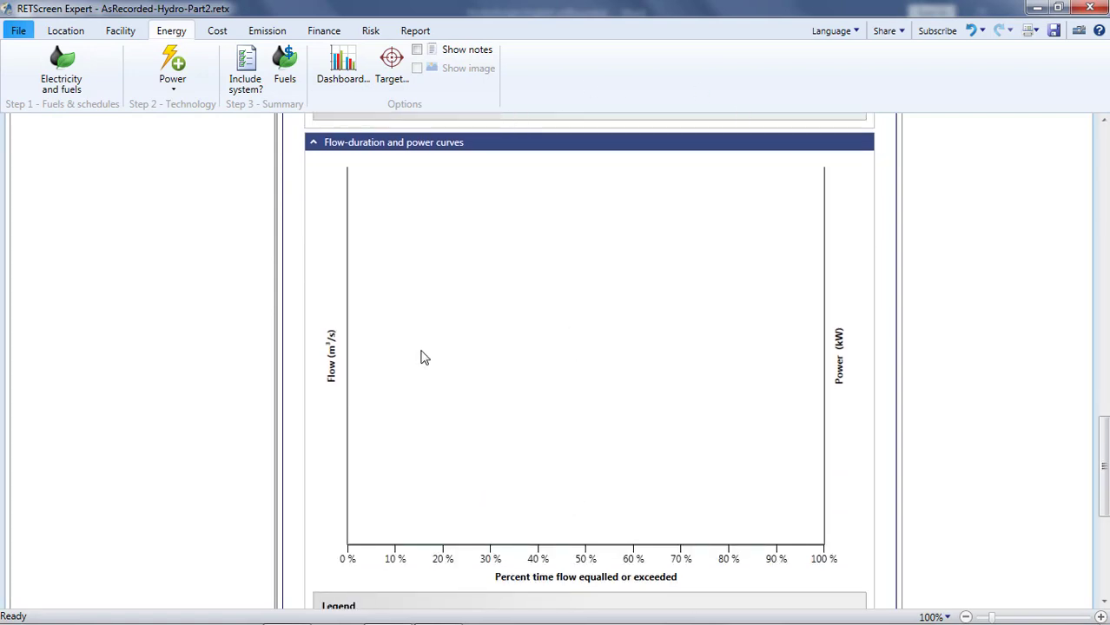
scroll(down, 3)
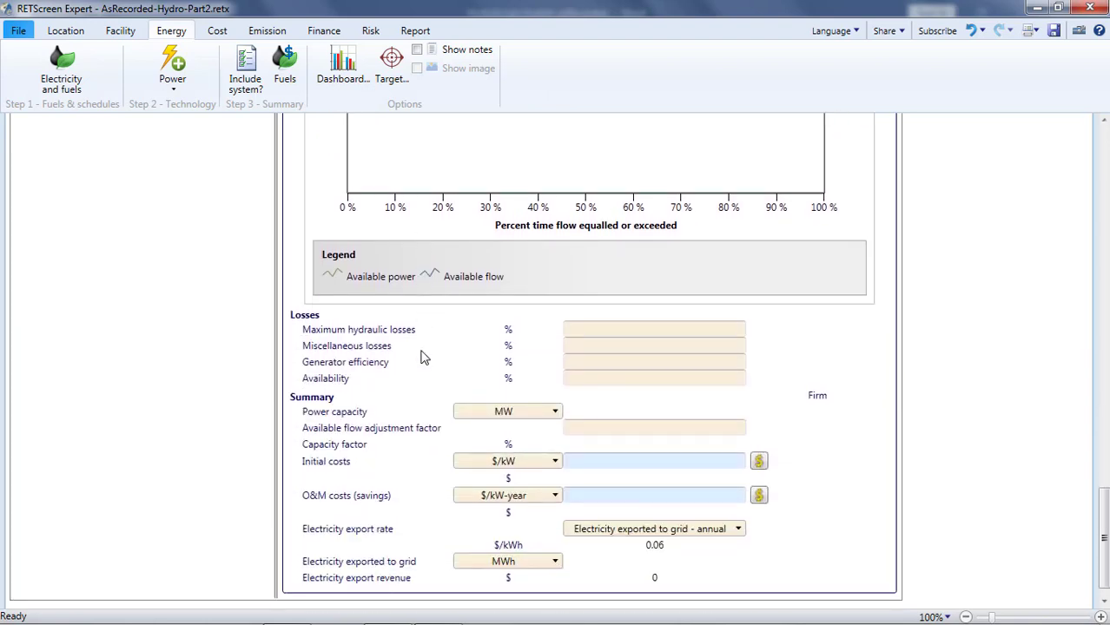
mouse_move(658, 449)
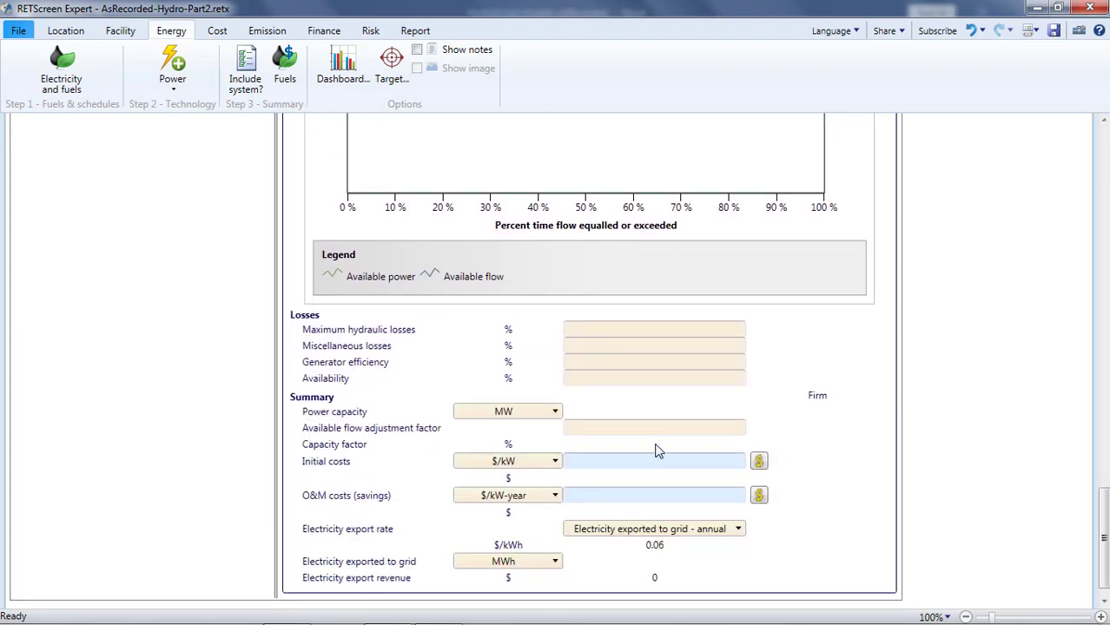
mouse_move(642, 433)
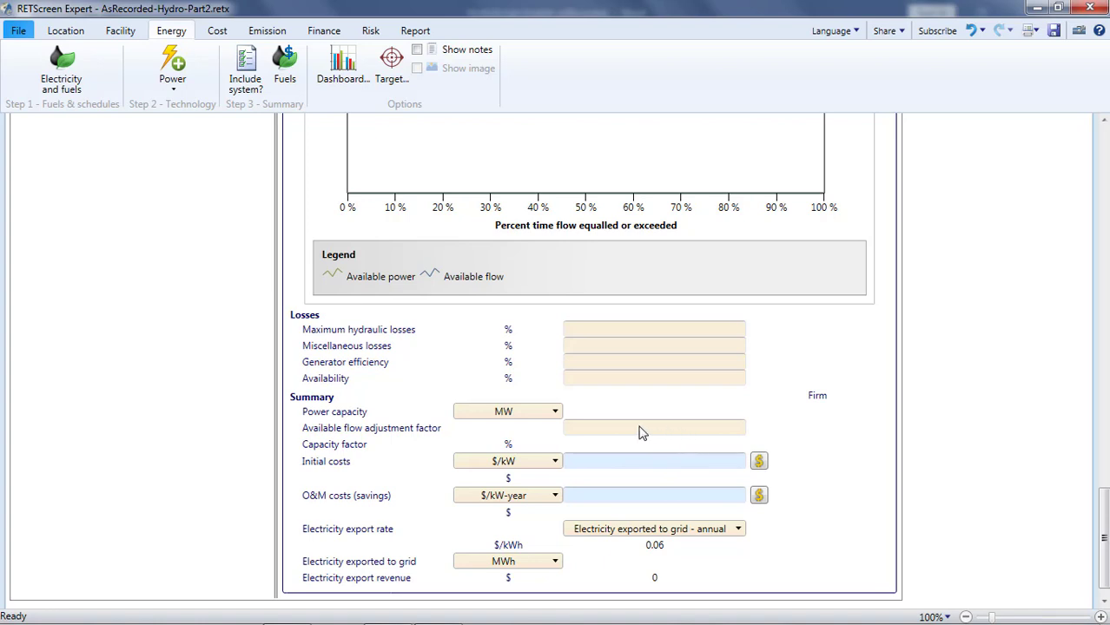
mouse_move(653, 440)
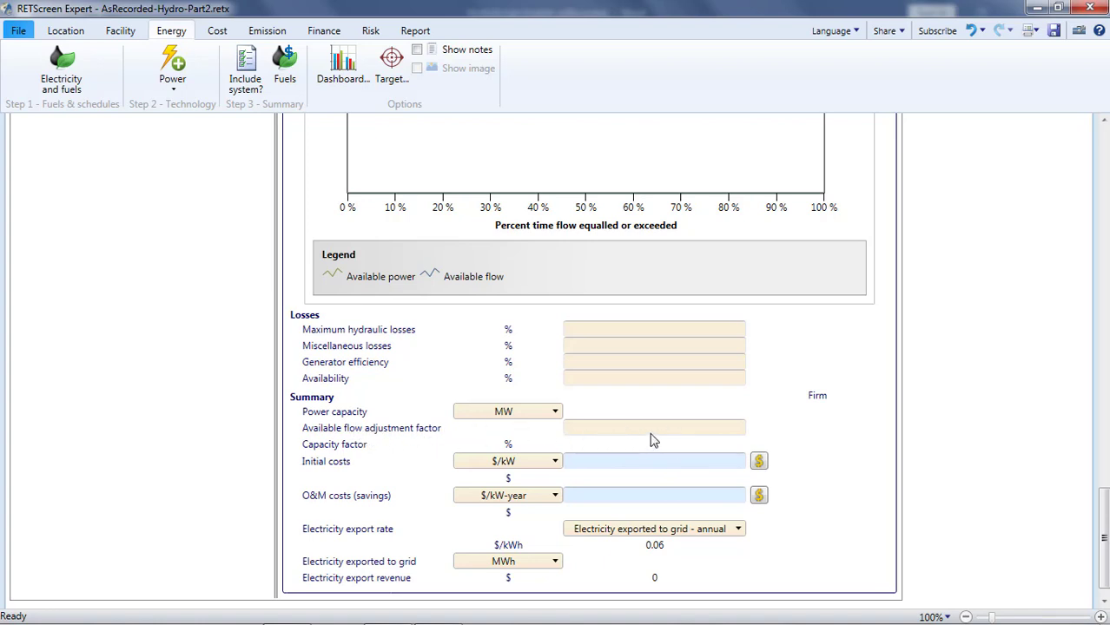
click(652, 428)
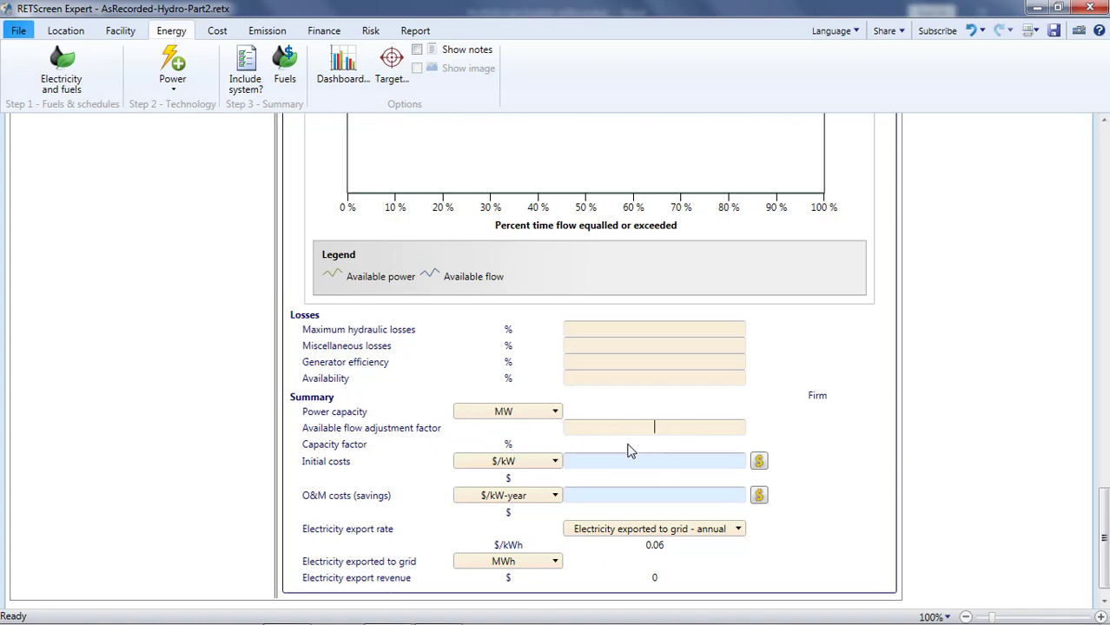
mouse_move(623, 451)
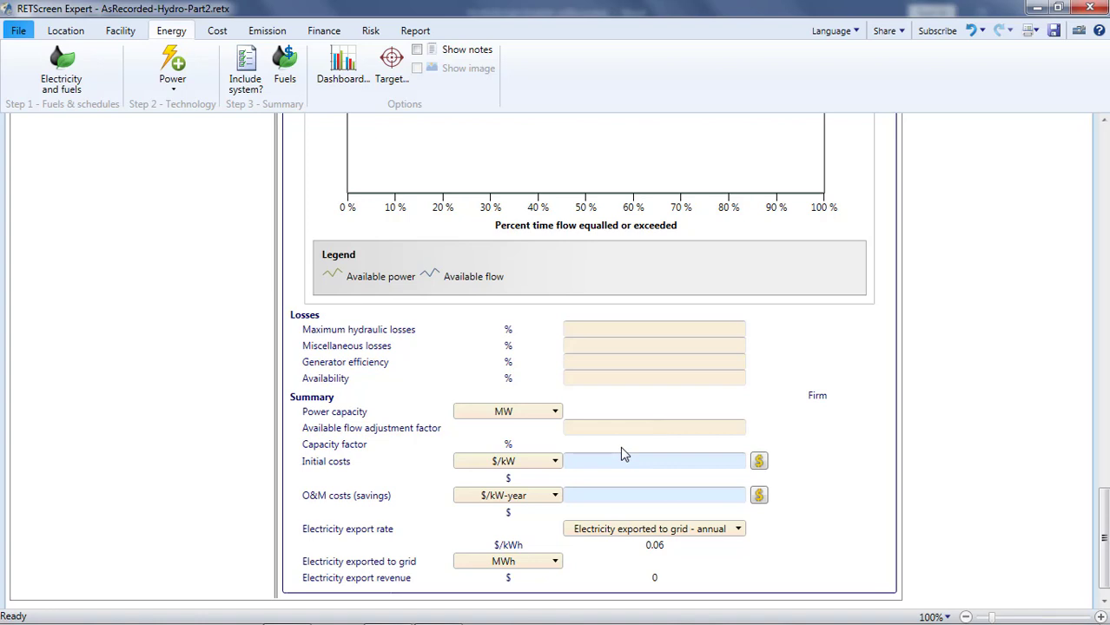
text(1)
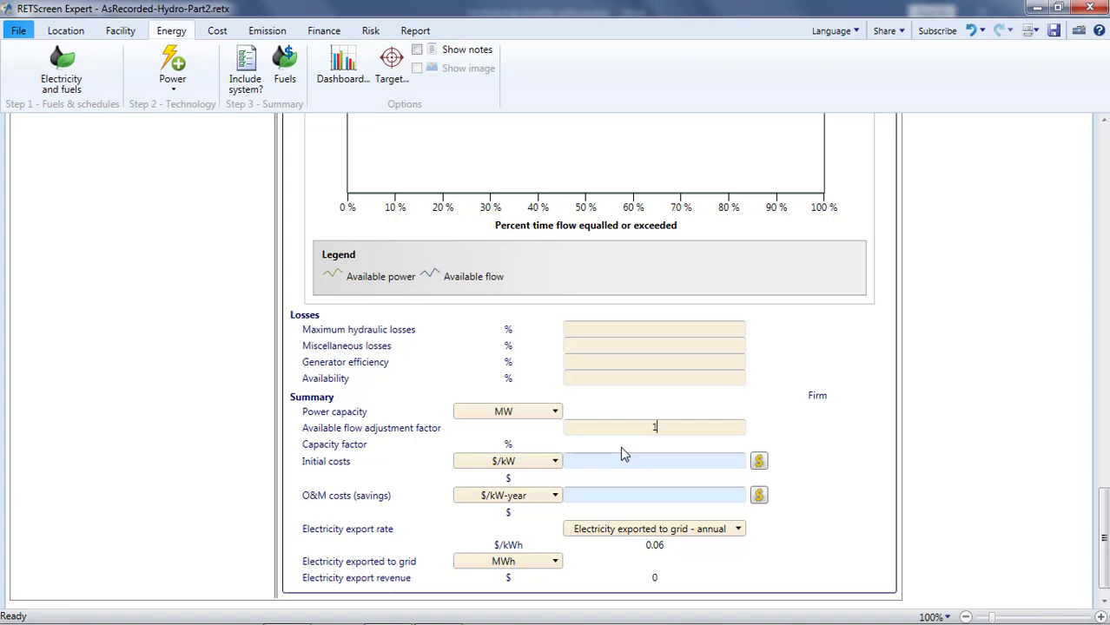
key(Backspace)
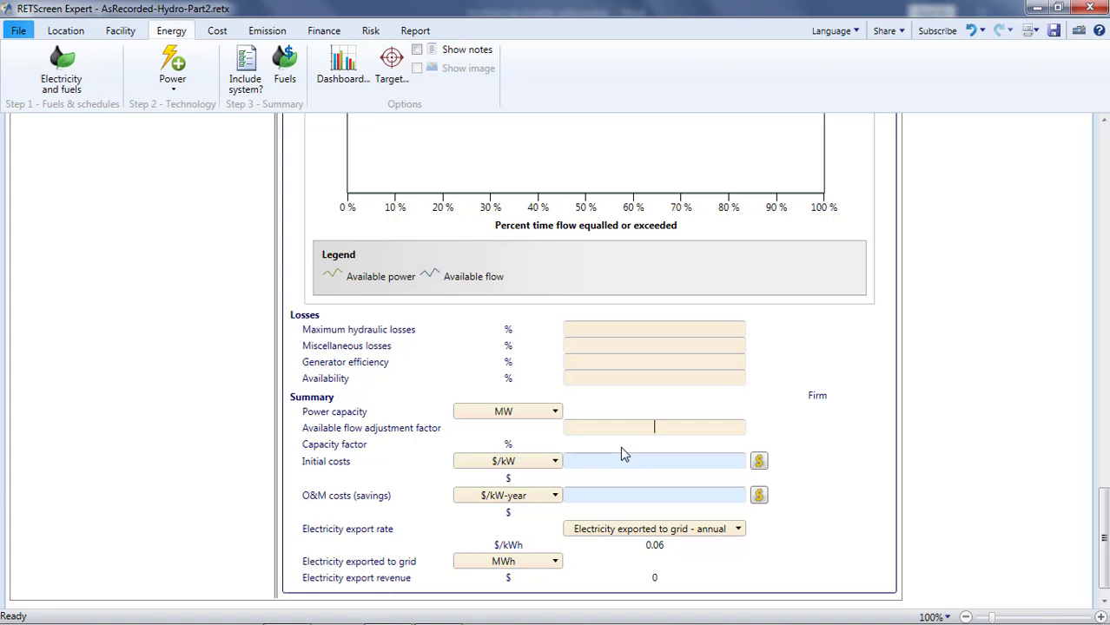
text(1.05)
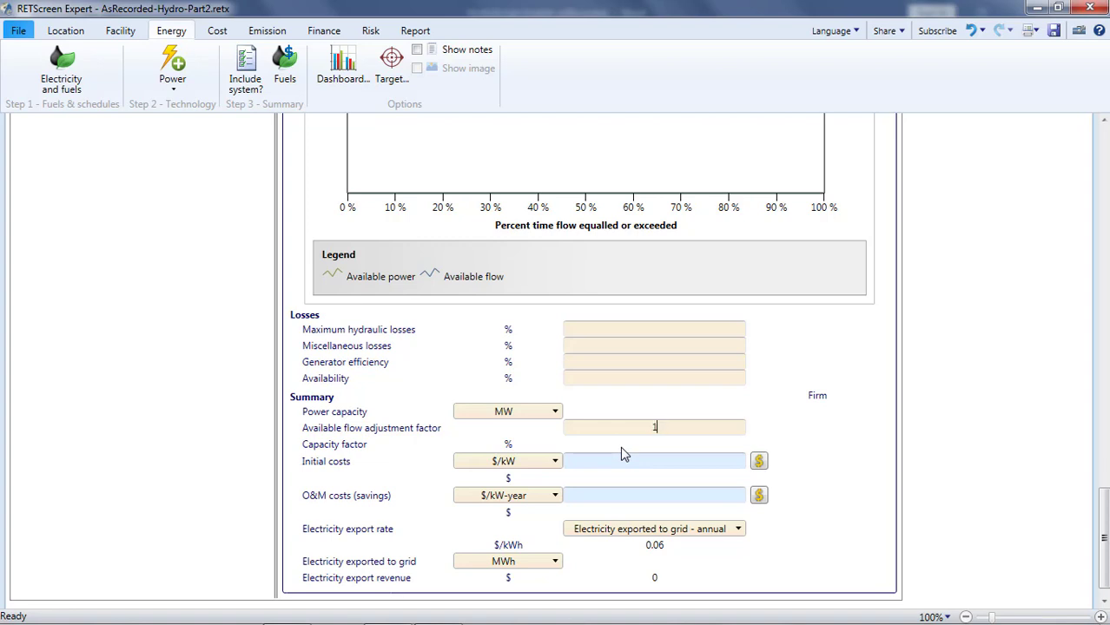
key(BackSpace)
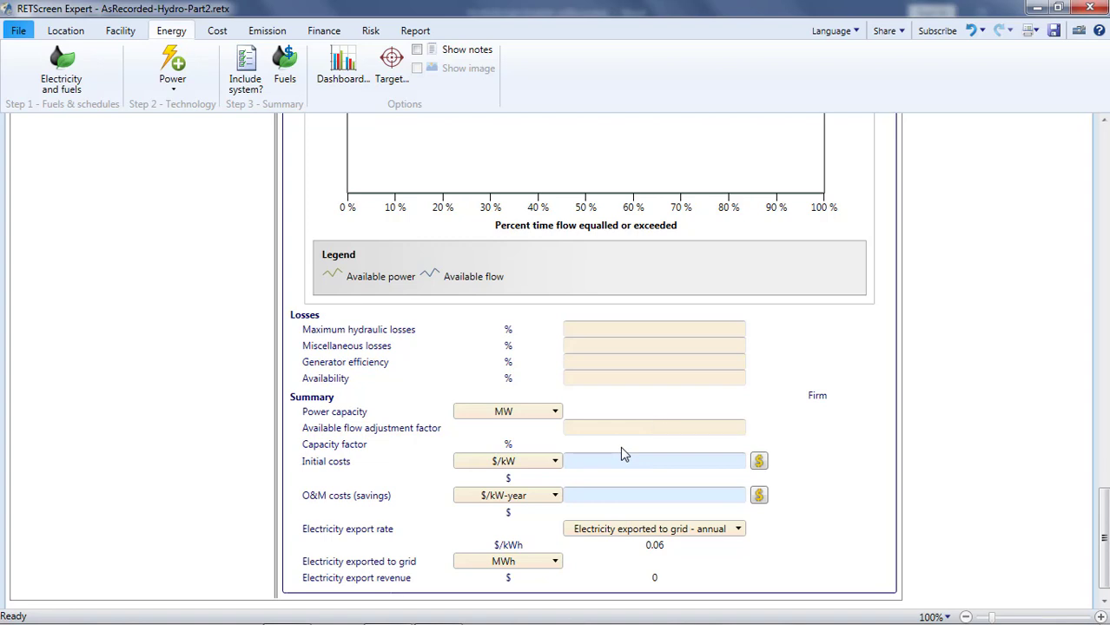
text(0)
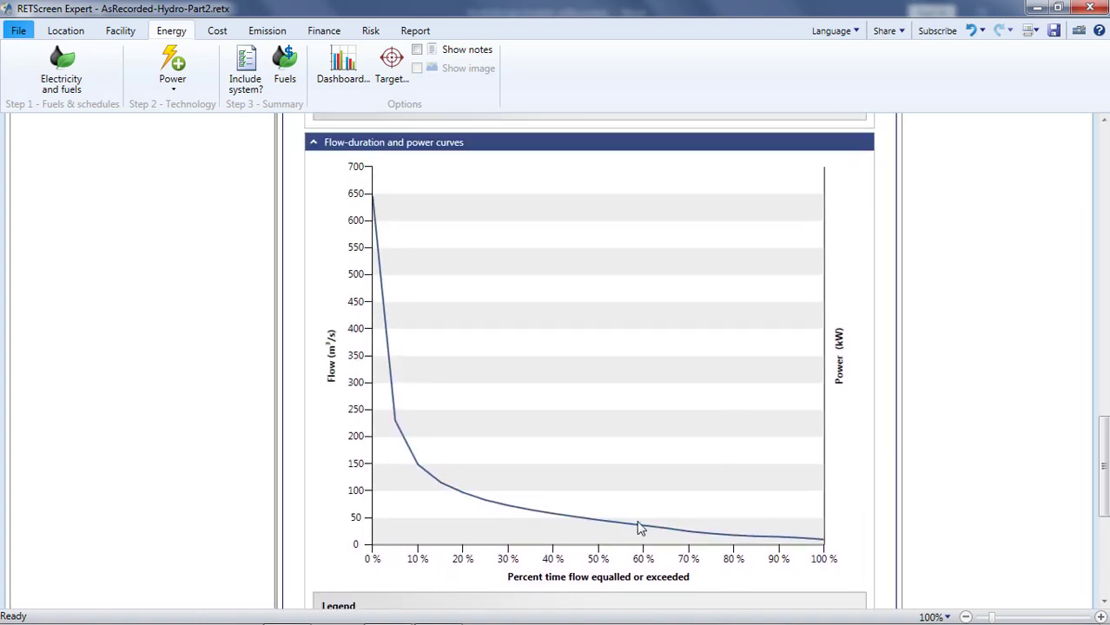
mouse_move(632, 566)
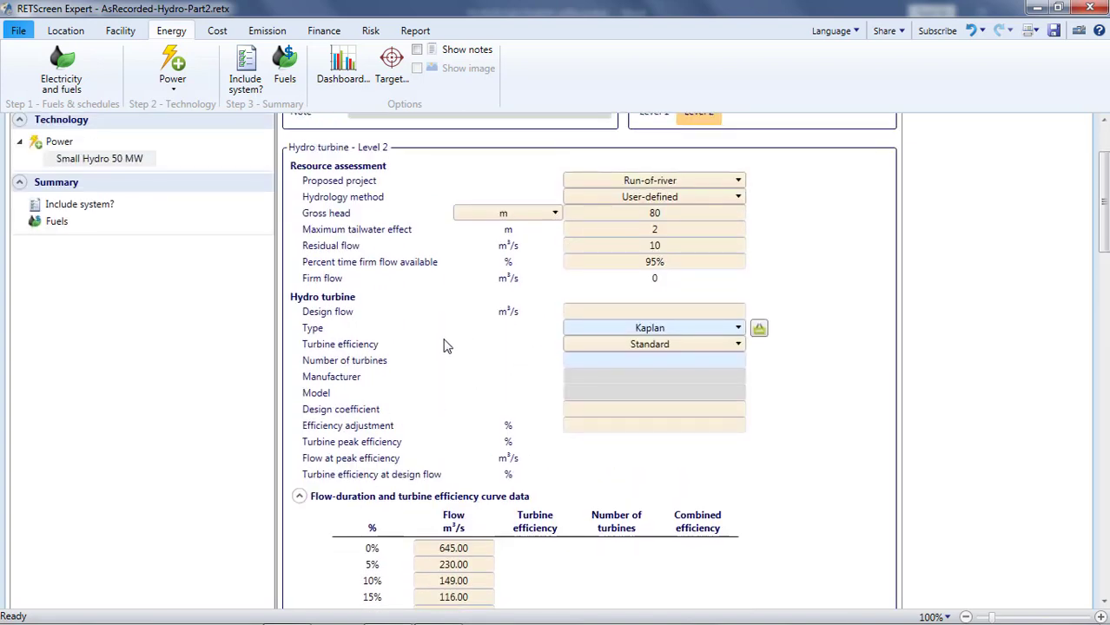
mouse_move(451, 335)
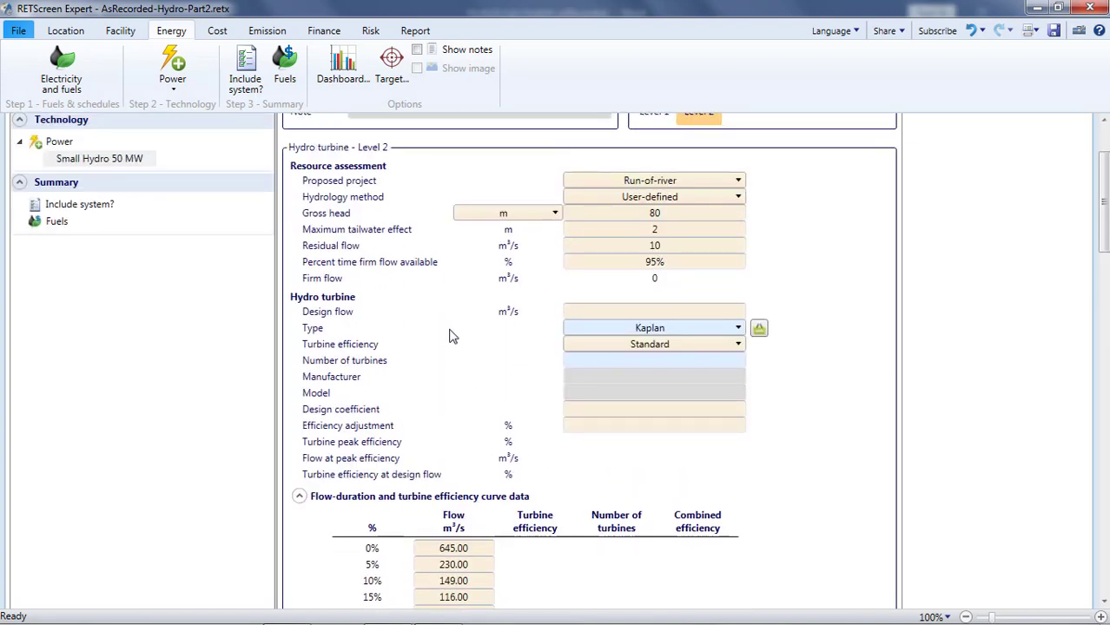
mouse_move(370, 325)
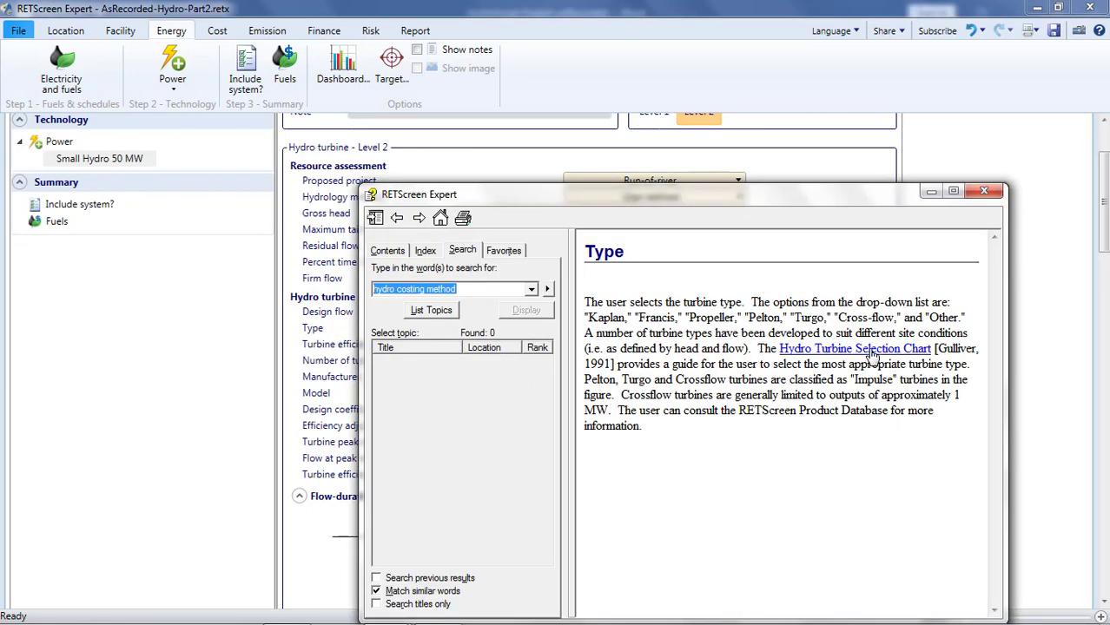
- Consult the Hydro Turbine Selection Chart help before choosing Francis as turbine type
click(854, 349)
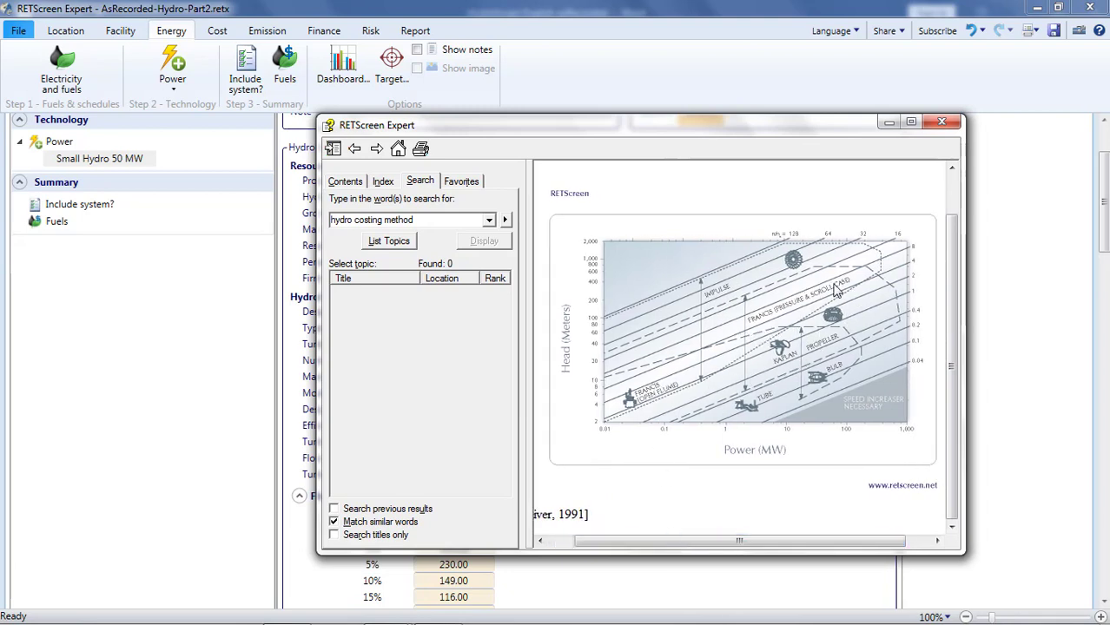
mouse_move(642, 350)
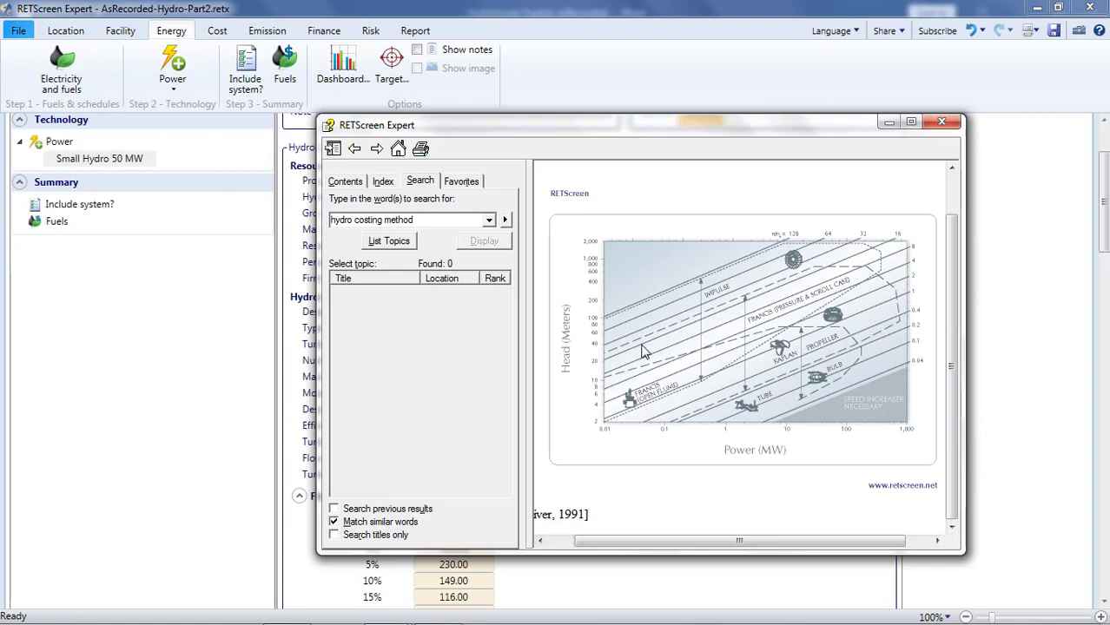
click(941, 122)
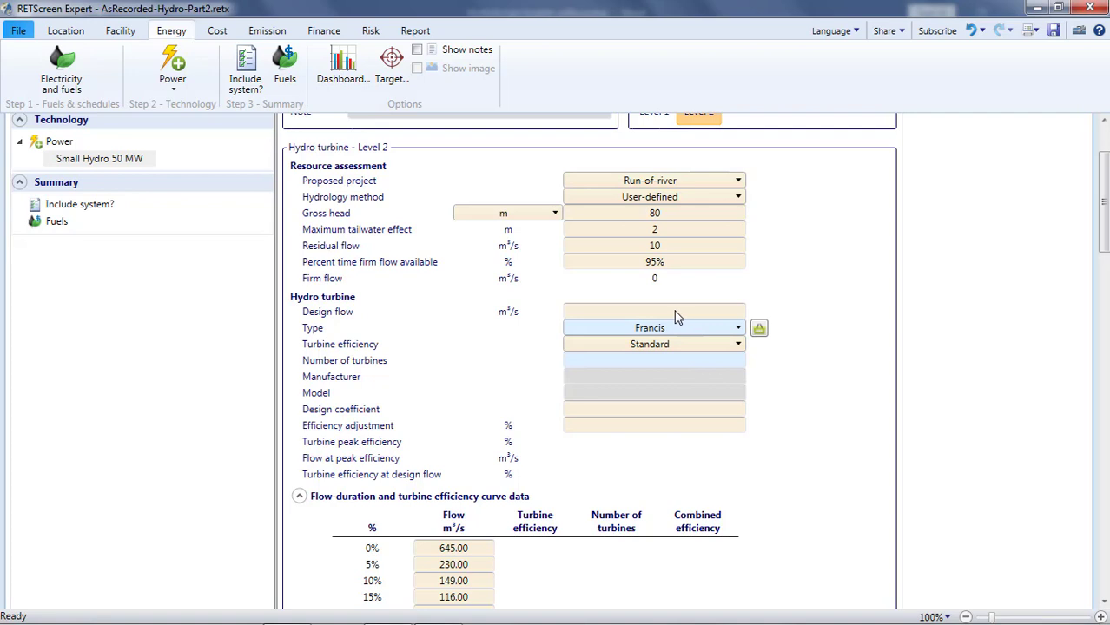
mouse_move(778, 309)
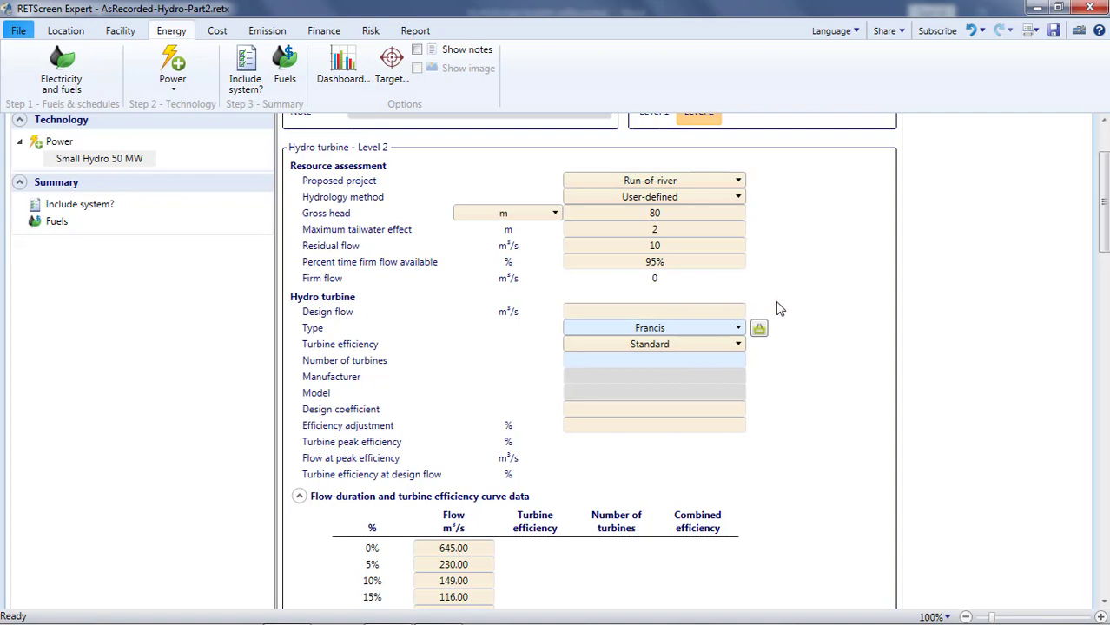
mouse_move(792, 316)
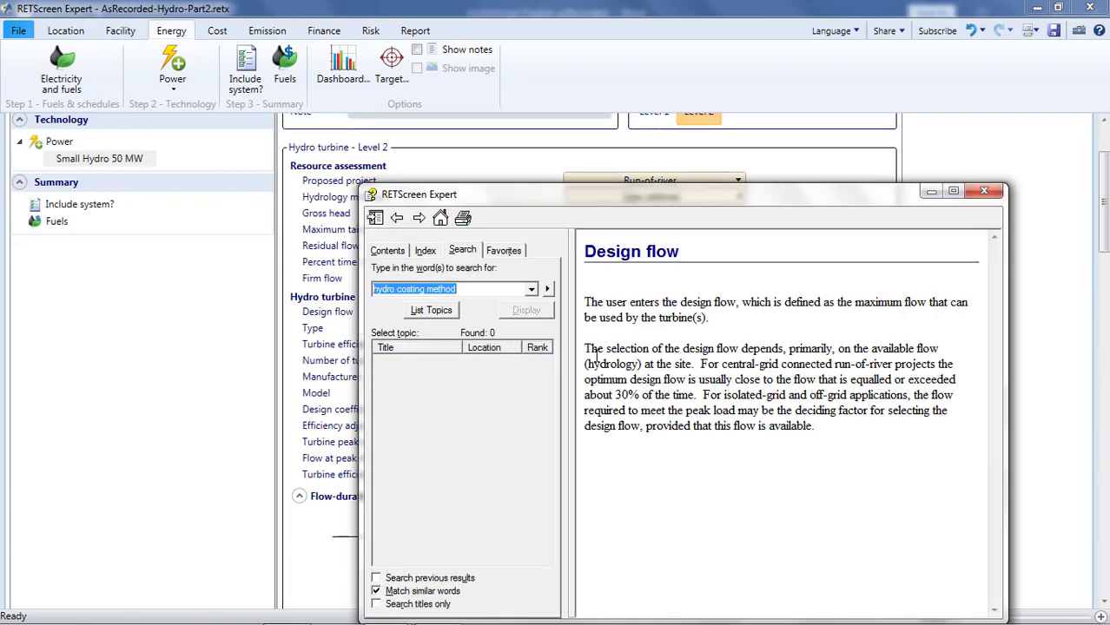
mouse_move(698, 364)
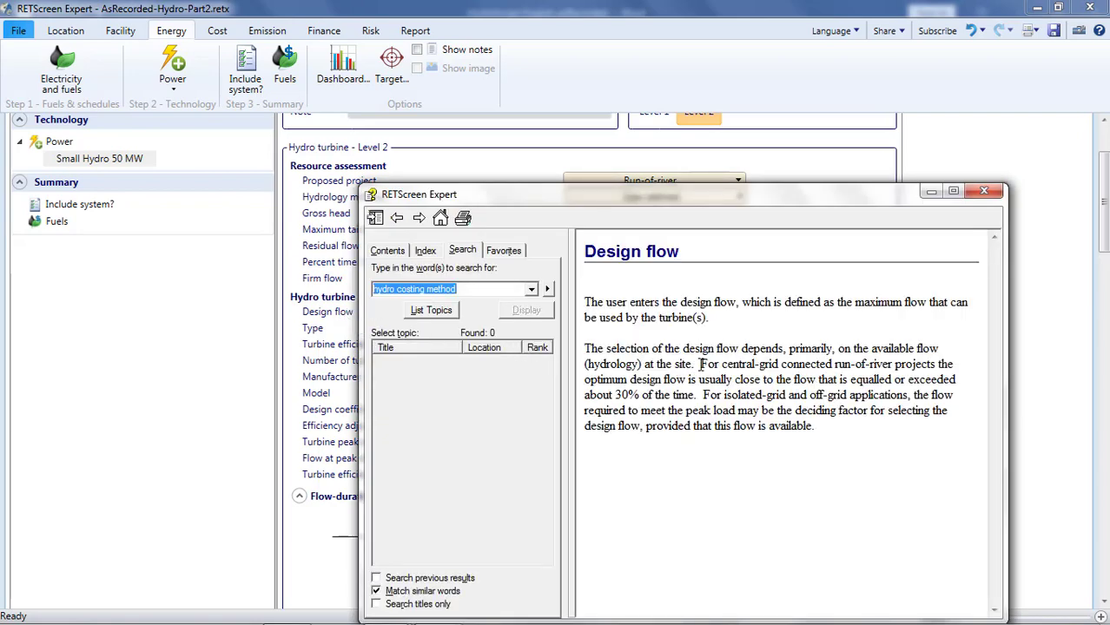
drag(700, 365, 695, 396)
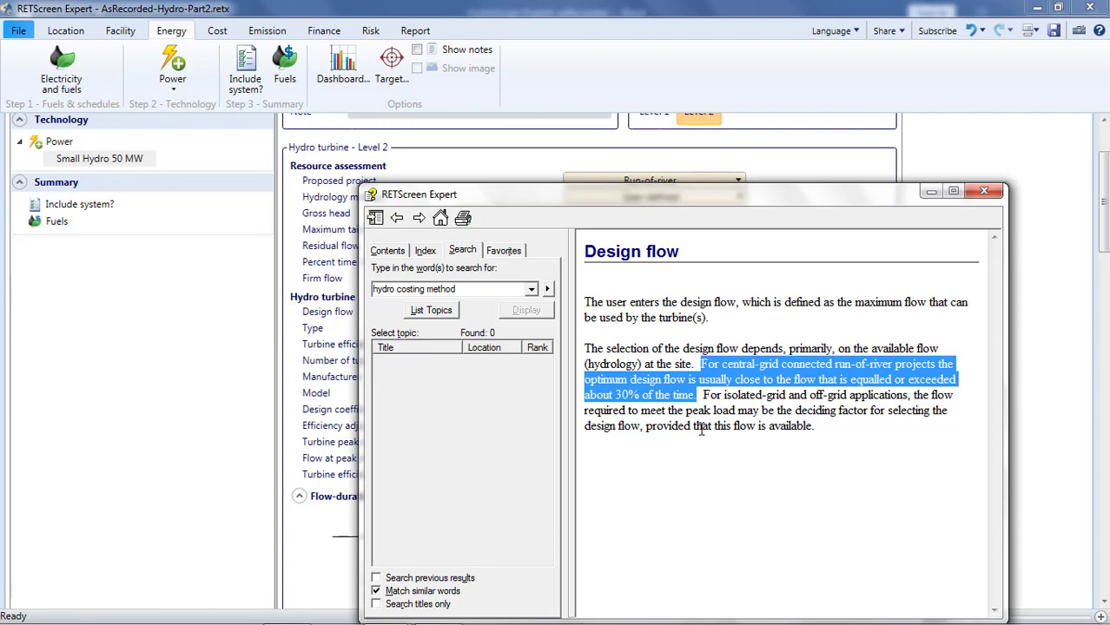
mouse_move(718, 391)
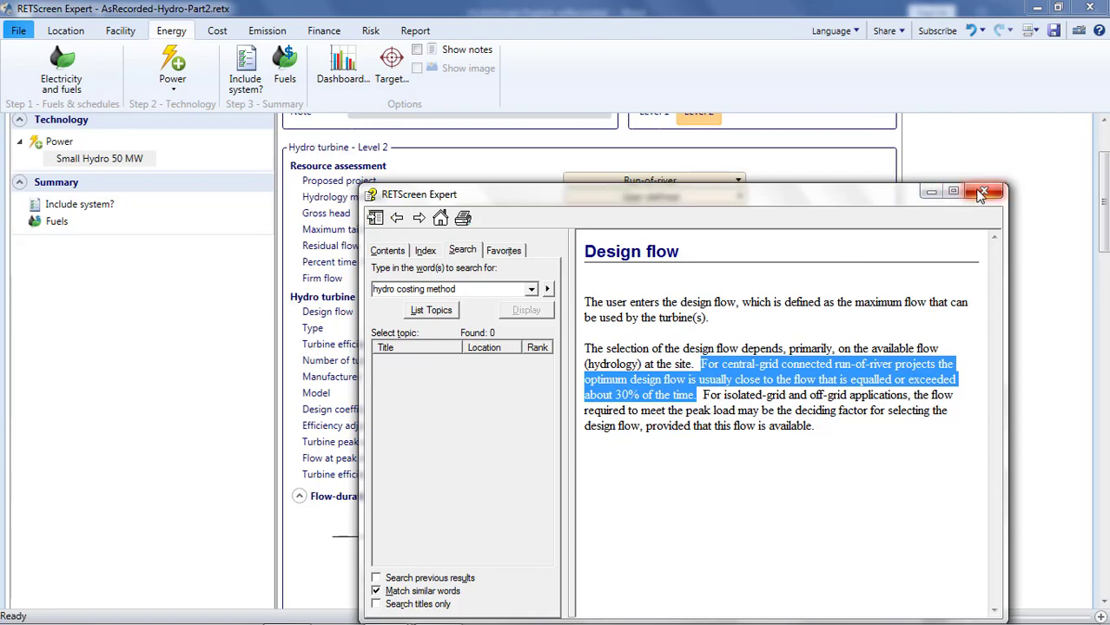
click(982, 192)
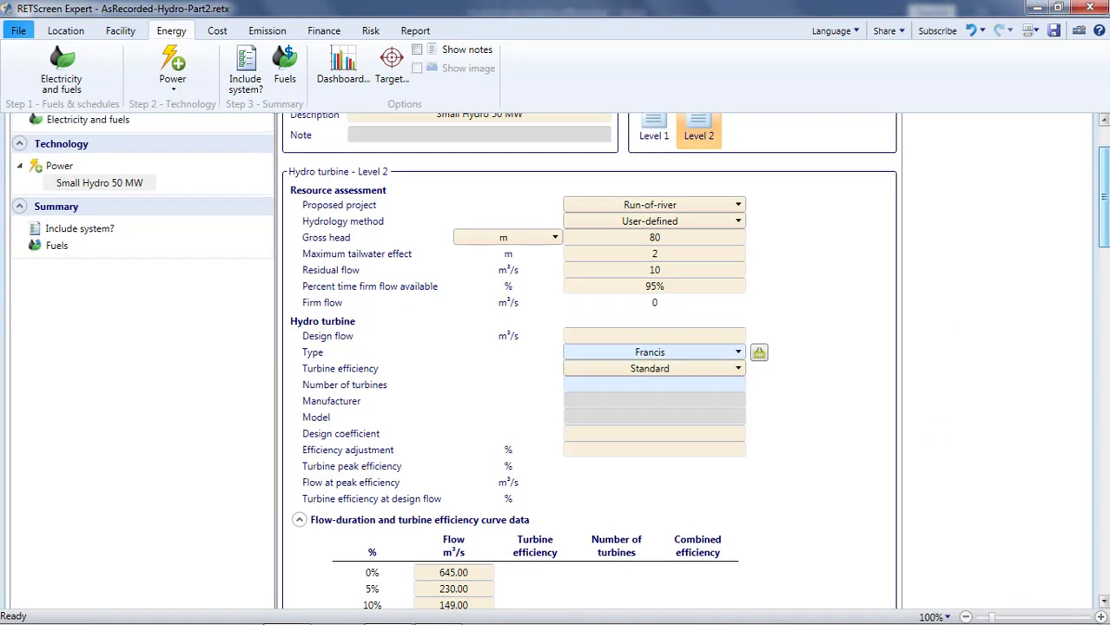
scroll(down, 3)
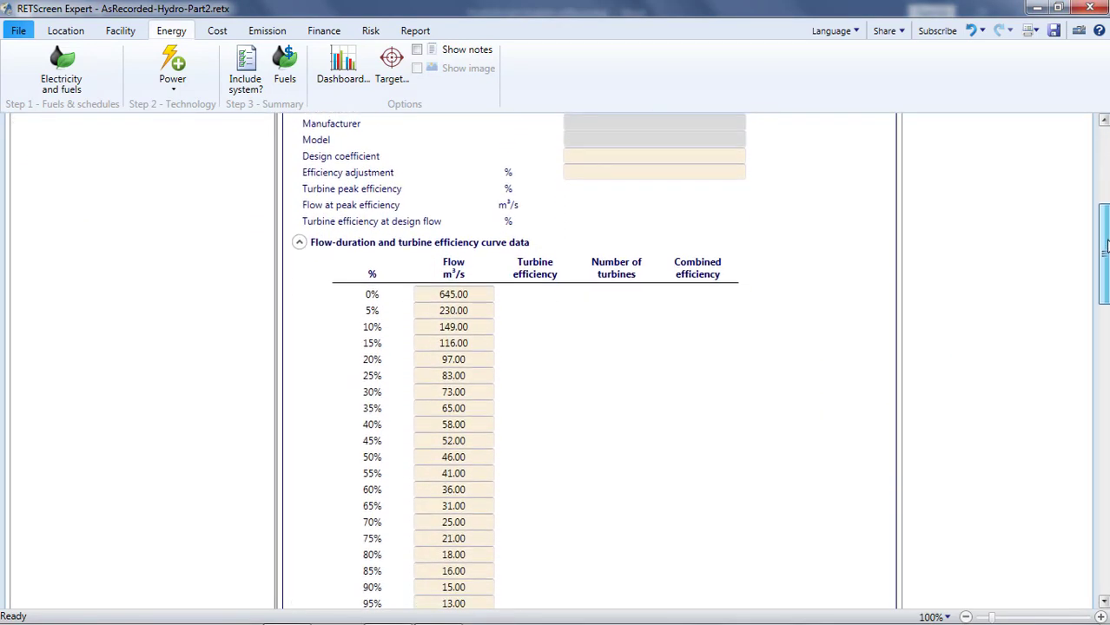
scroll(down, 3)
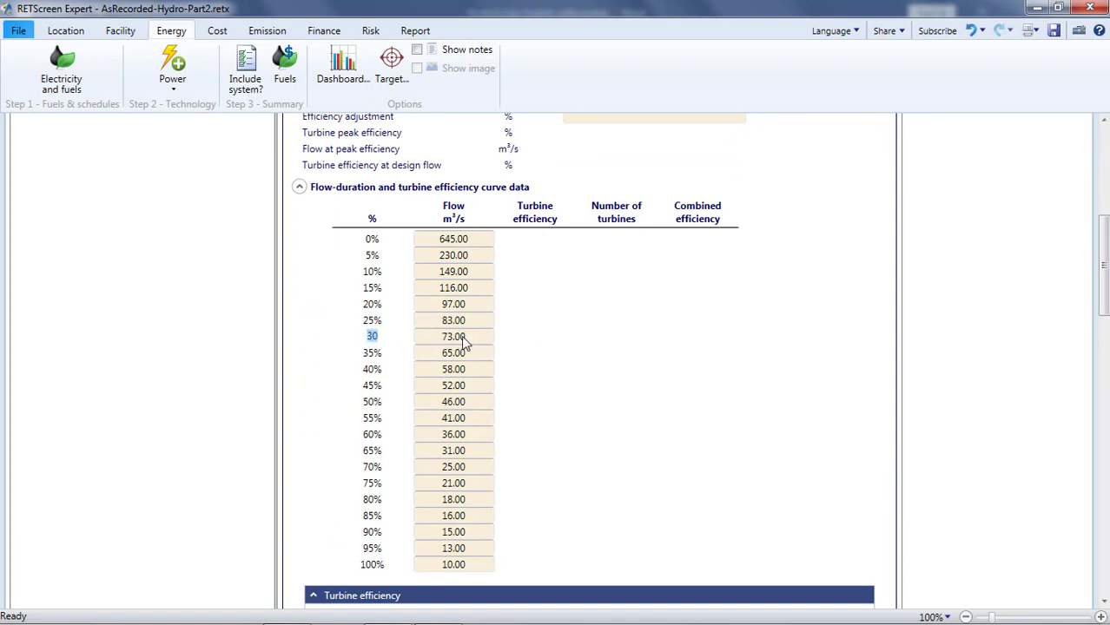
mouse_move(1048, 306)
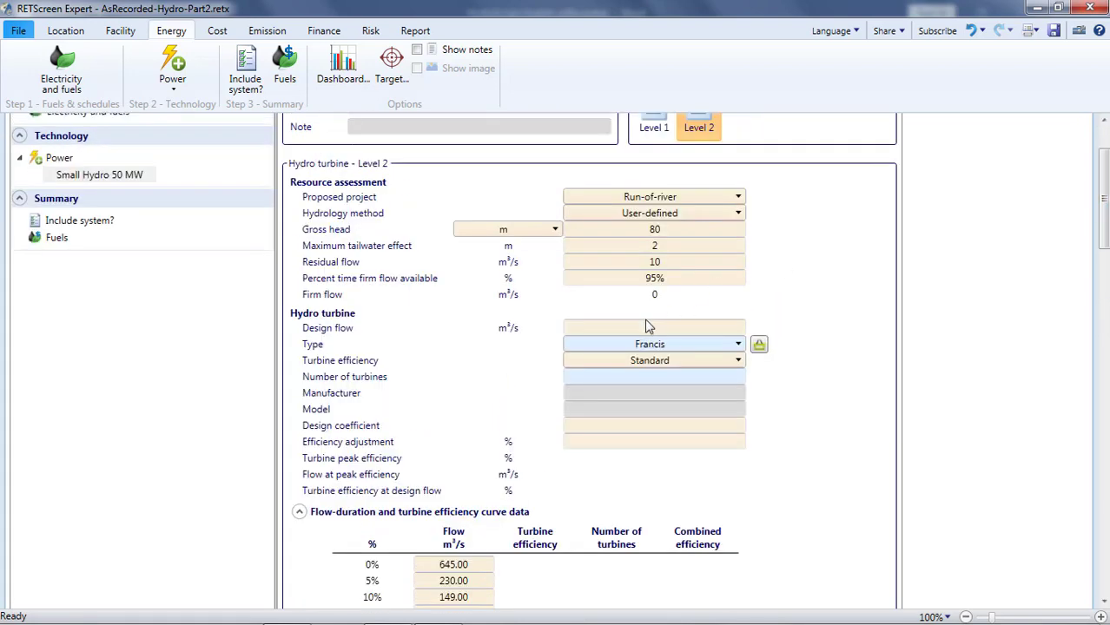
- Set design flow to 70 m³/s and make turbine efficiency user-defined
text(7)
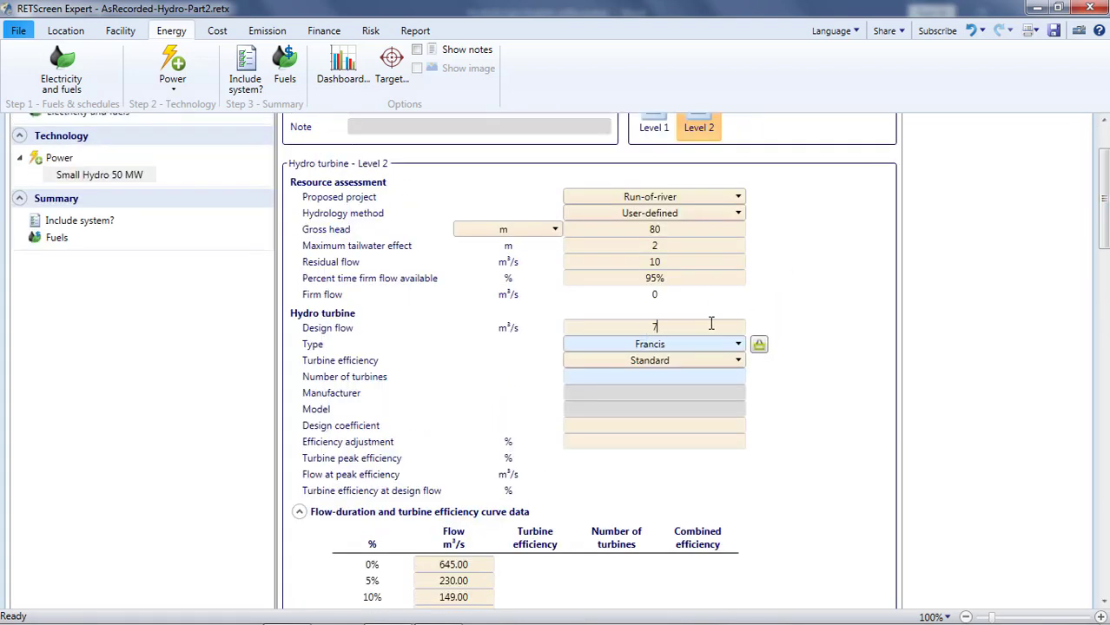
text(0)
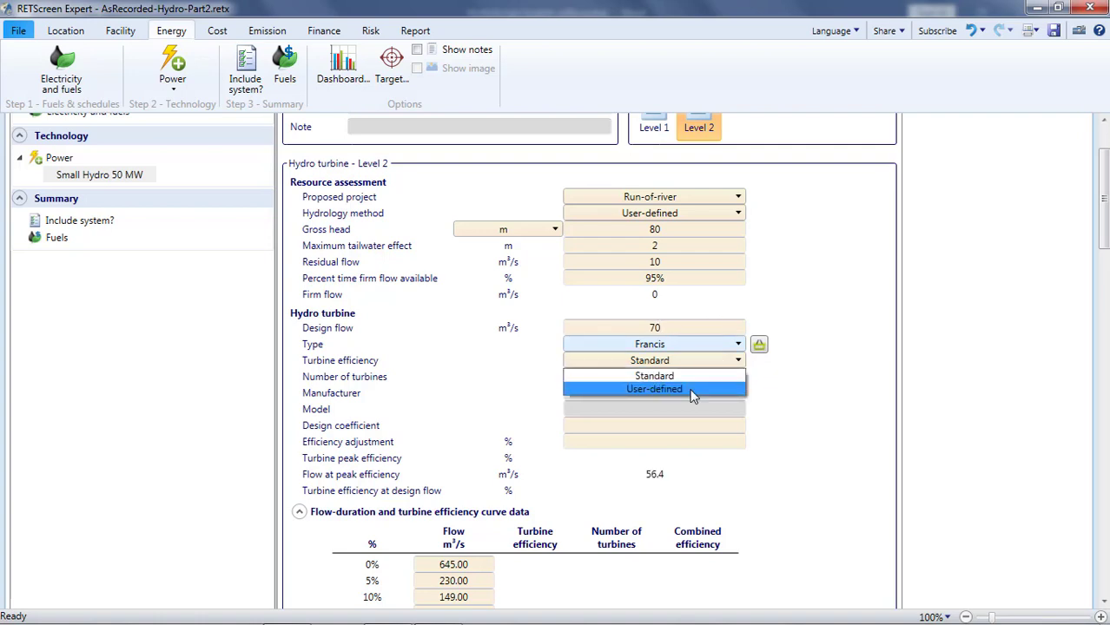
mouse_move(693, 396)
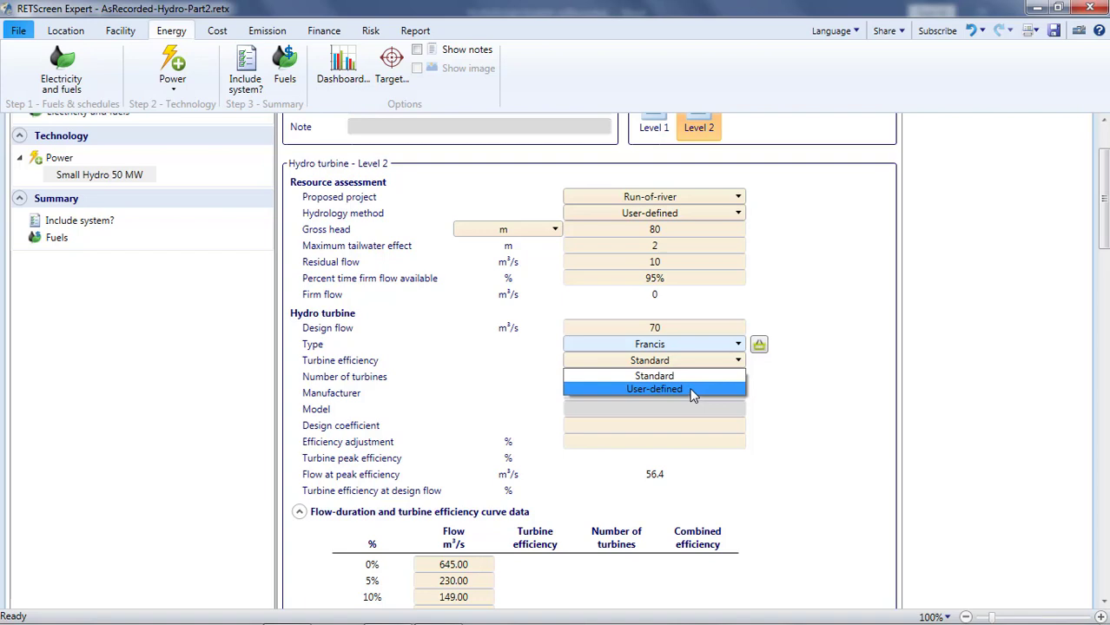
click(653, 389)
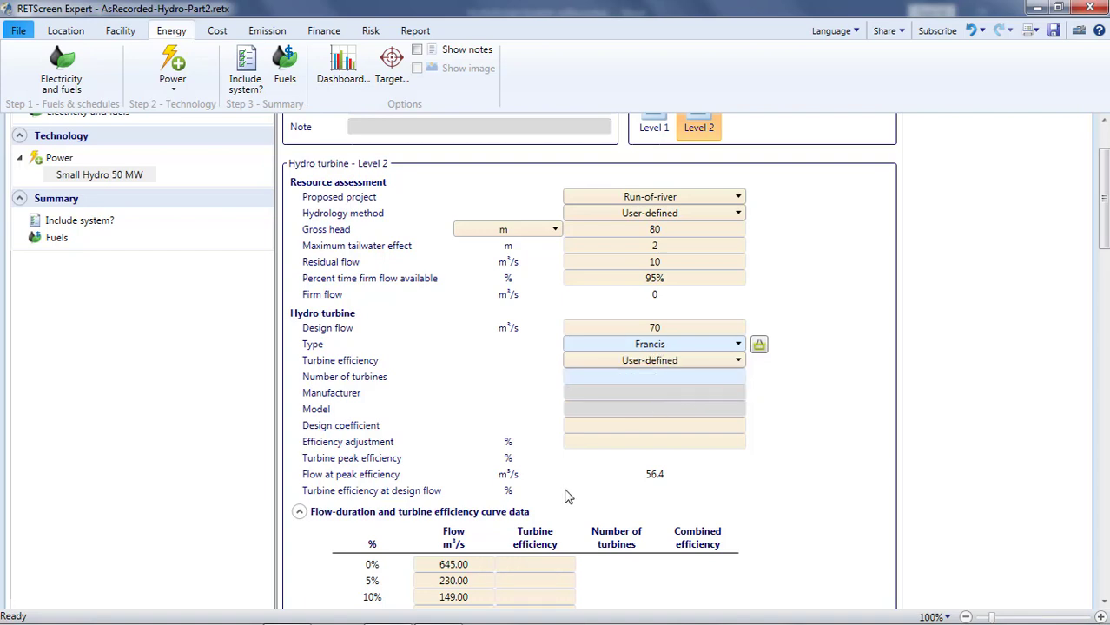
scroll(down, 3)
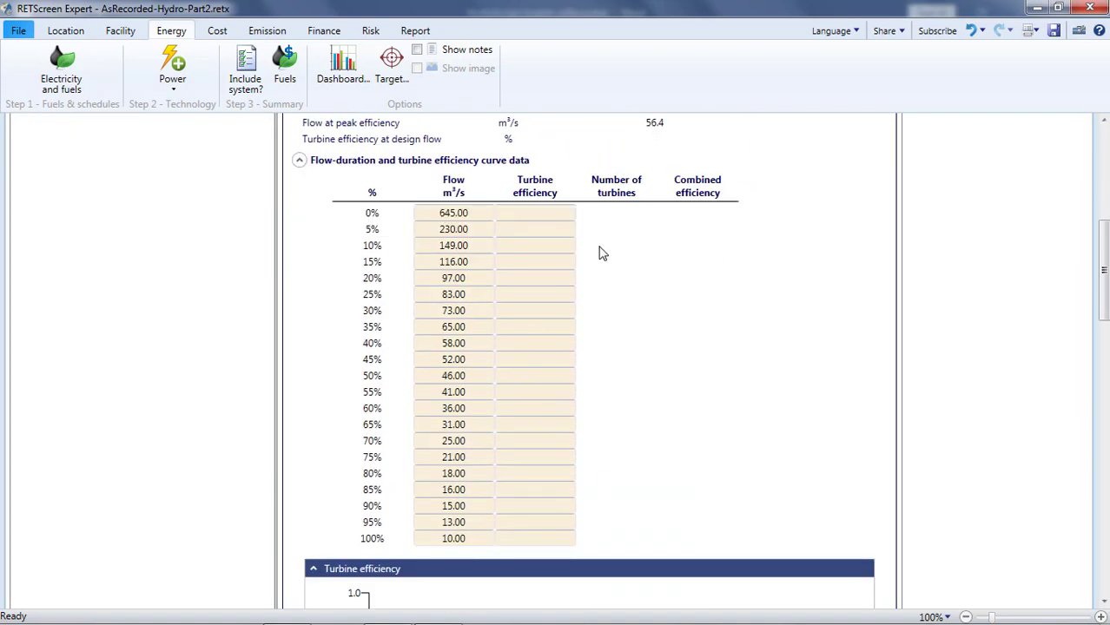
mouse_move(500, 243)
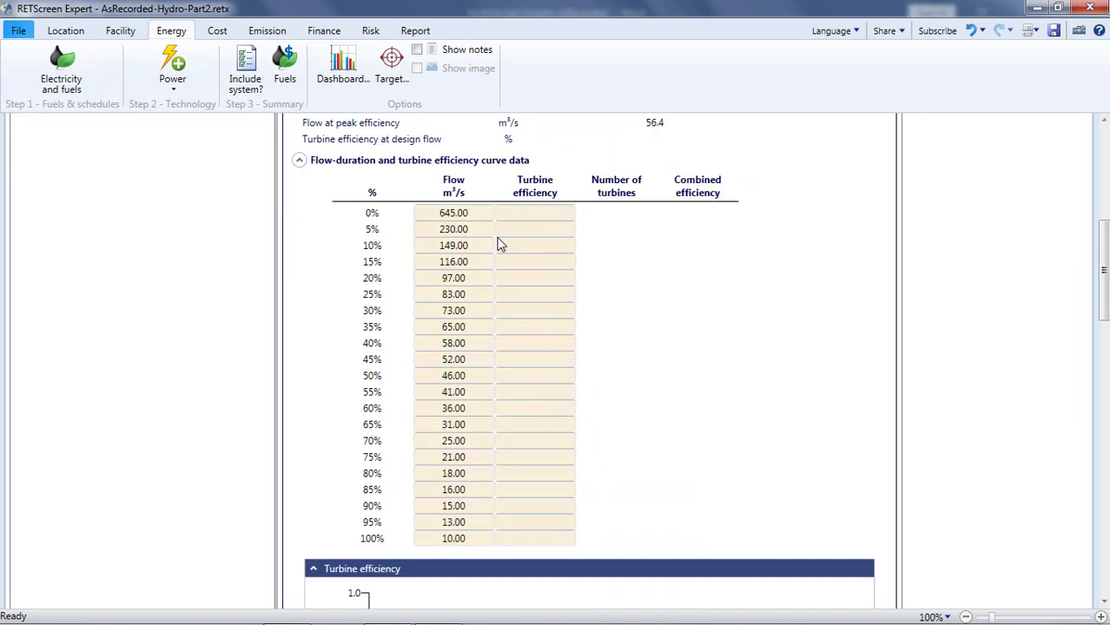
mouse_move(556, 511)
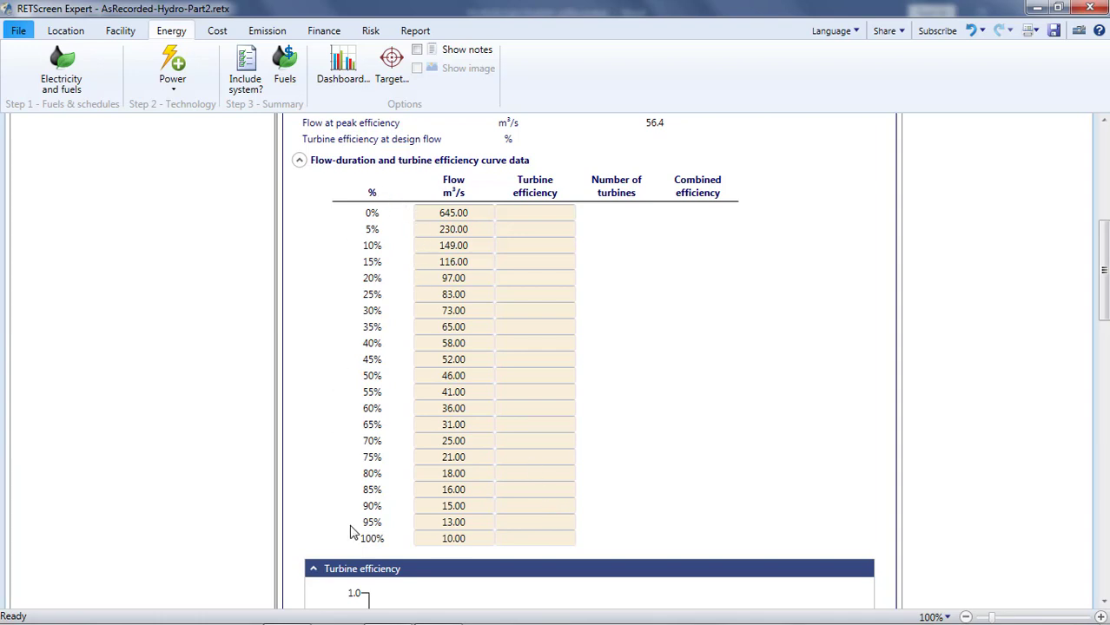
mouse_move(458, 178)
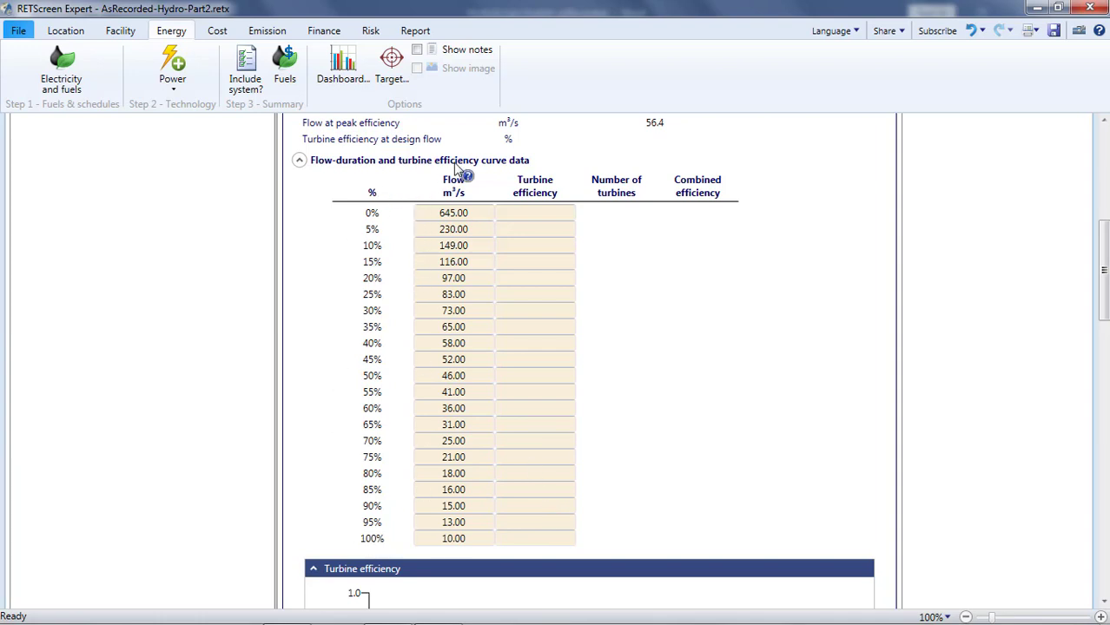
mouse_move(455, 166)
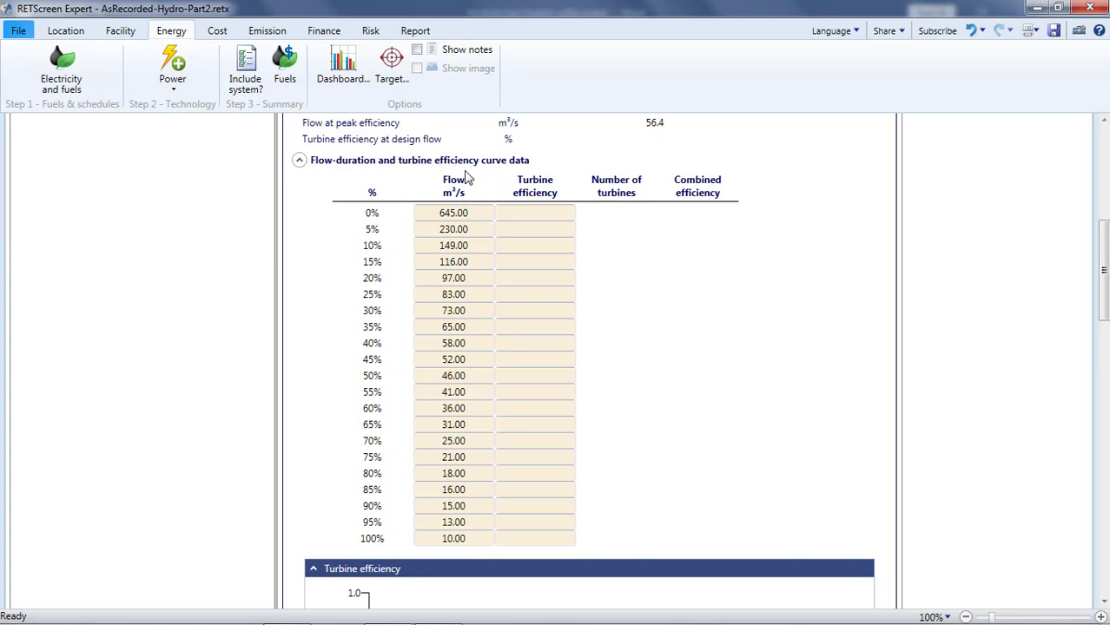
mouse_move(587, 177)
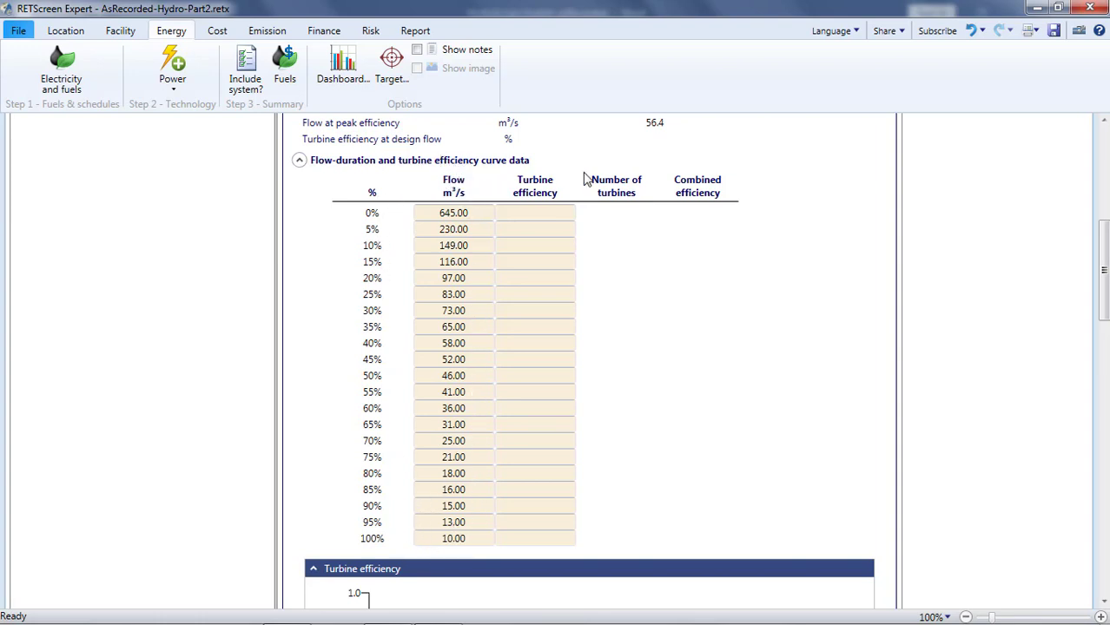
- Keep the Standard turbine efficiency curve and set the number of turbines to 2
scroll(up, 3)
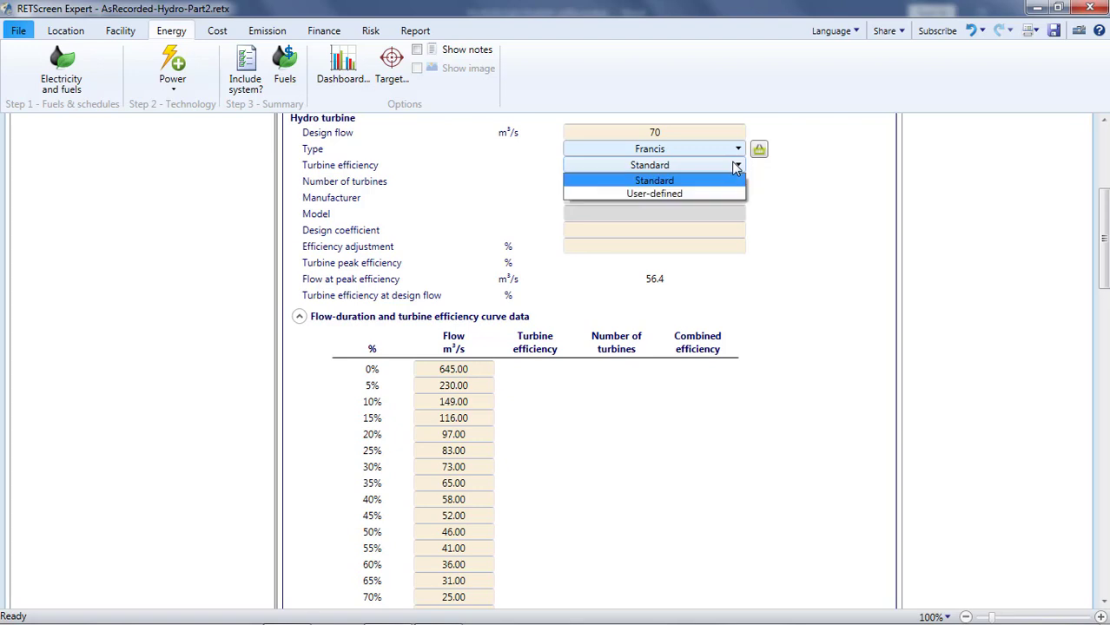
click(653, 179)
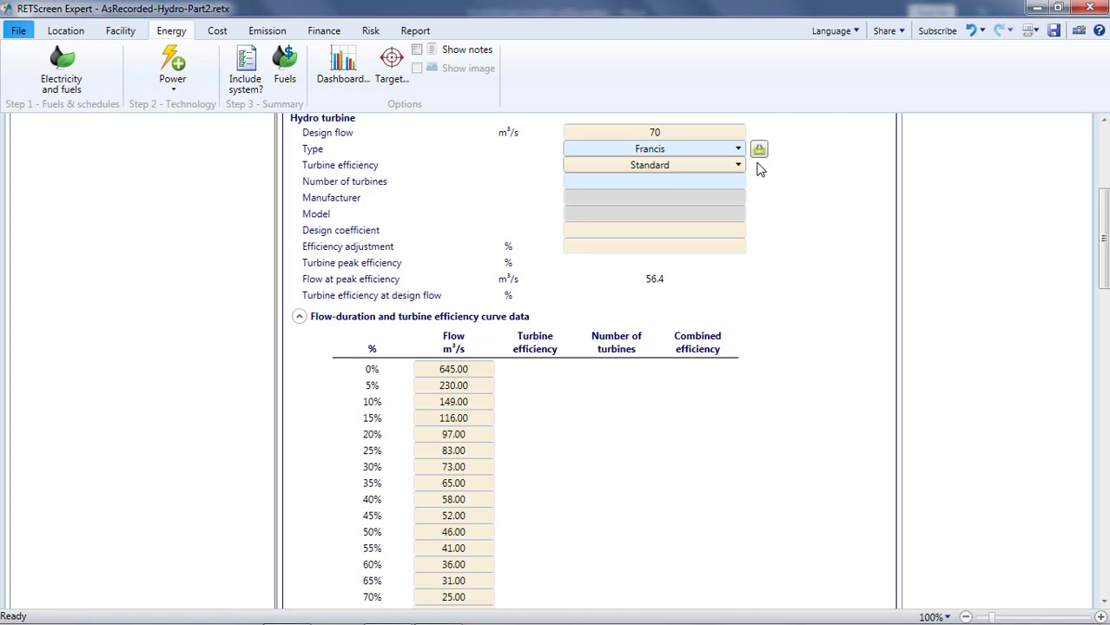
mouse_move(744, 170)
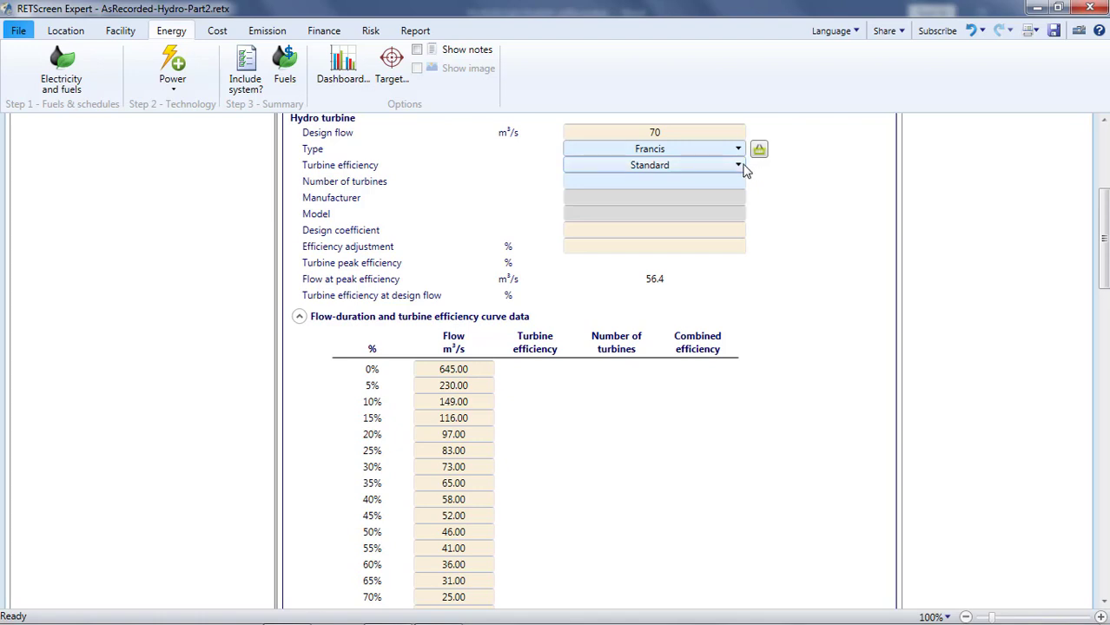
mouse_move(768, 172)
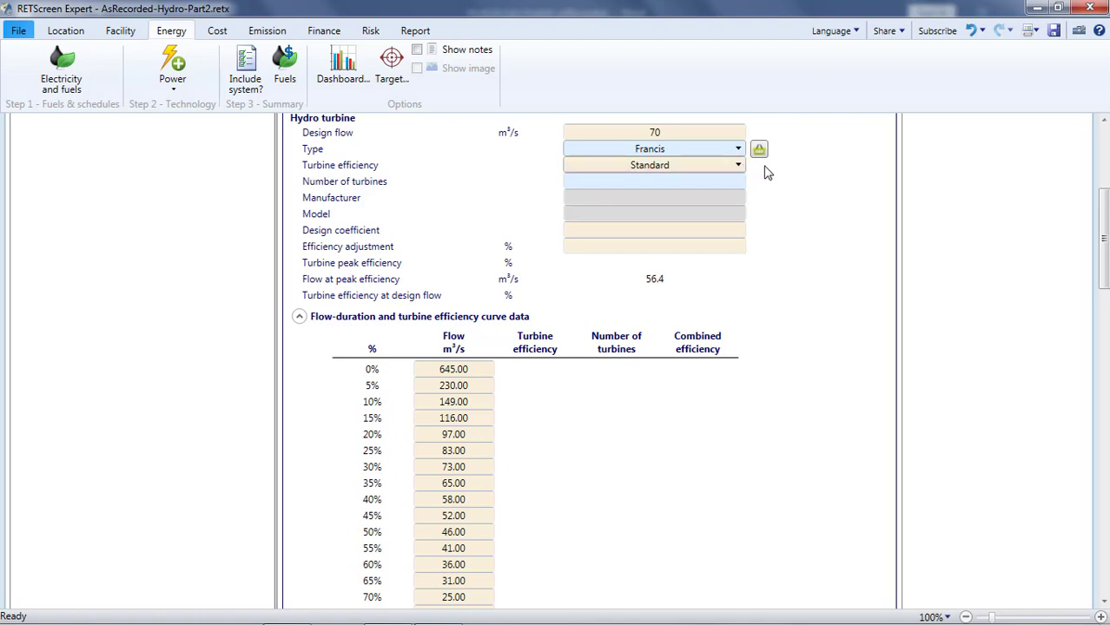
click(653, 180)
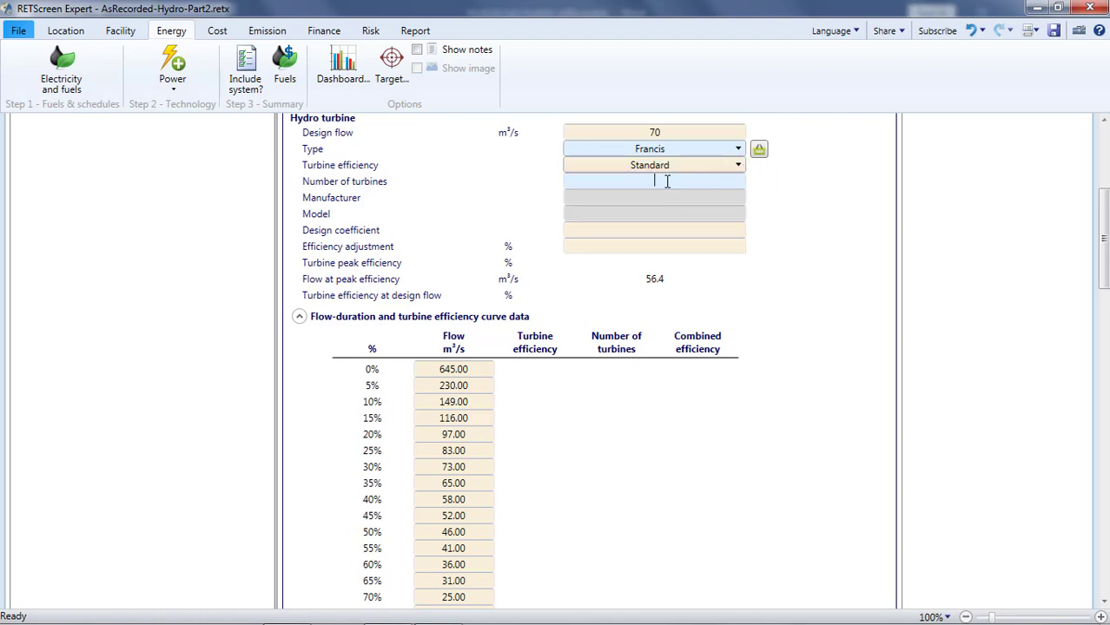
text(2)
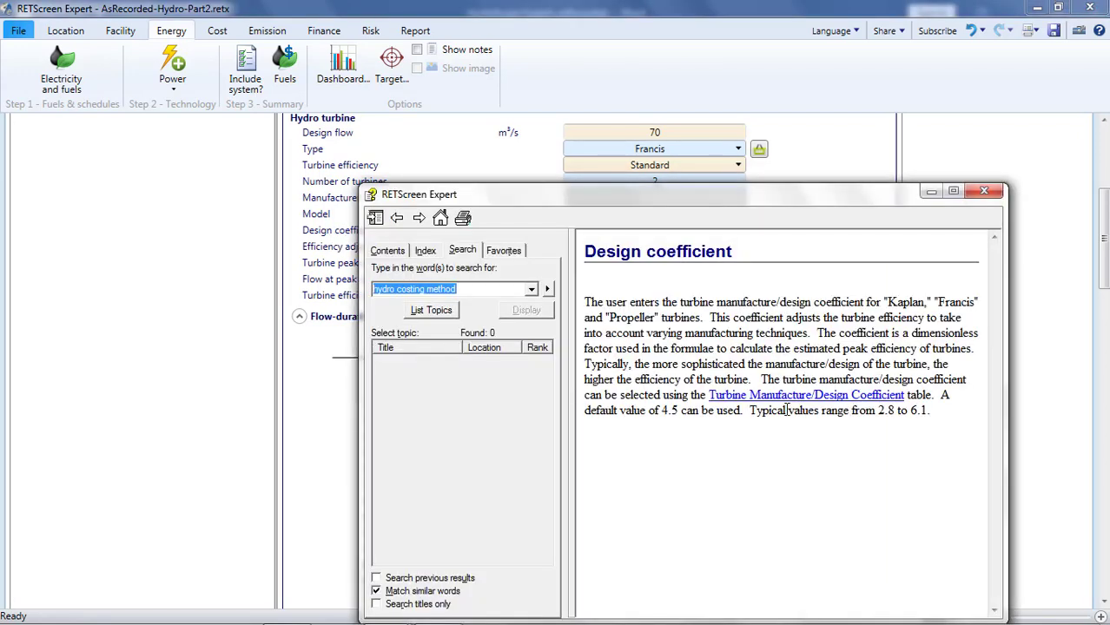
- Read the Turbine Manufacture/Design Coefficient reference table in help, then return to the inputs
click(806, 396)
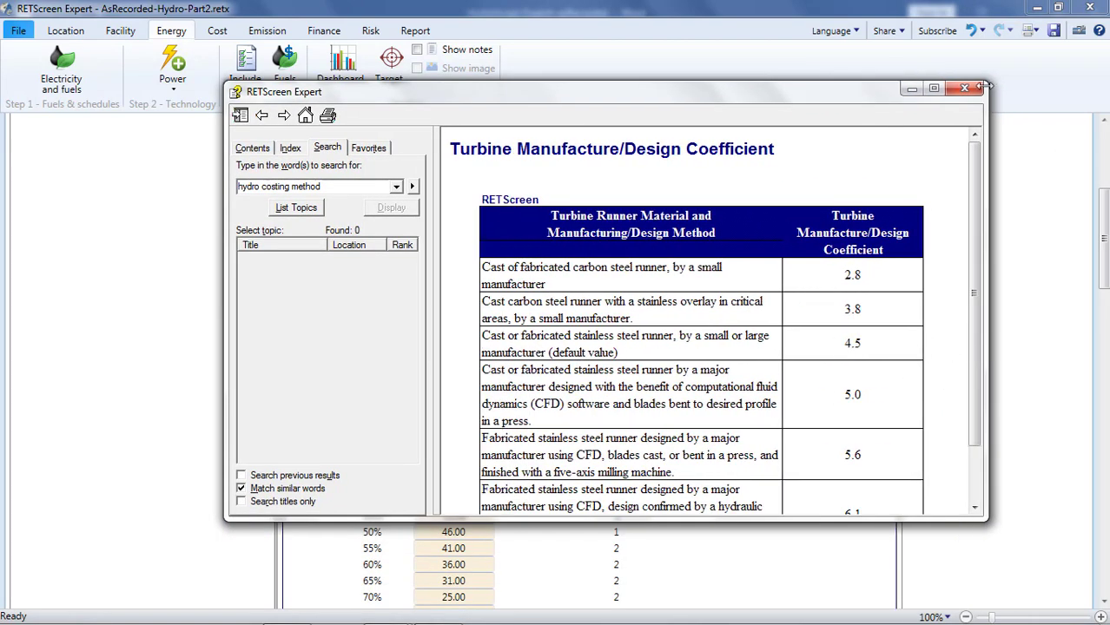
click(963, 87)
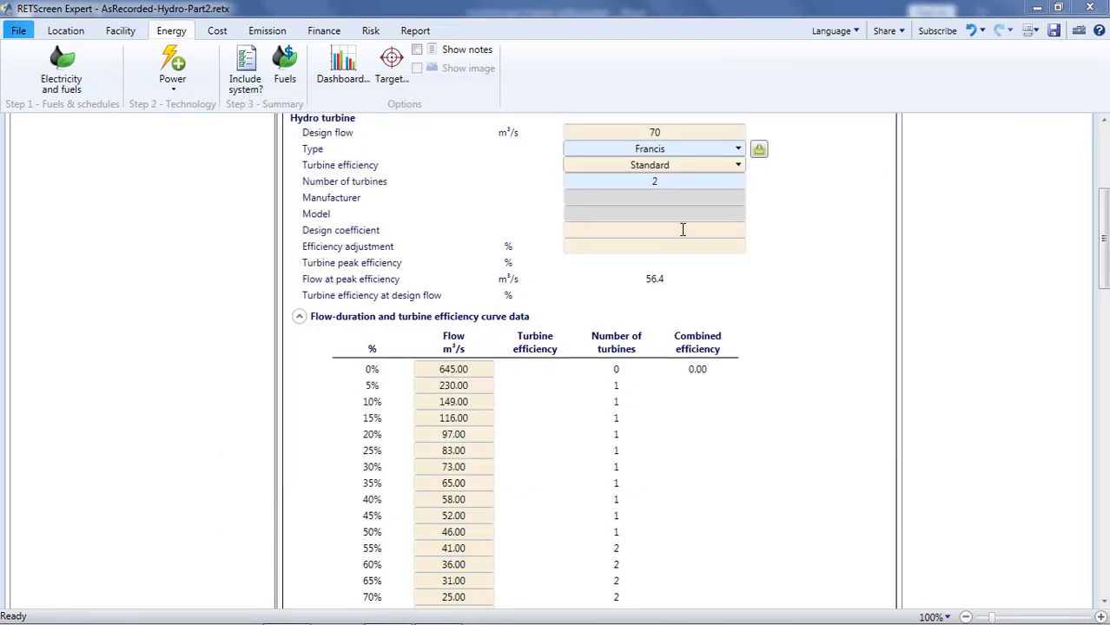
- Enter a design coefficient of 4.5, giving 93.8% peak and 90.1% design-flow efficiency
text(4.5)
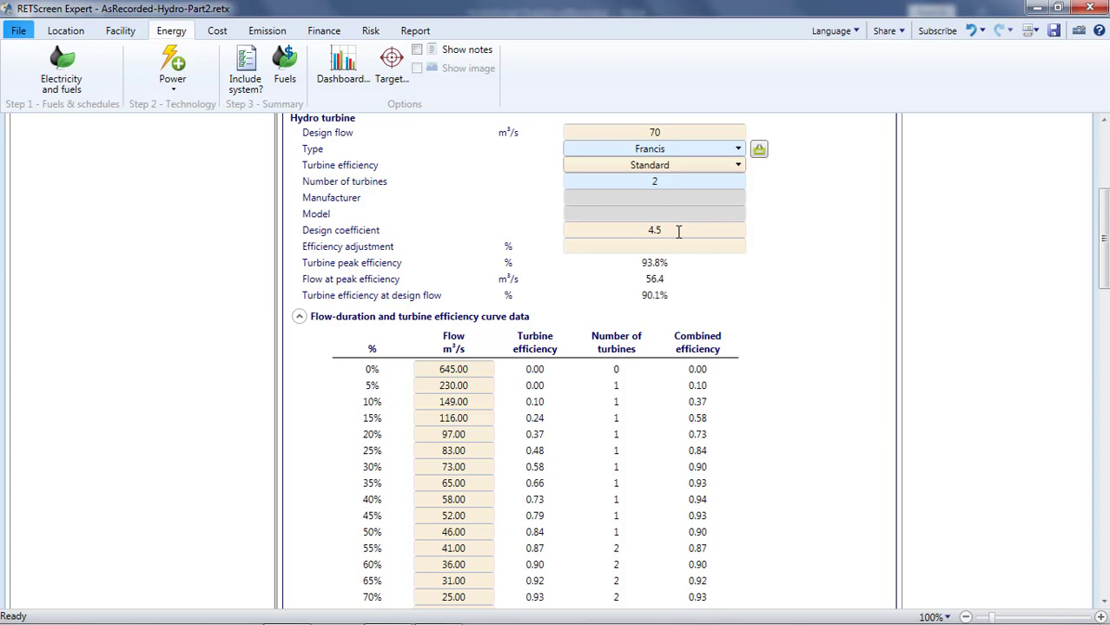
click(653, 247)
text(0)
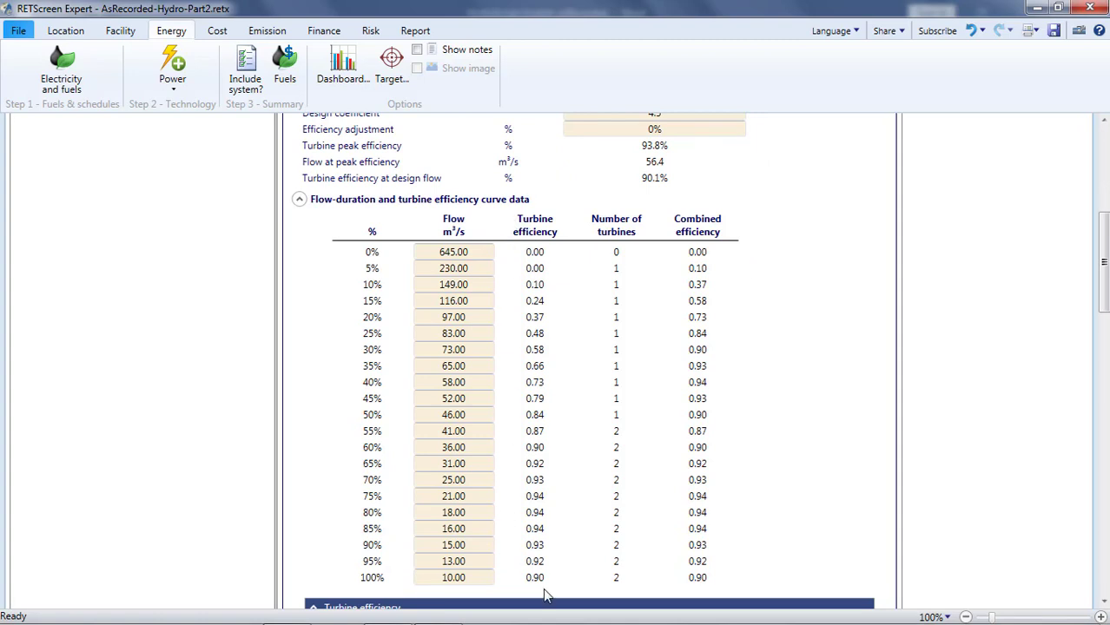
mouse_move(518, 296)
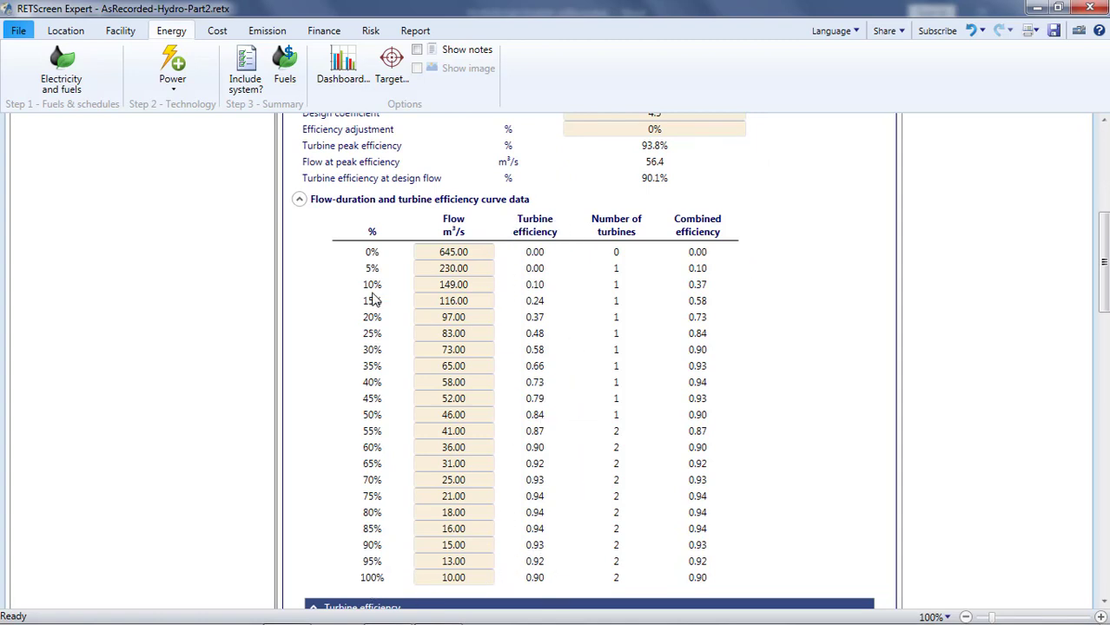
mouse_move(408, 284)
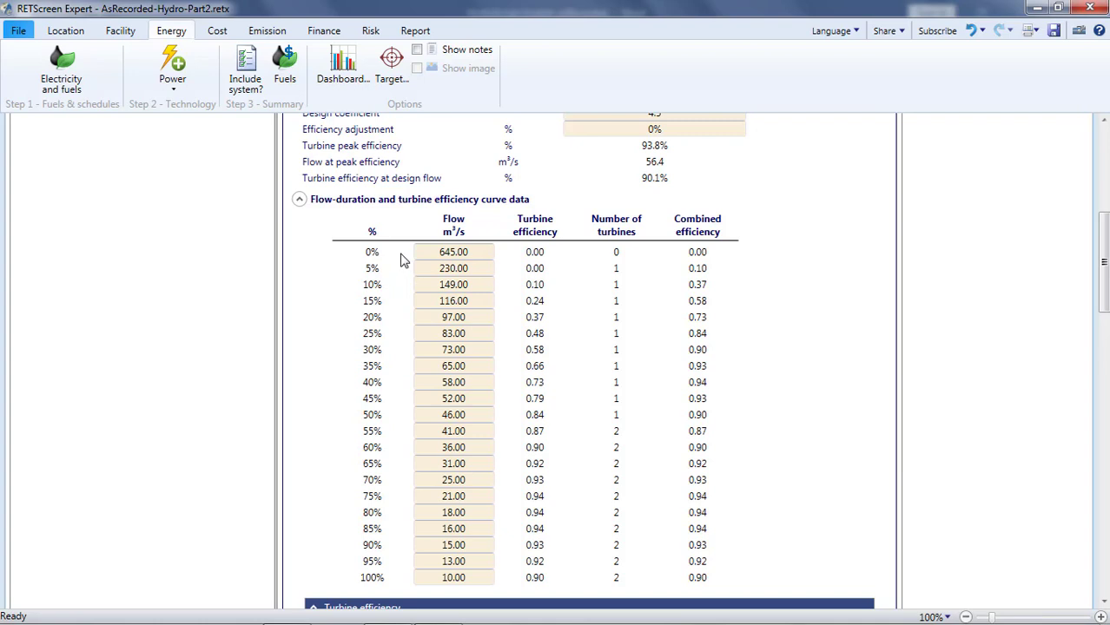
mouse_move(540, 219)
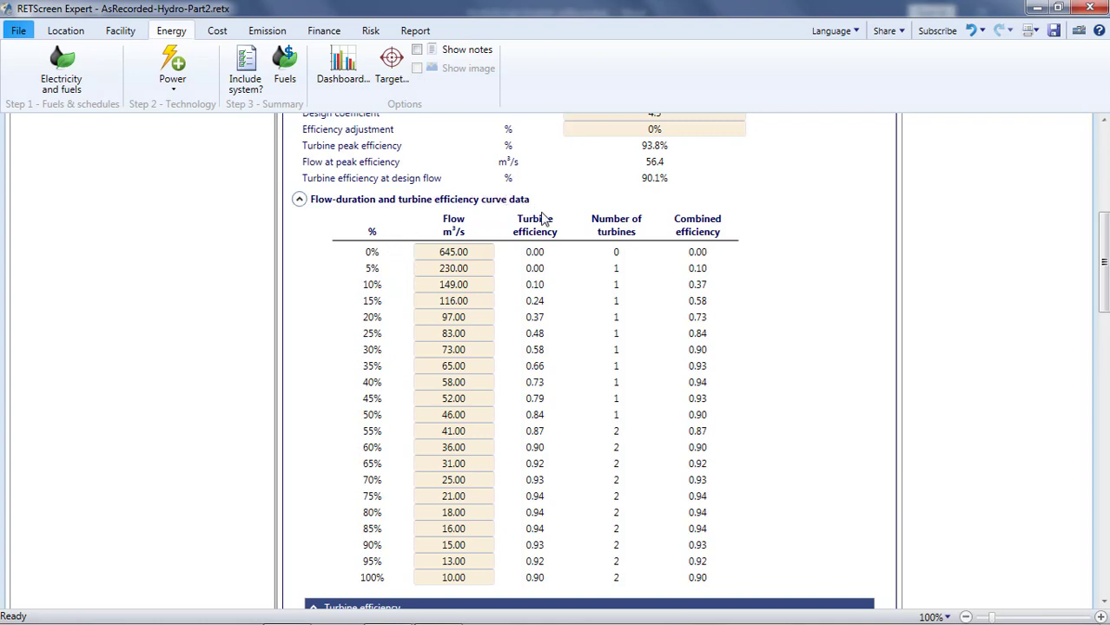
mouse_move(549, 257)
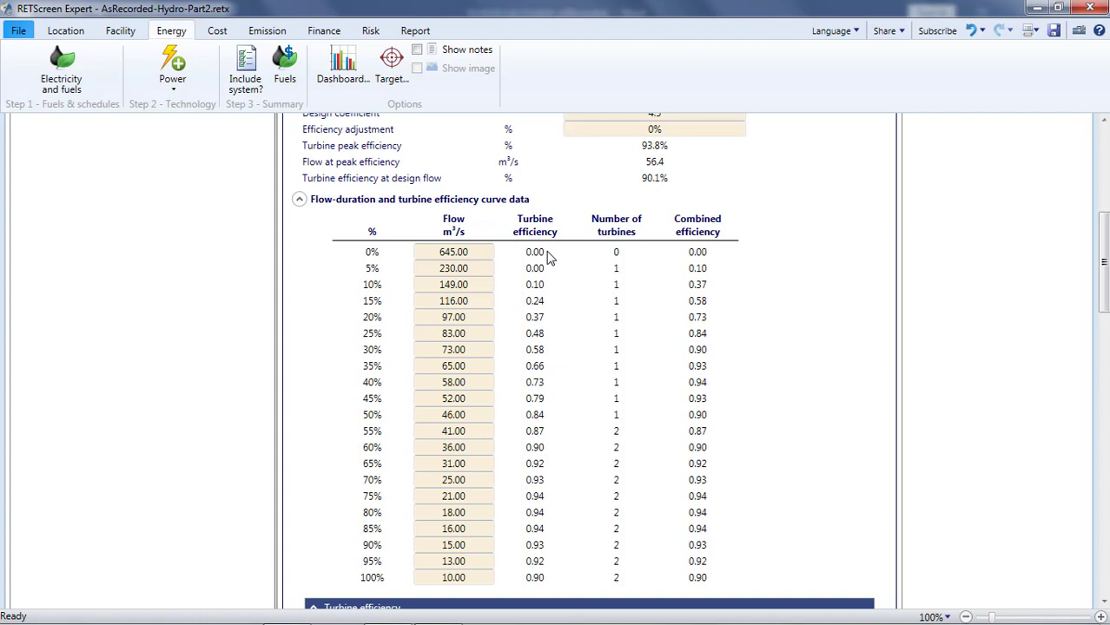
mouse_move(653, 342)
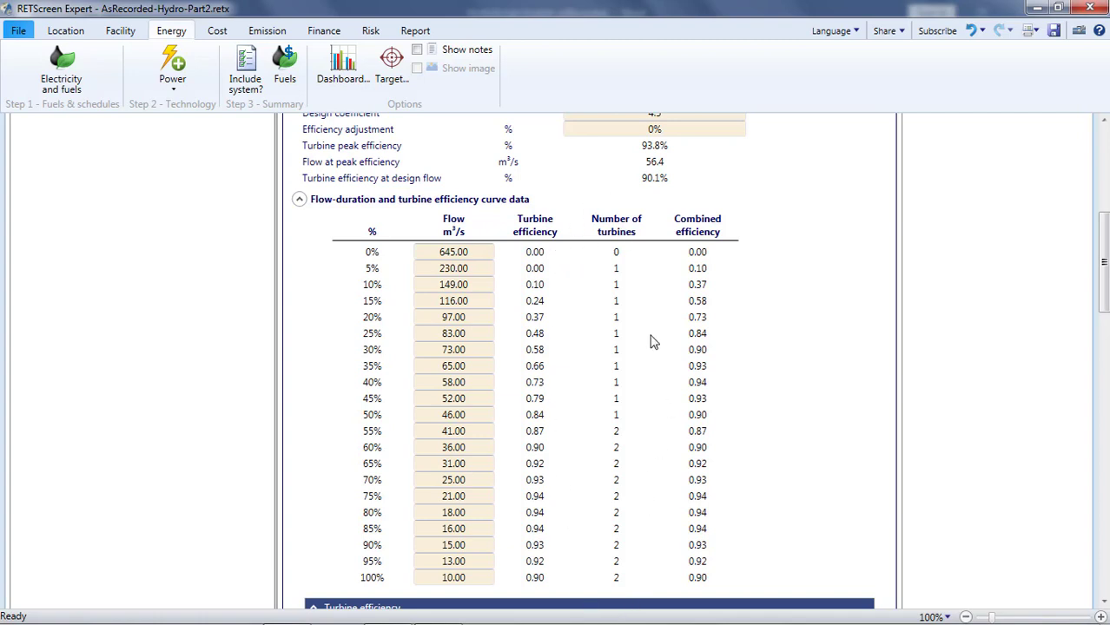
mouse_move(643, 339)
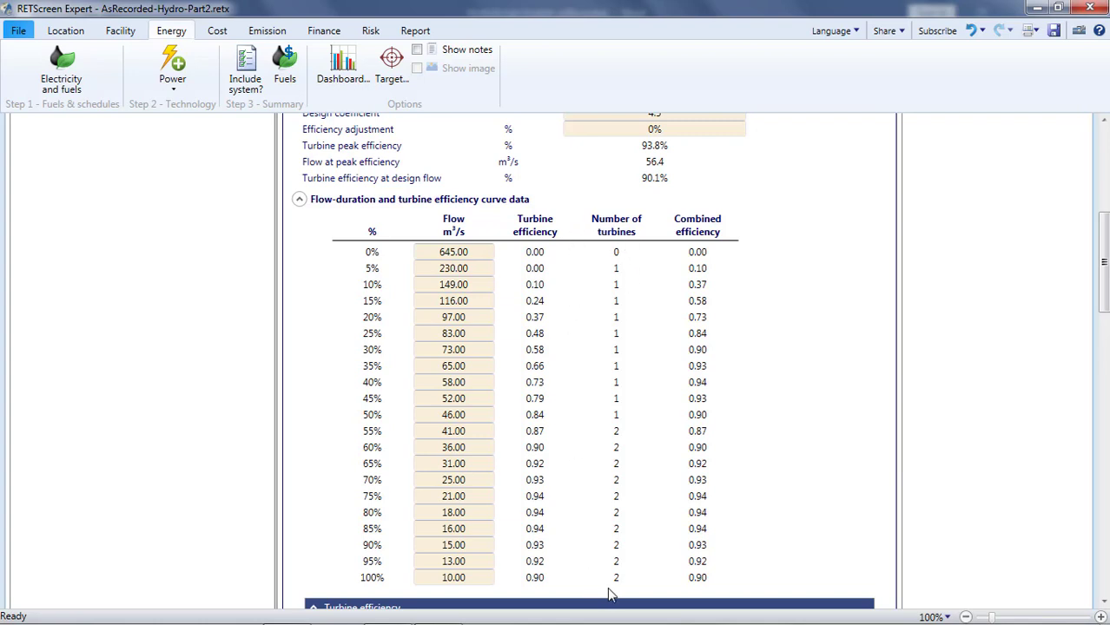
mouse_move(643, 219)
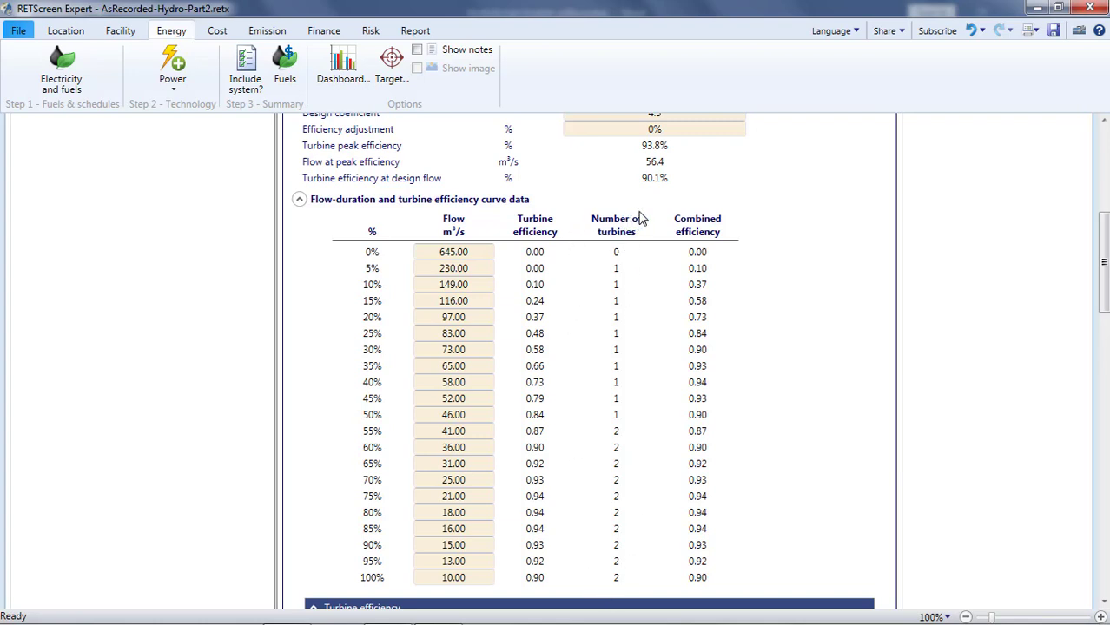
mouse_move(653, 247)
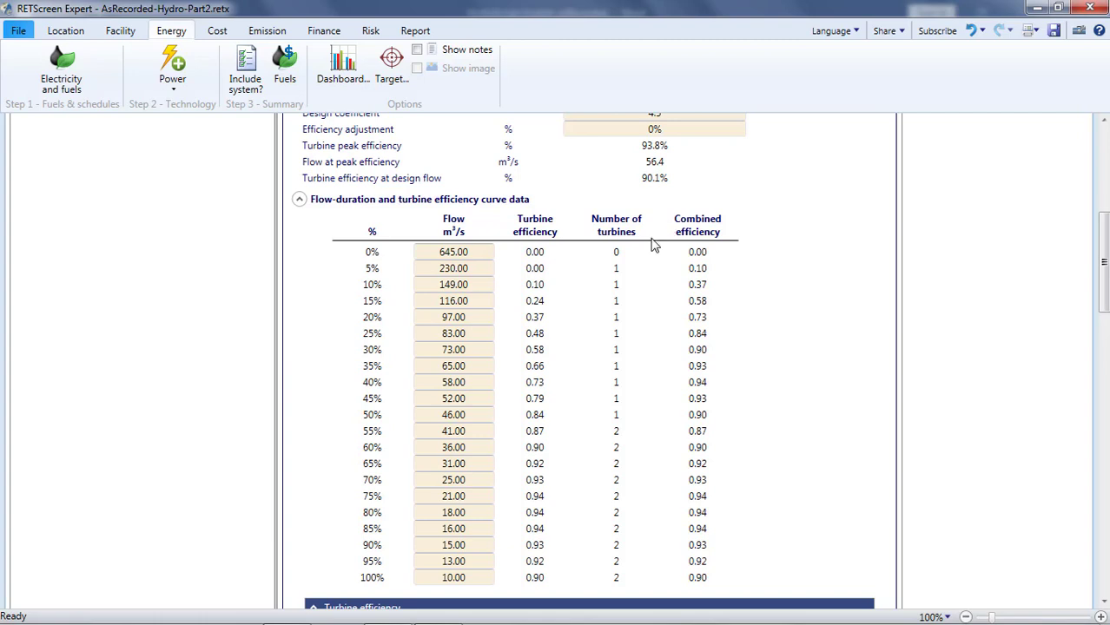
mouse_move(674, 362)
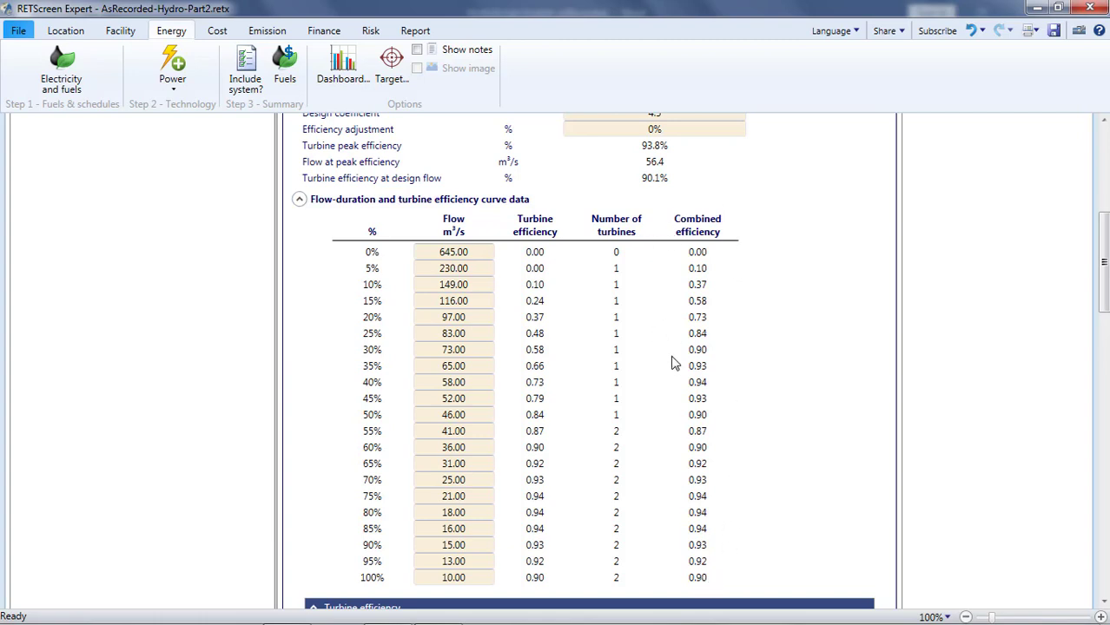
mouse_move(730, 212)
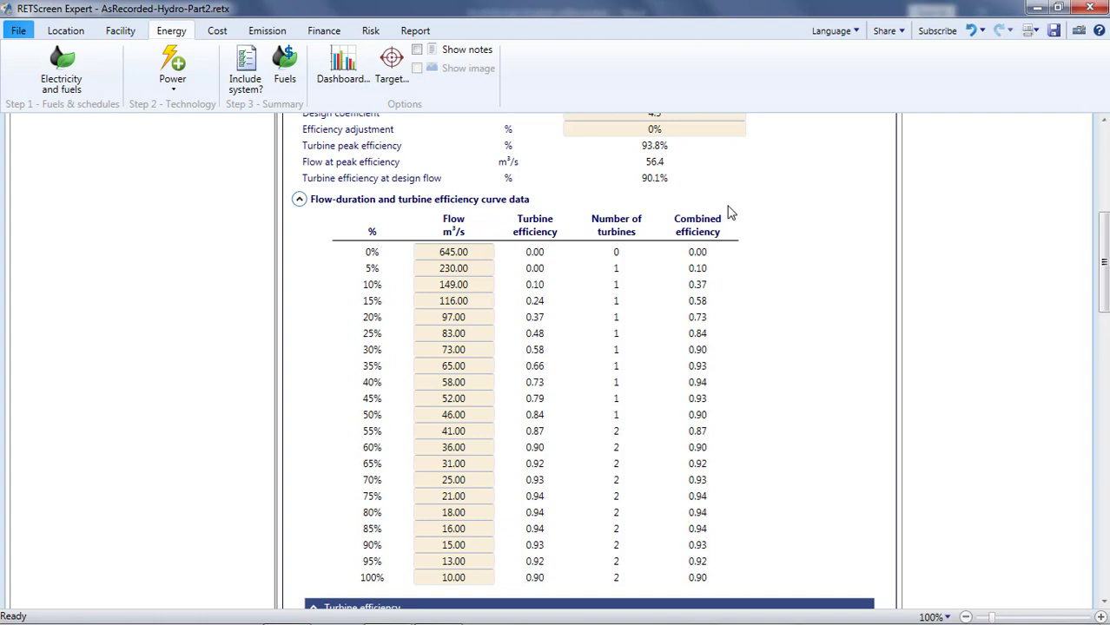
mouse_move(361, 616)
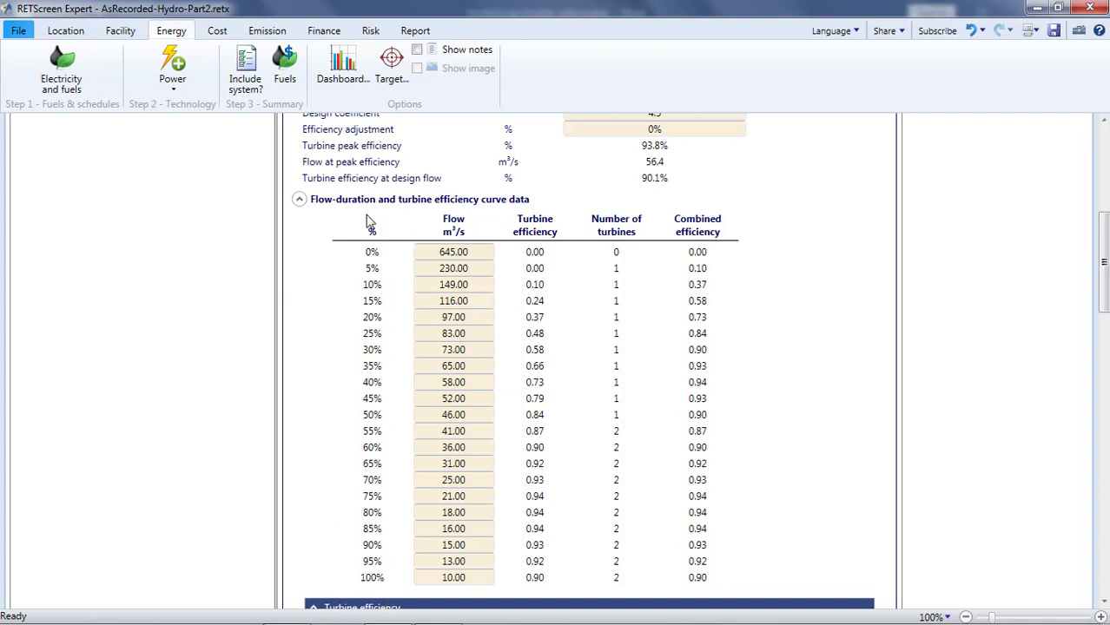
mouse_move(483, 226)
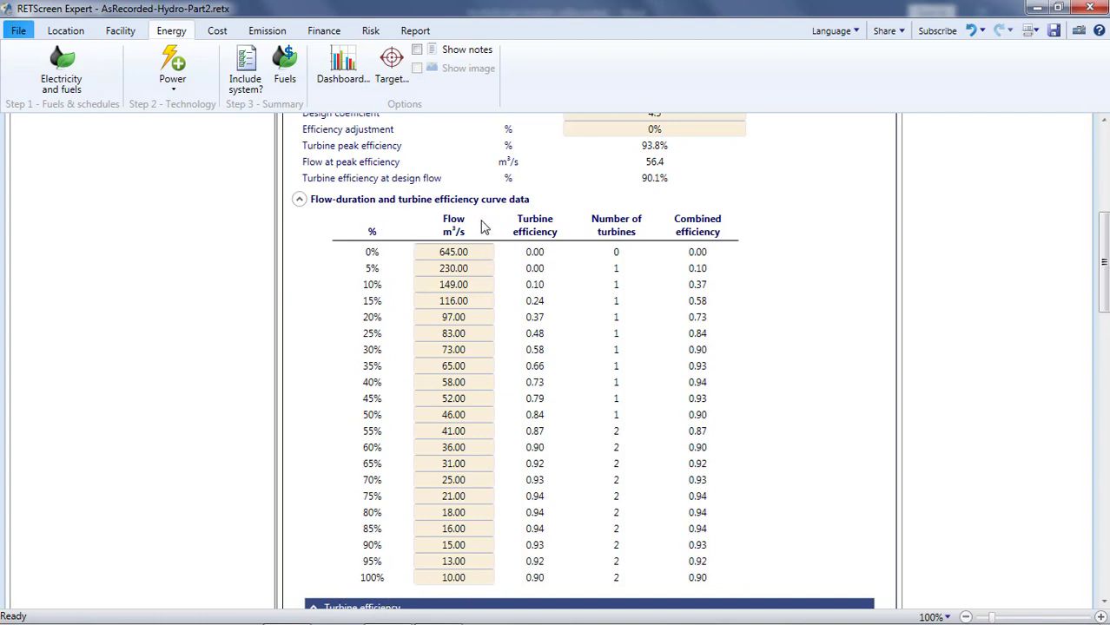
mouse_move(466, 358)
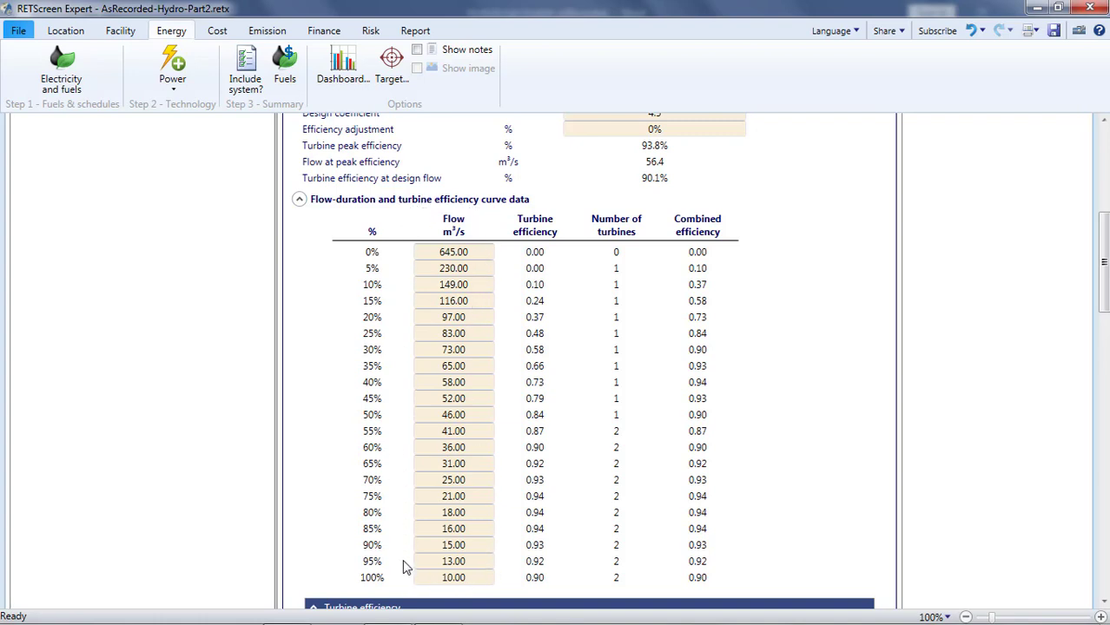
mouse_move(545, 198)
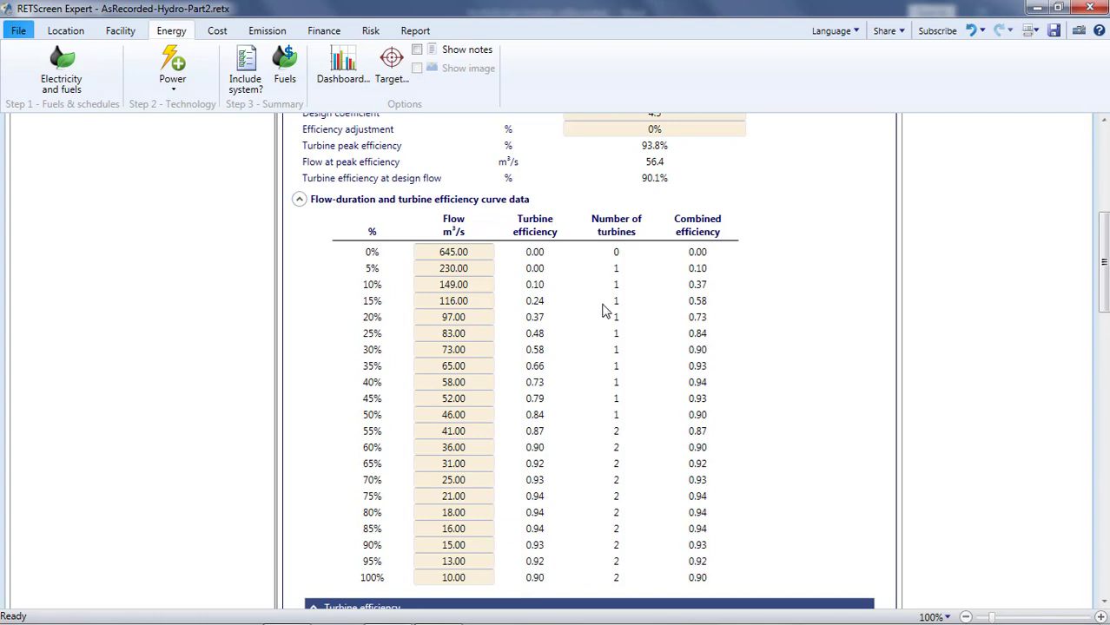
mouse_move(632, 203)
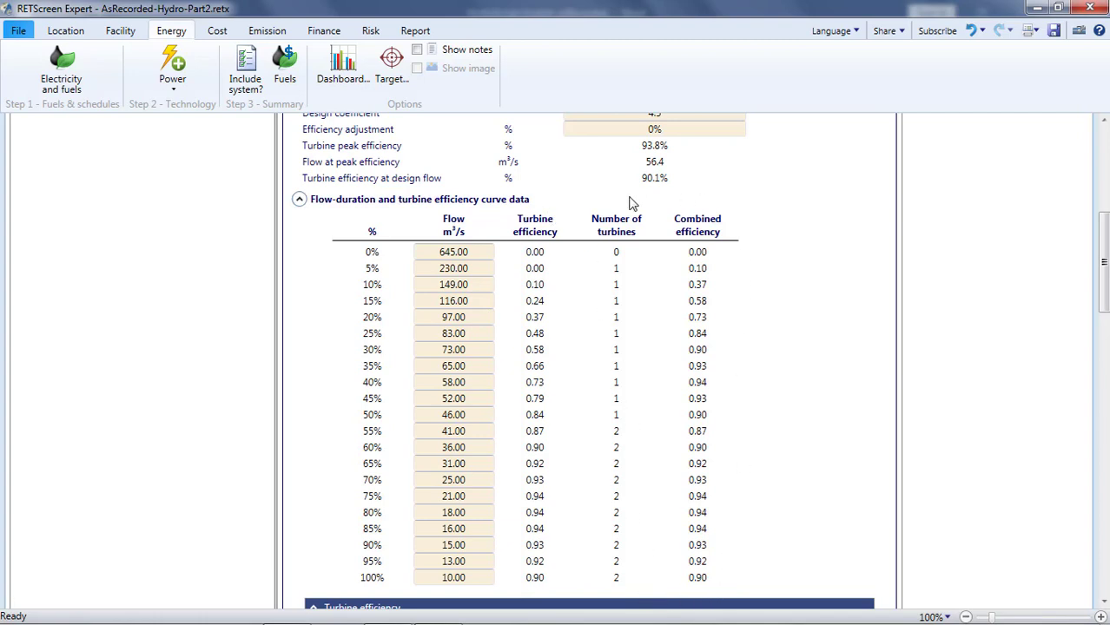
mouse_move(691, 194)
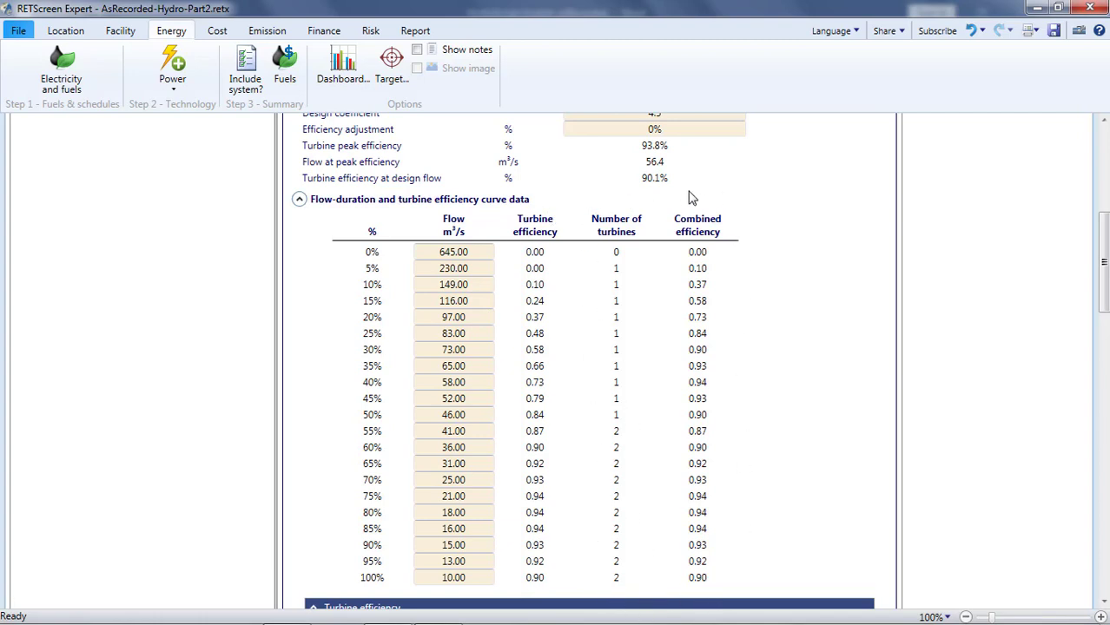
mouse_move(720, 257)
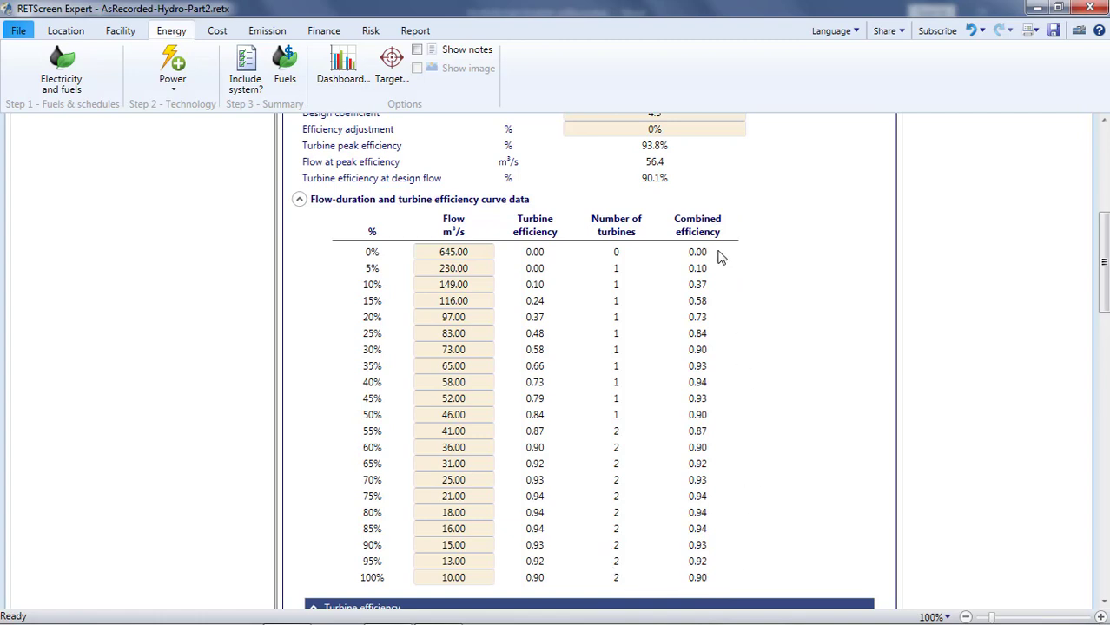
mouse_move(737, 219)
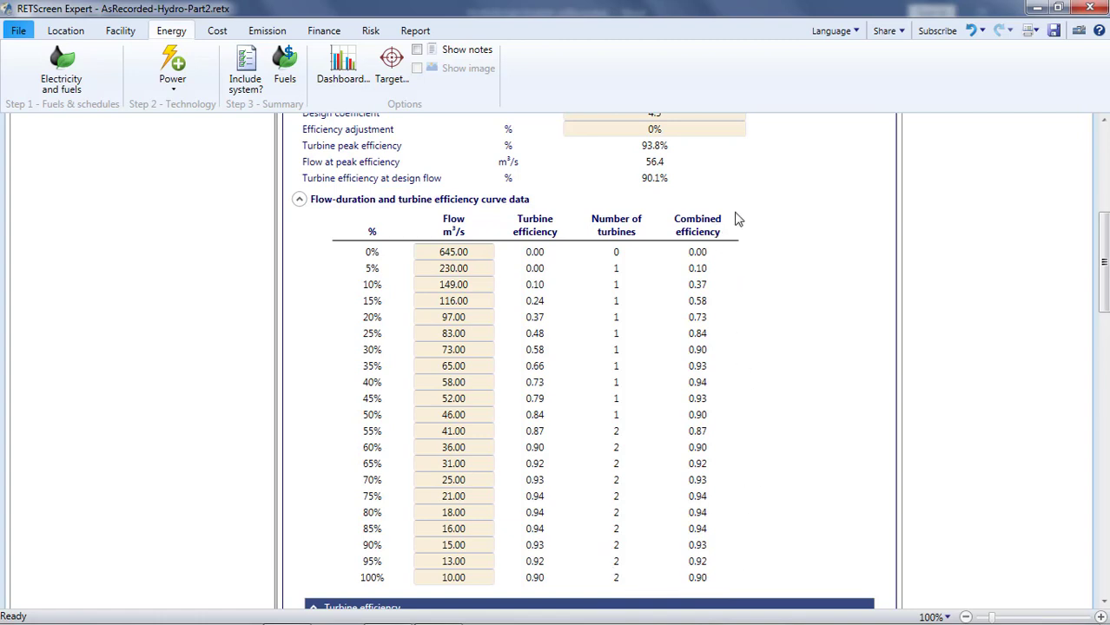
scroll(down, 3)
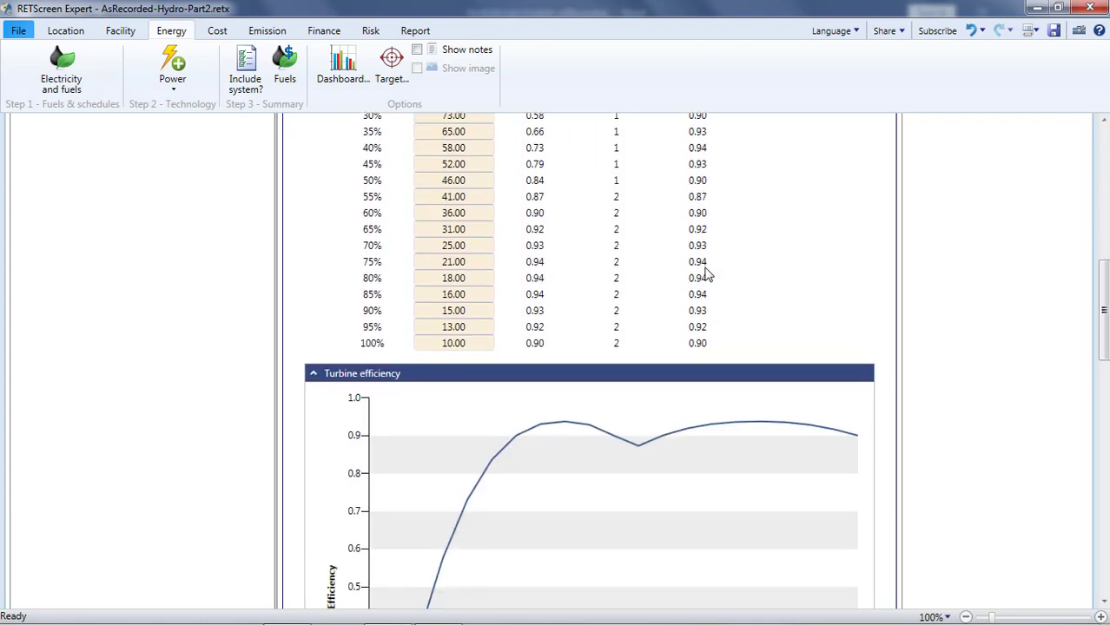
scroll(down, 3)
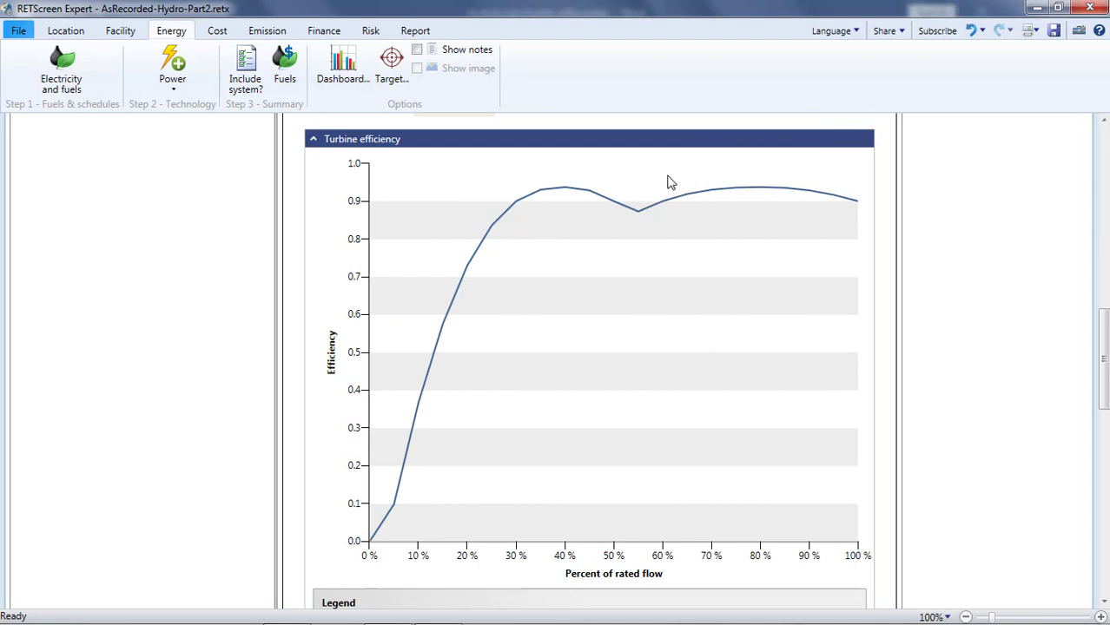
mouse_move(468, 257)
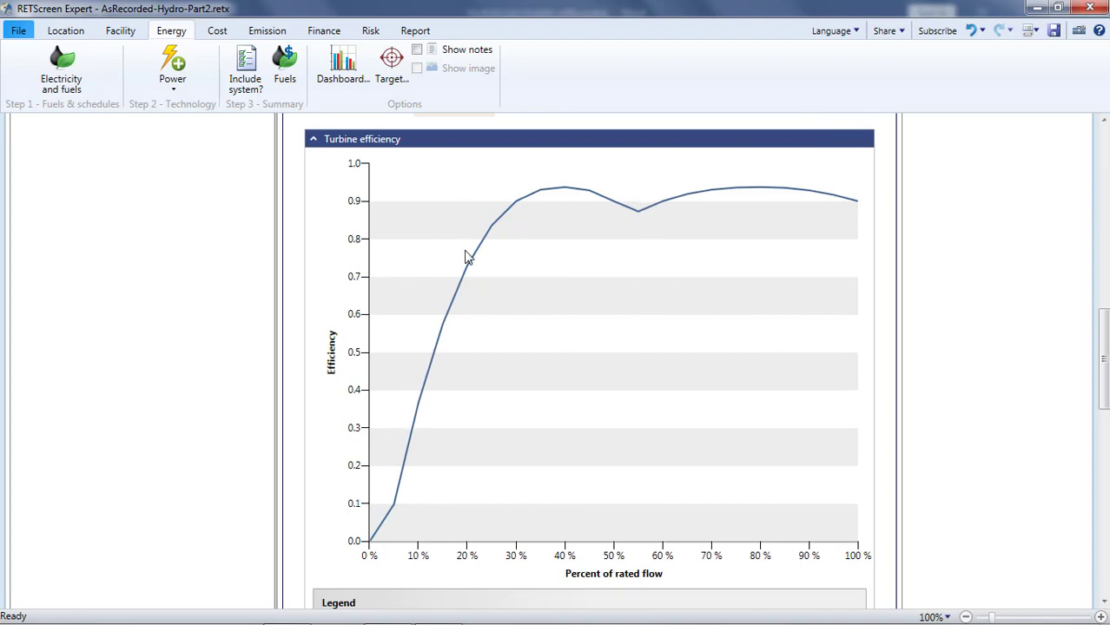
mouse_move(674, 215)
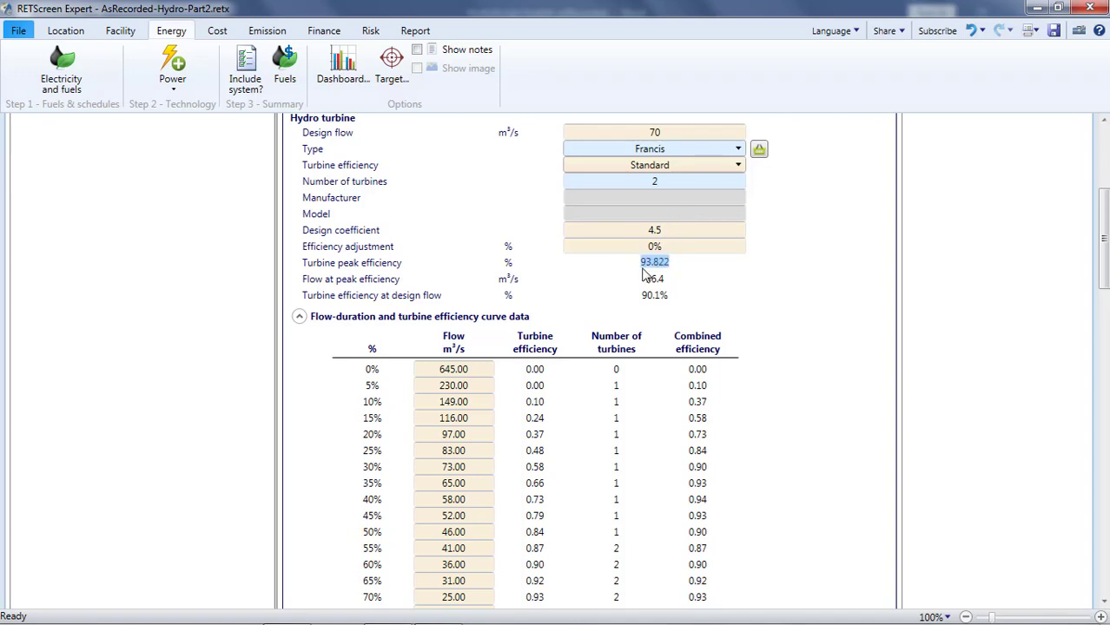
mouse_move(693, 286)
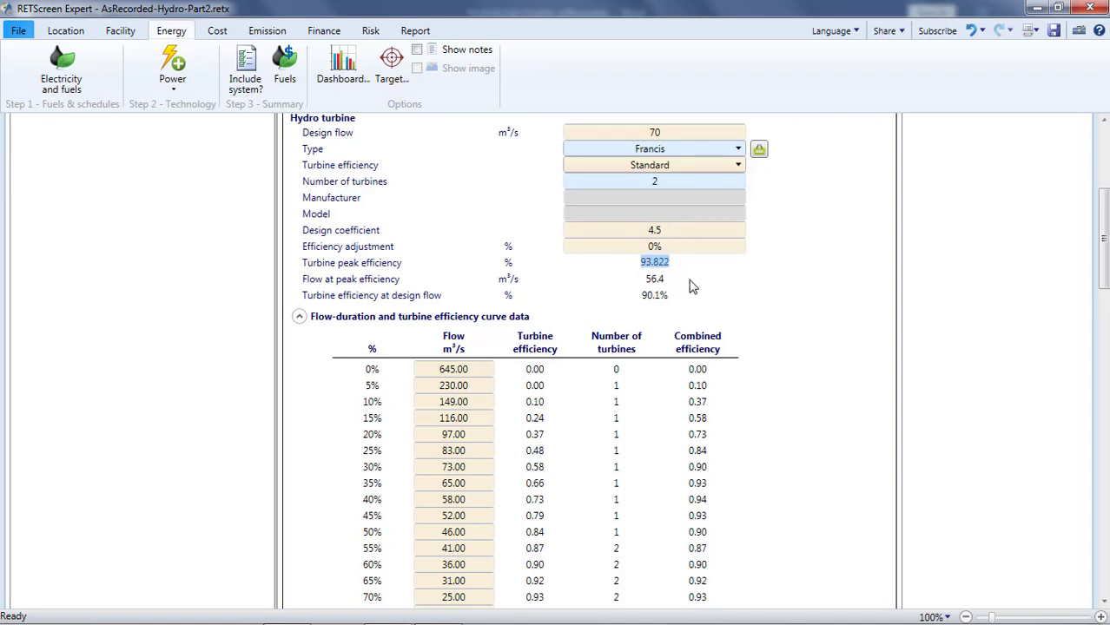
mouse_move(676, 288)
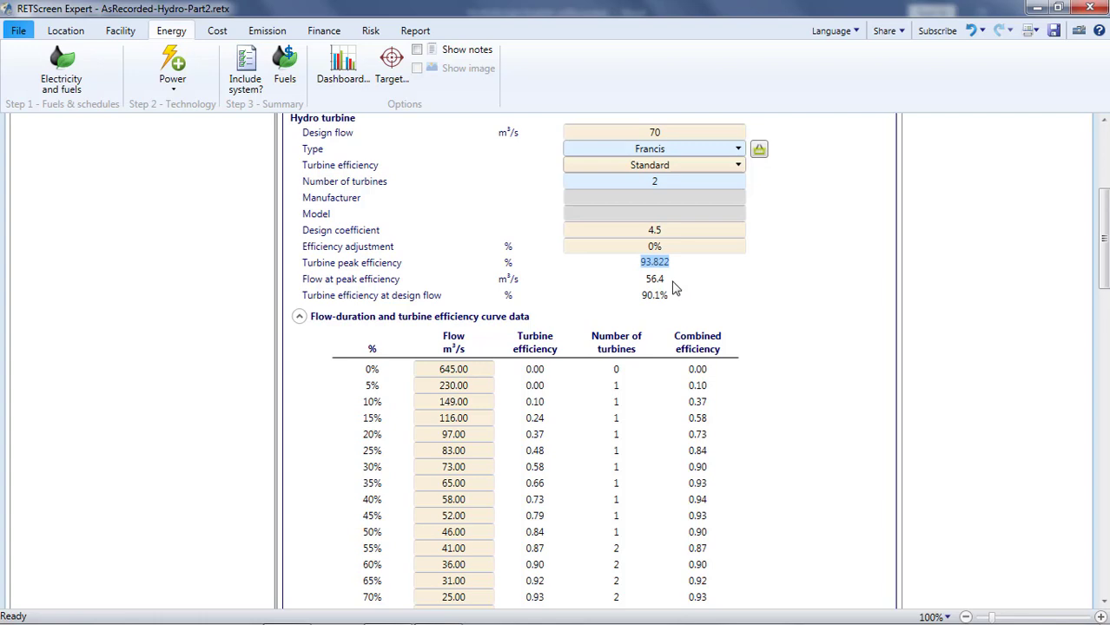
mouse_move(668, 291)
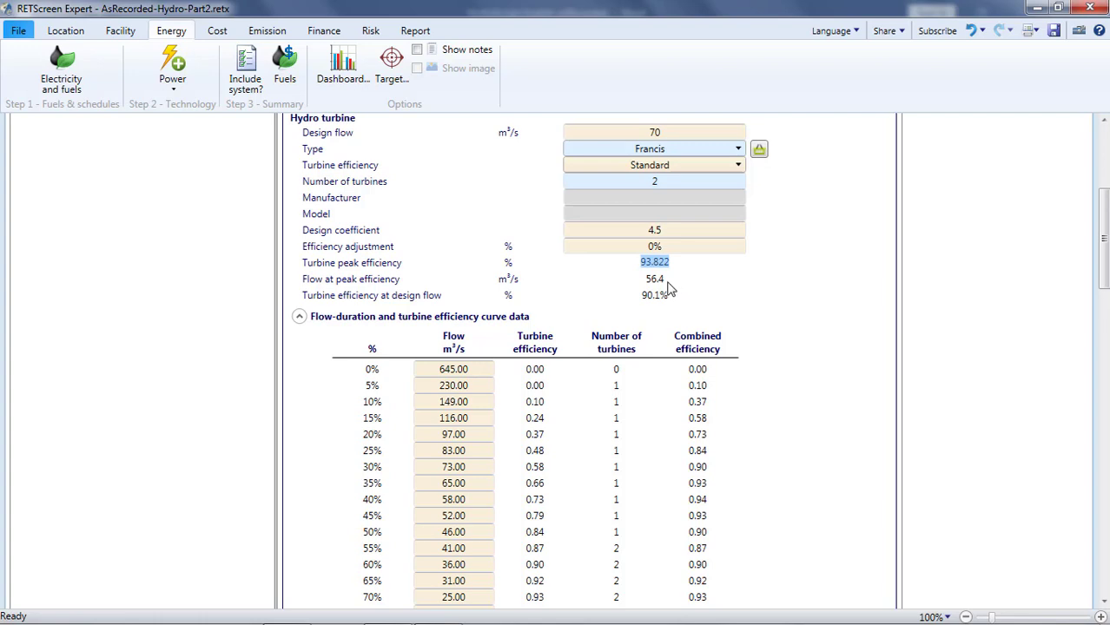
mouse_move(663, 291)
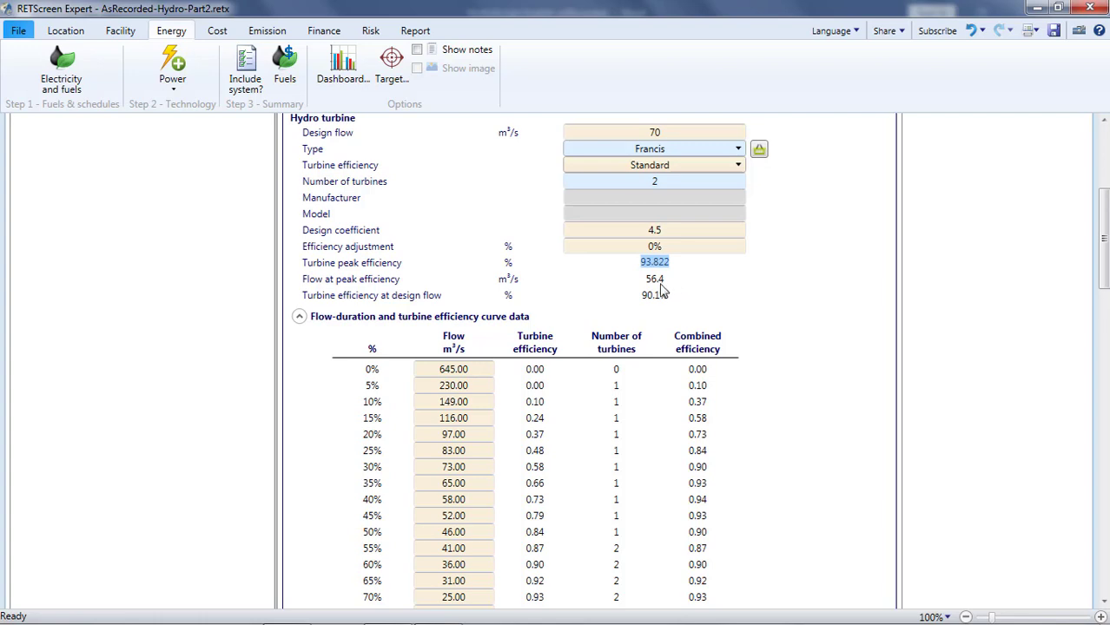
click(653, 278)
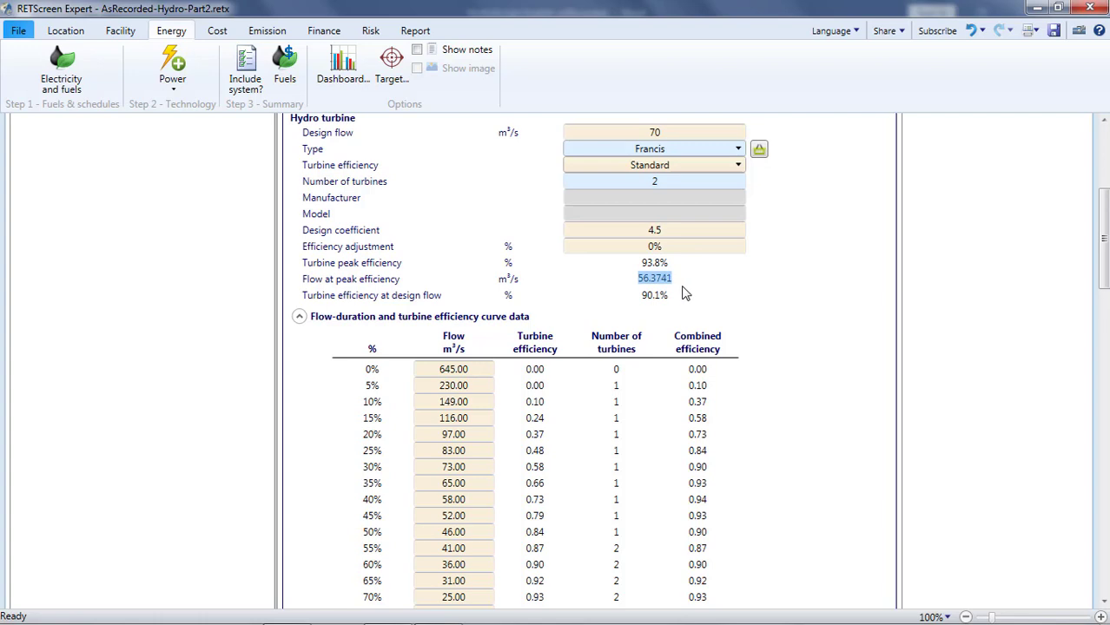
click(653, 295)
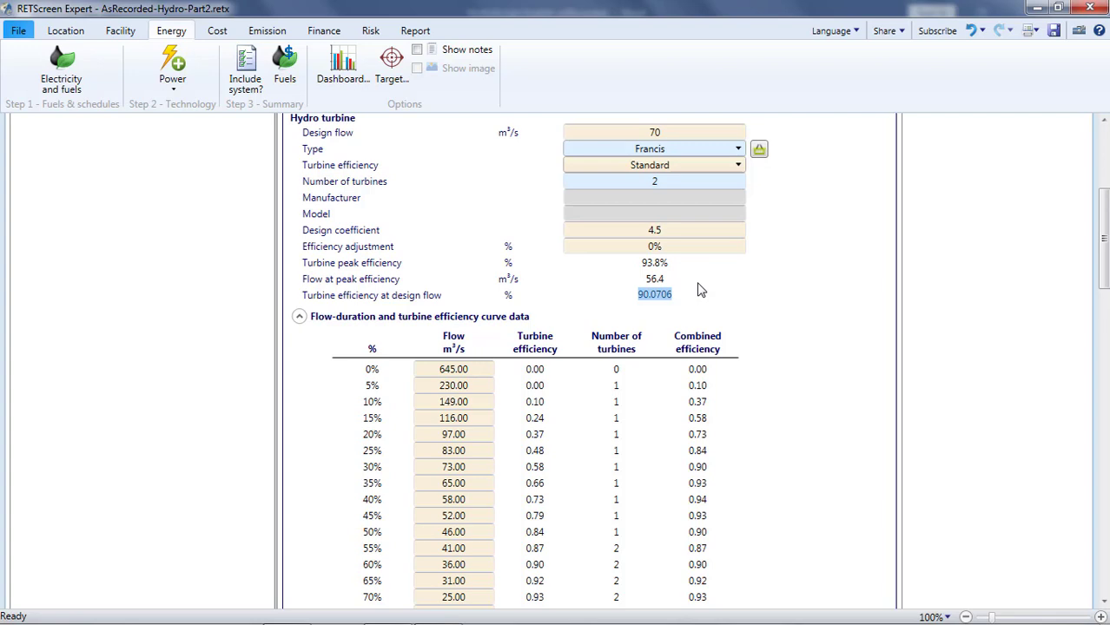
scroll(down, 3)
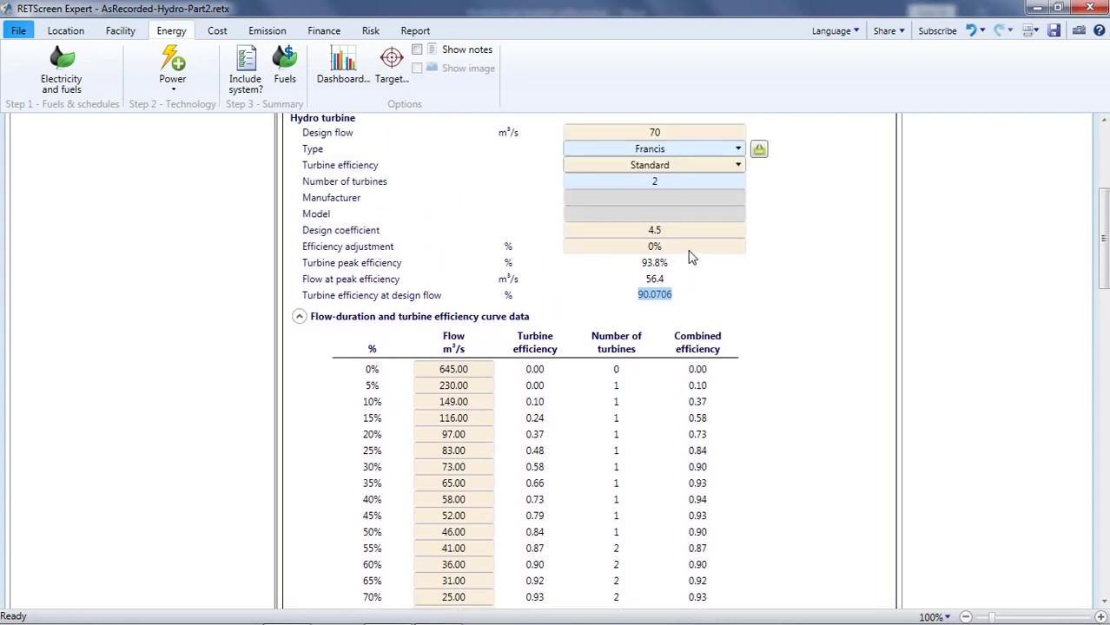
click(652, 247)
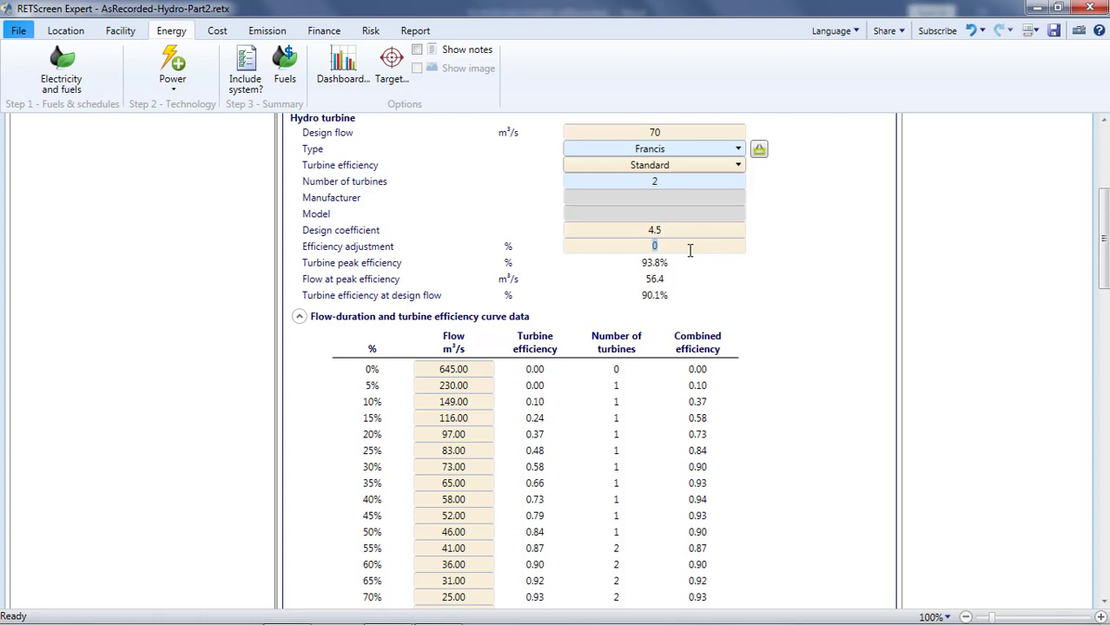
scroll(down, 3)
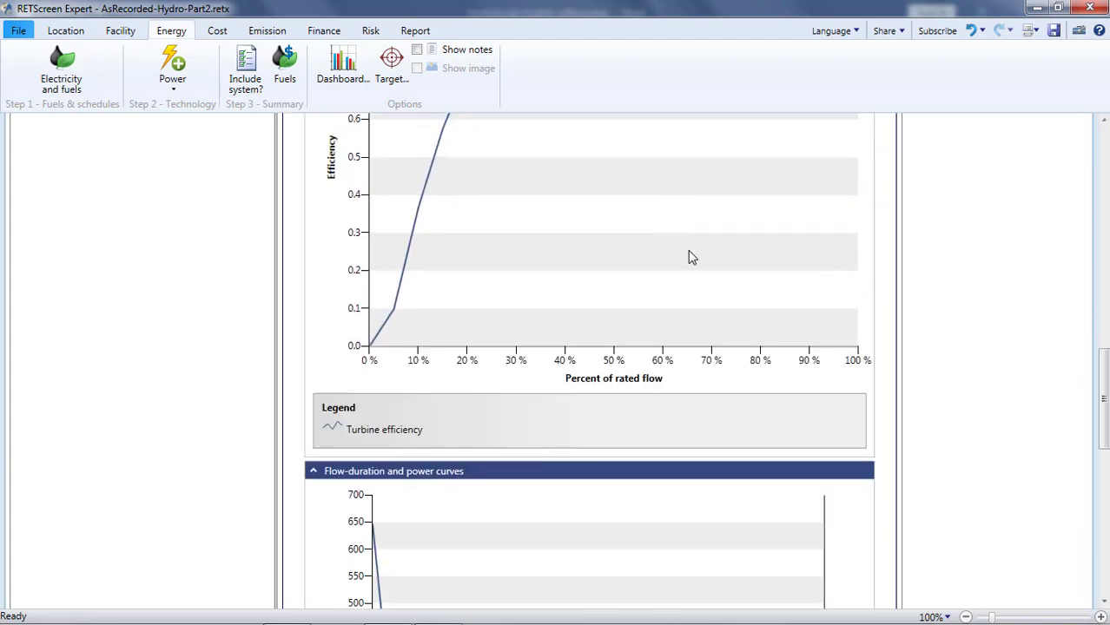
- Consult the miscellaneous losses help for the recommended 2% value and enter the loss
scroll(down, 3)
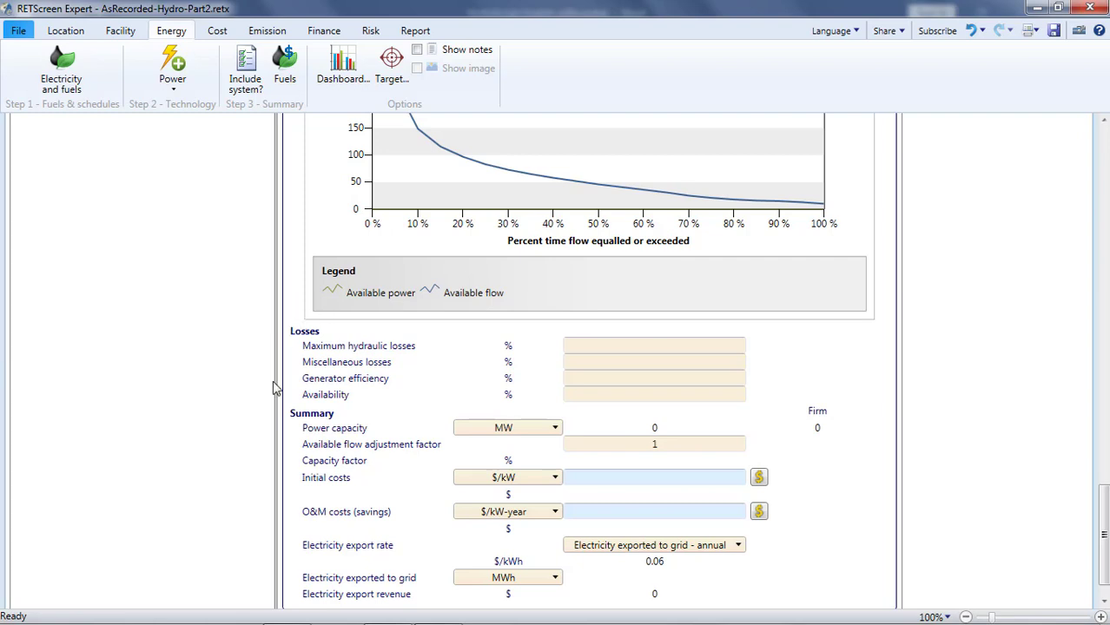
mouse_move(293, 319)
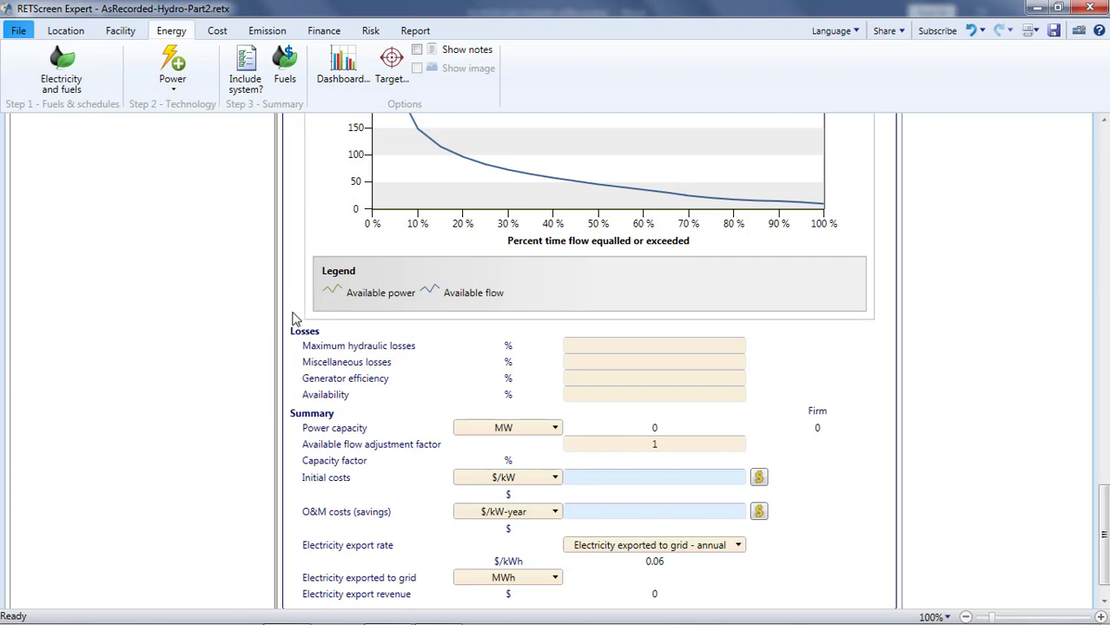
mouse_move(283, 312)
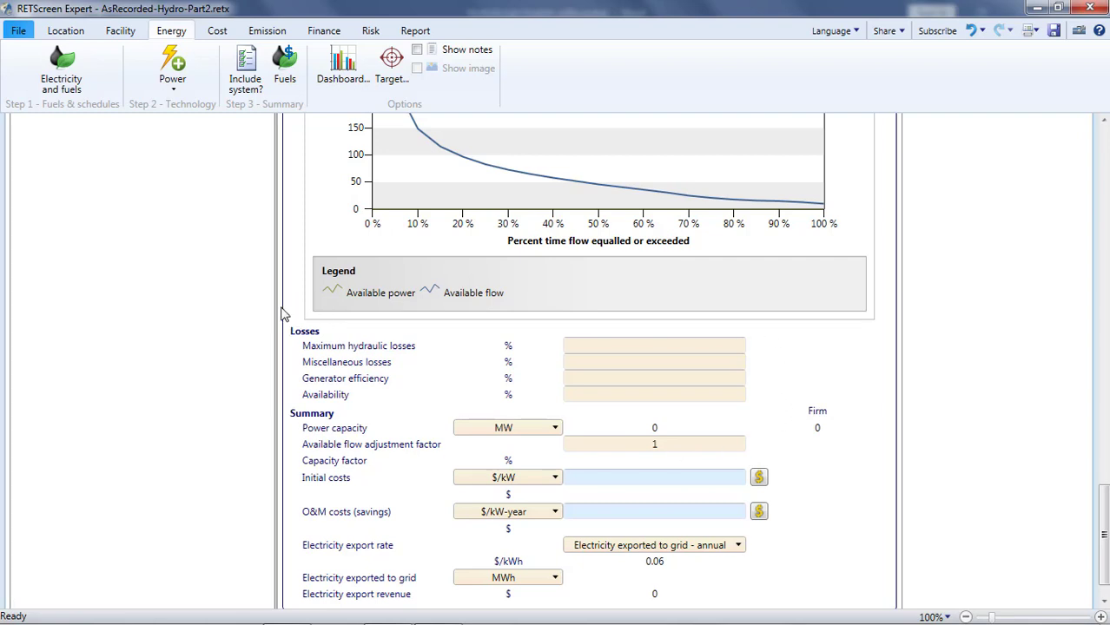
mouse_move(337, 362)
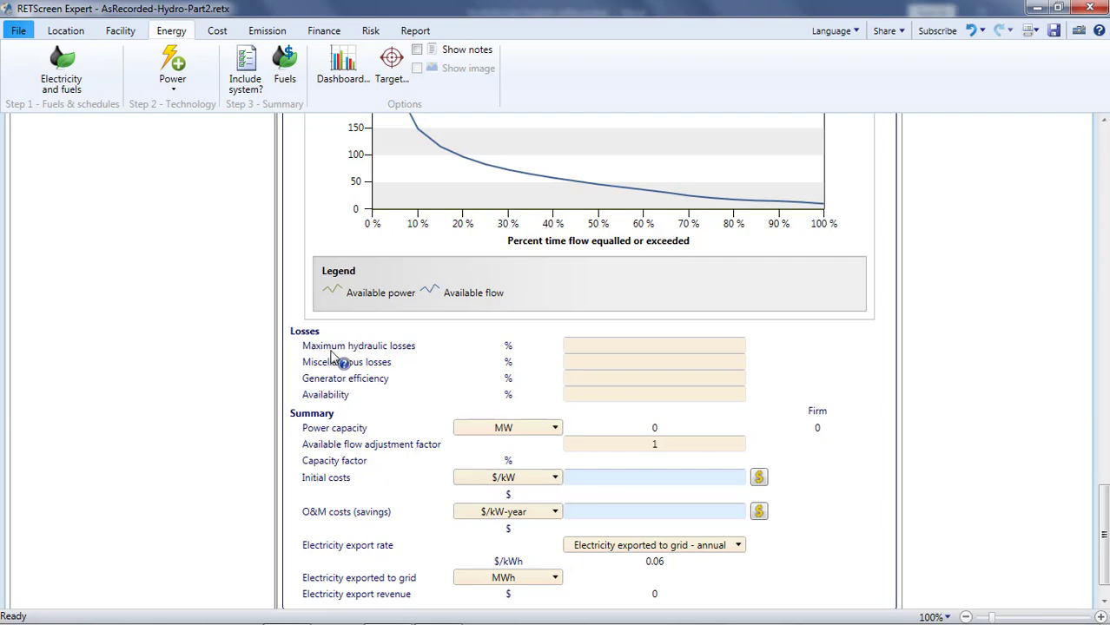
click(339, 346)
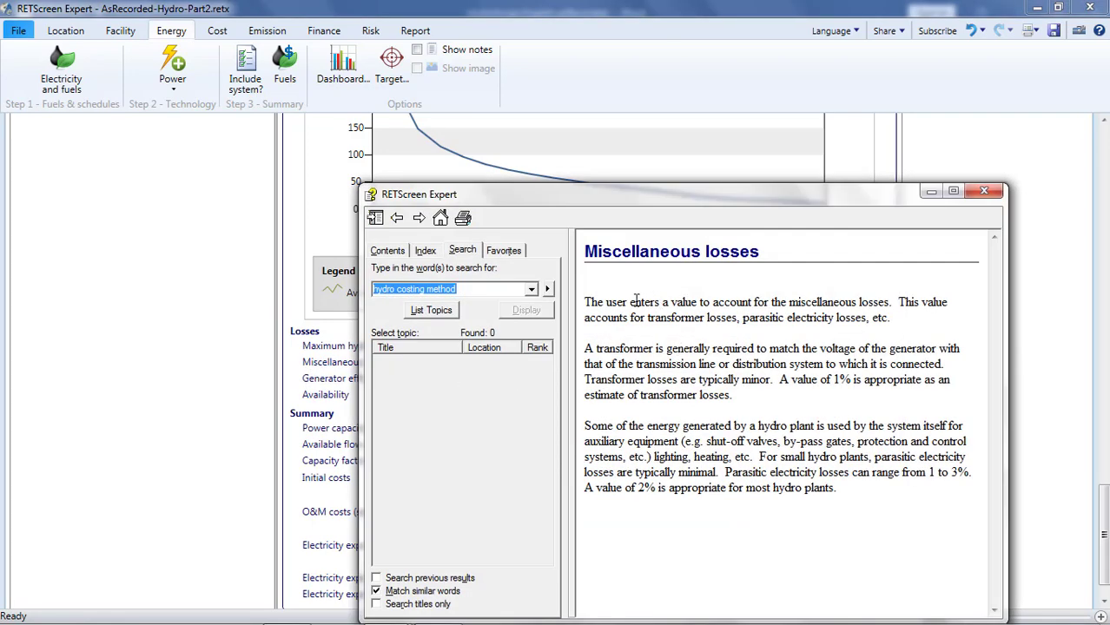
drag(585, 486, 726, 487)
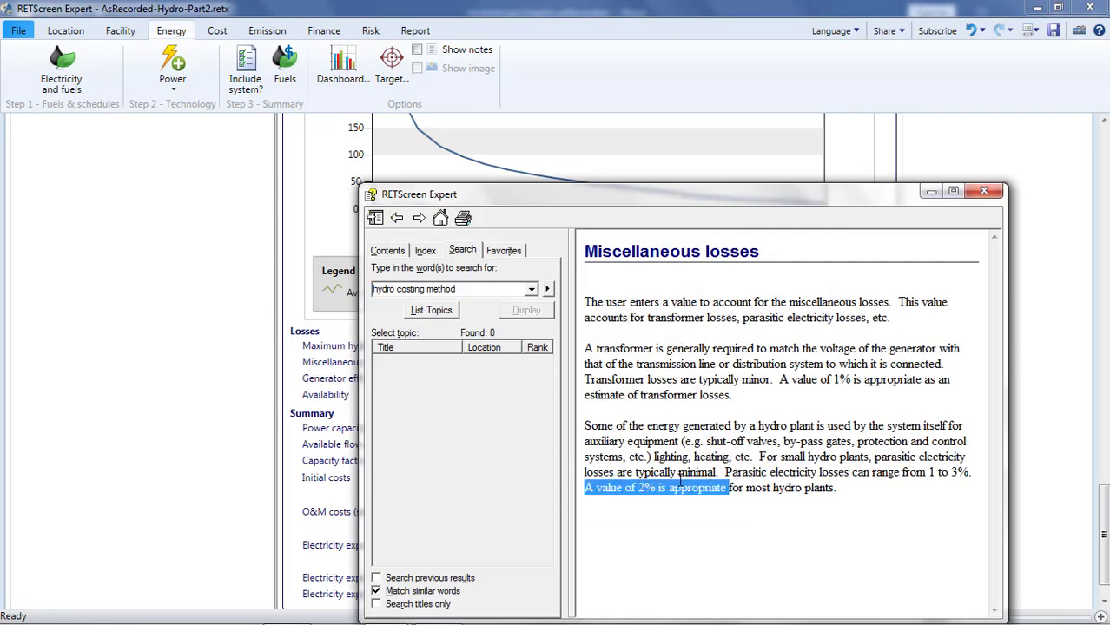
click(982, 189)
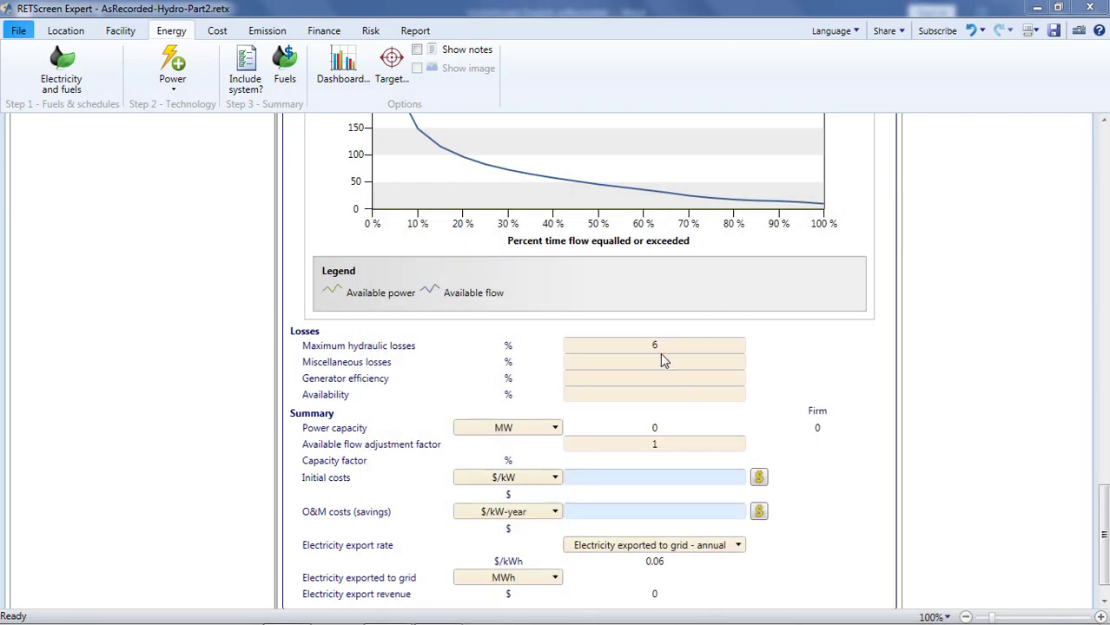
text(3)
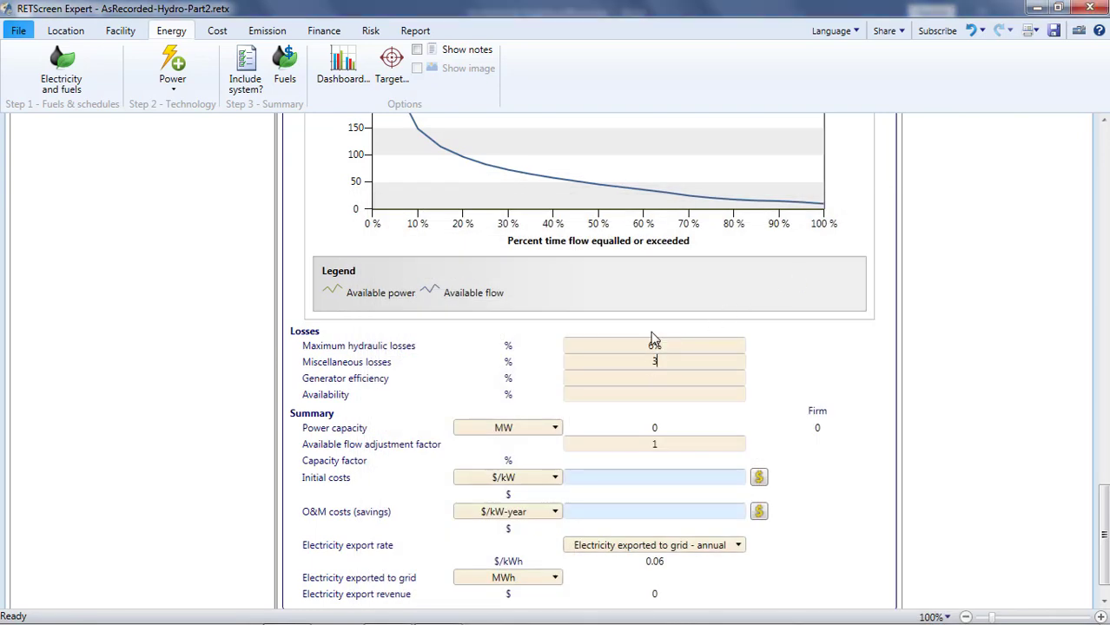
- Check the 93-97% generator efficiency and availability help, then enter 95% availability
click(343, 378)
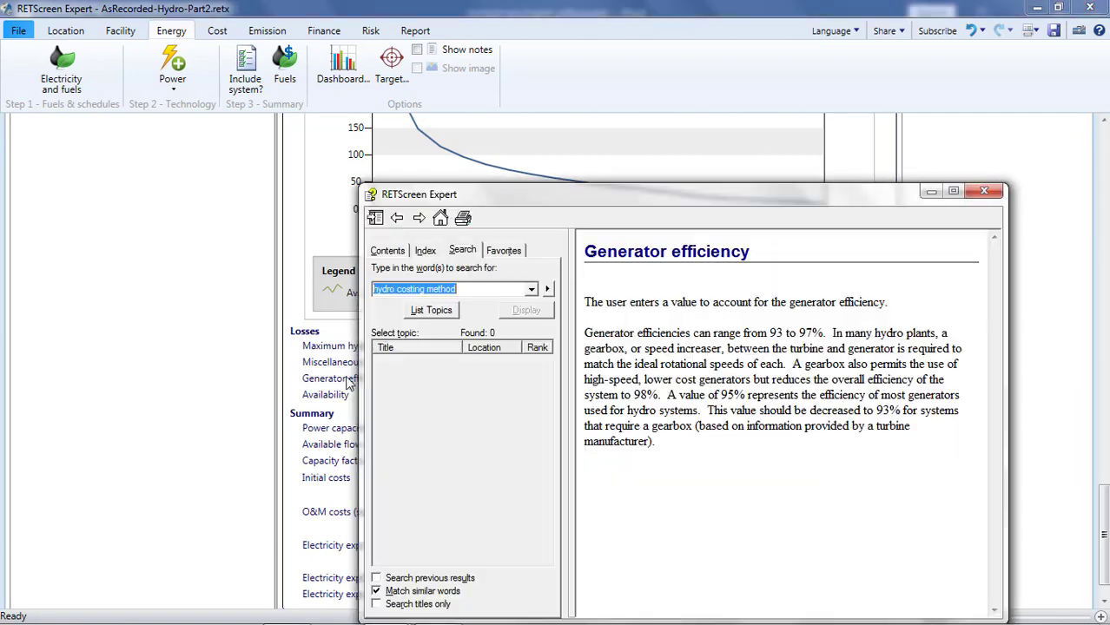
drag(769, 333, 813, 333)
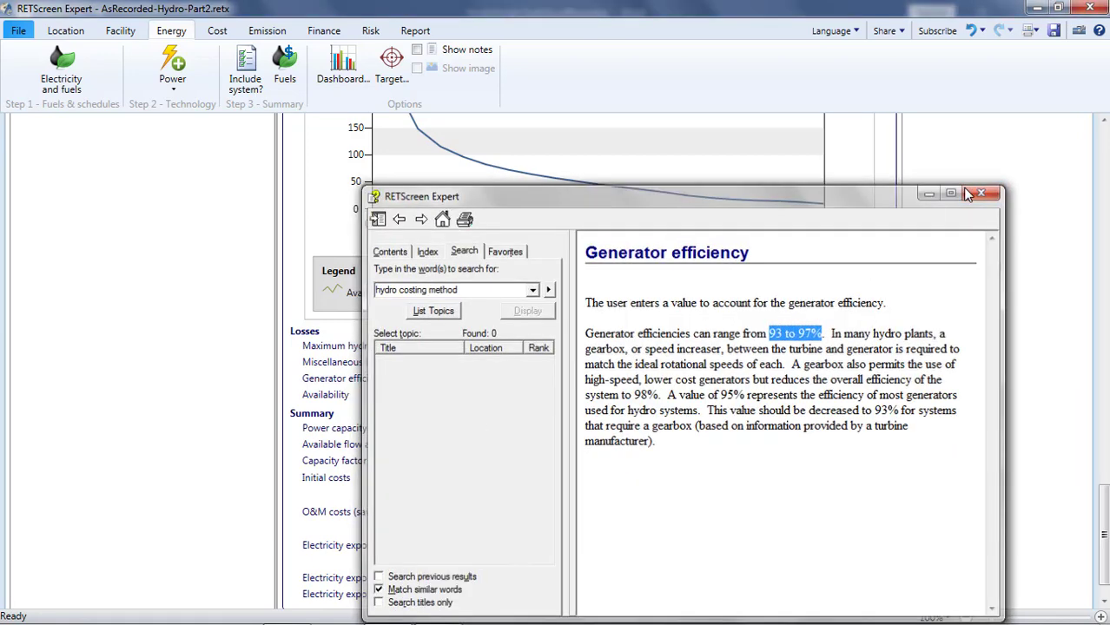
click(979, 193)
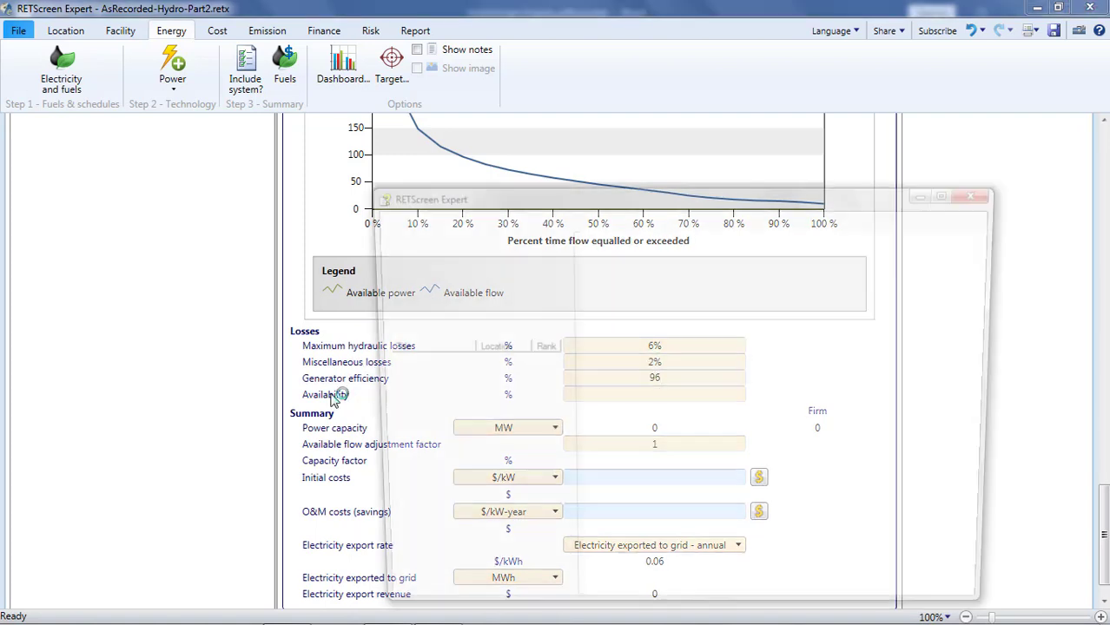
click(323, 394)
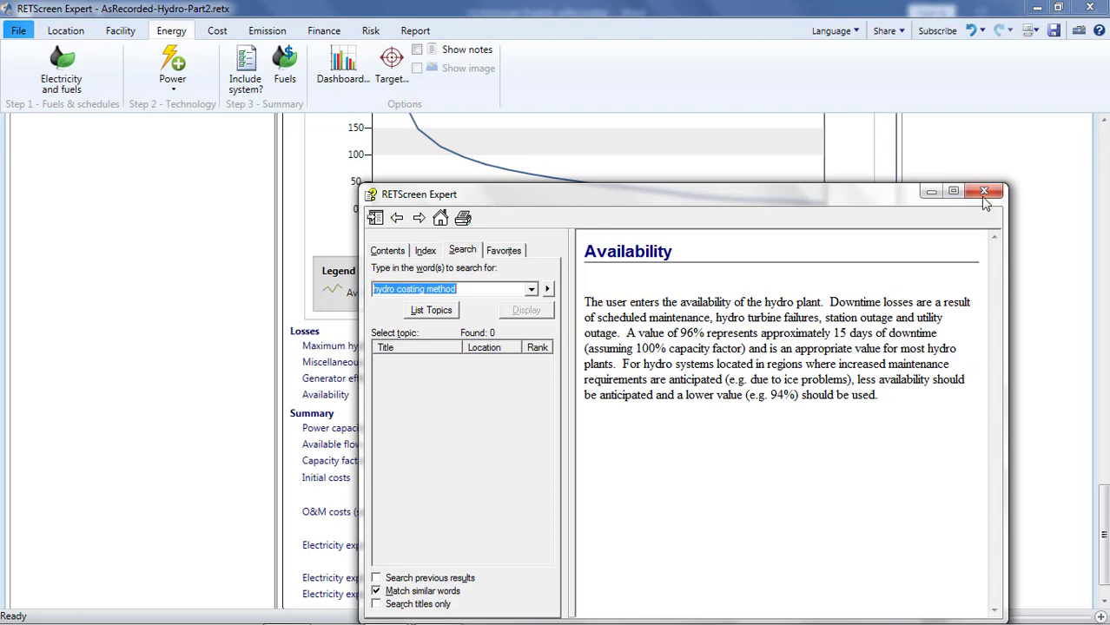
click(983, 191)
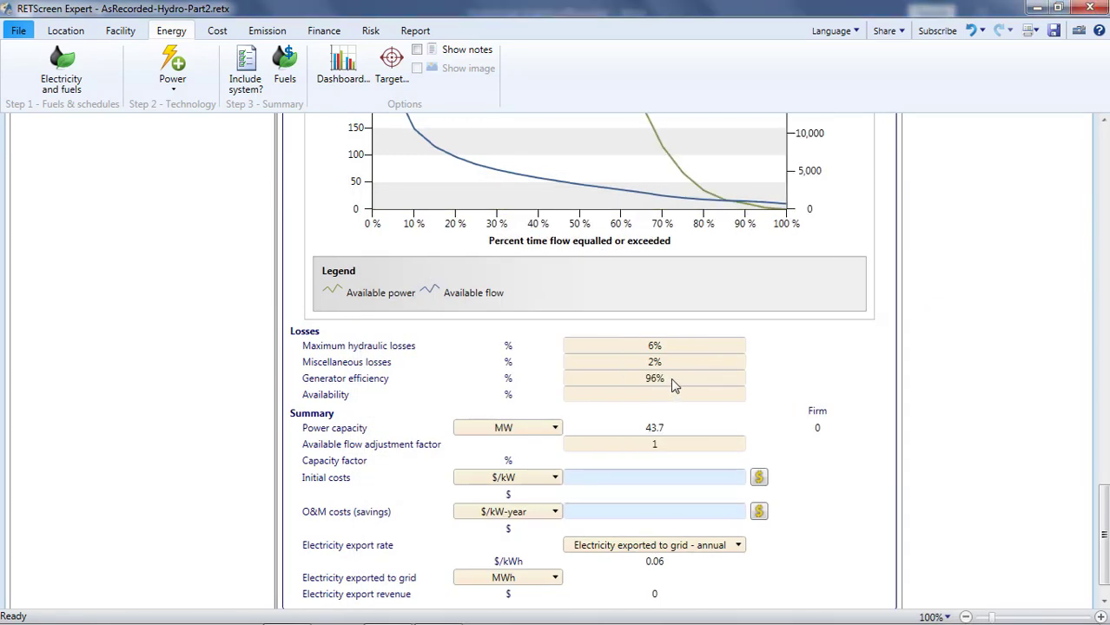
text(95%)
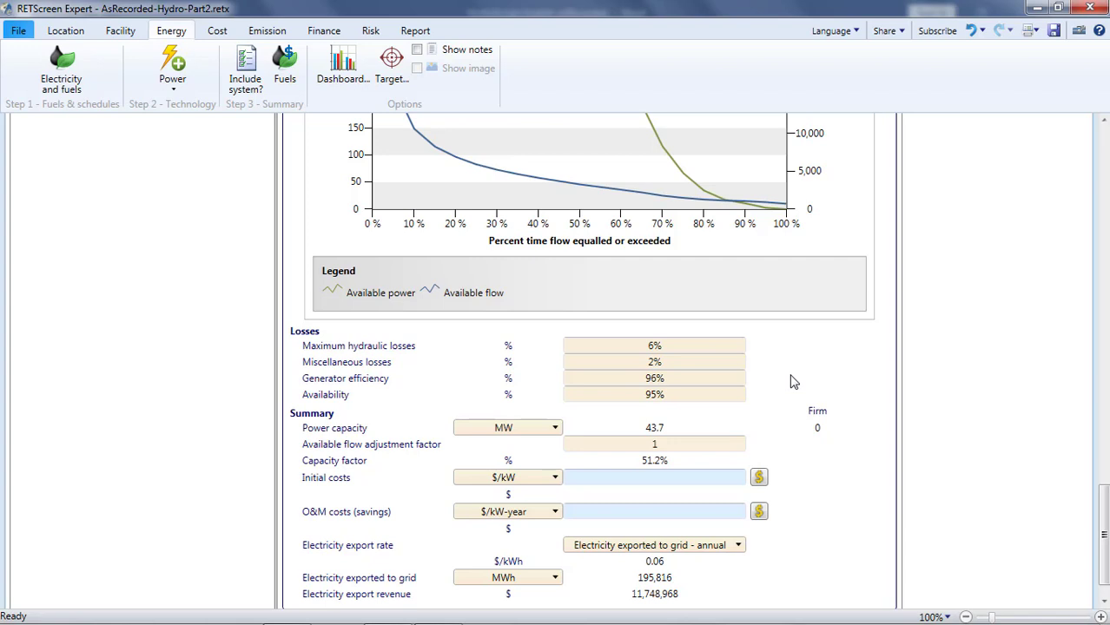
- Rename the description to 'Small Hydro 44 MW' and check the 43.7 MW capacity summary
scroll(down, 3)
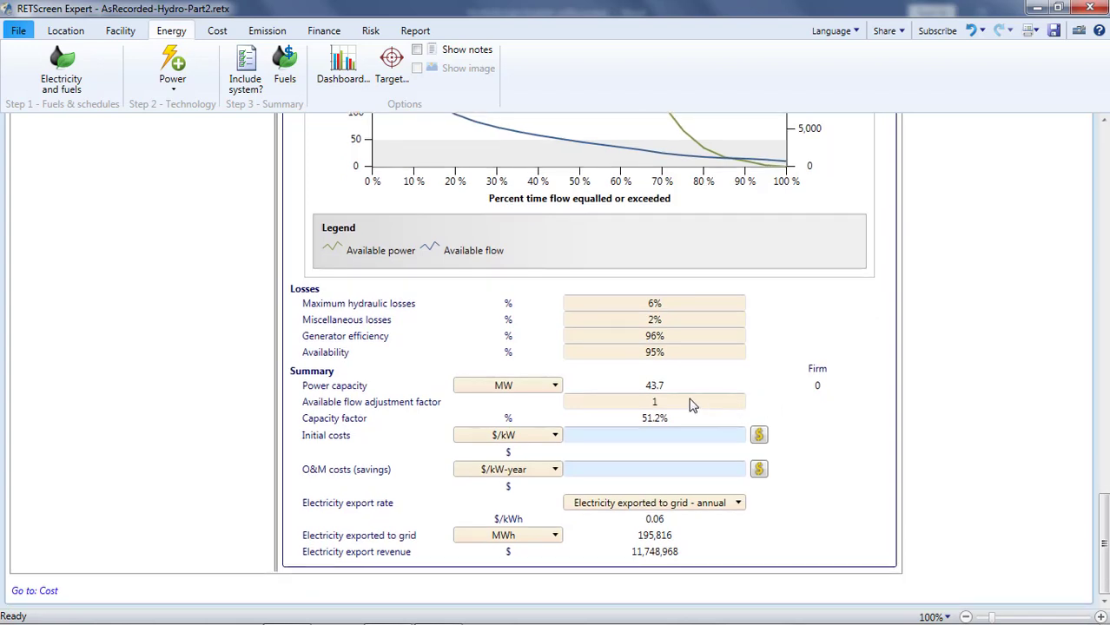
mouse_move(677, 392)
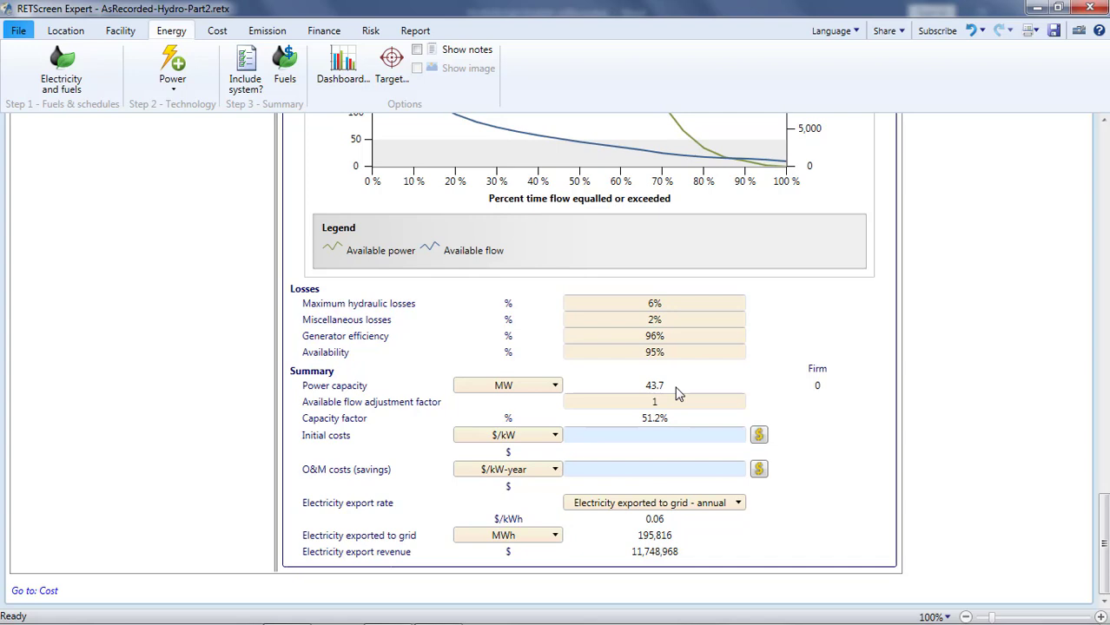
click(653, 386)
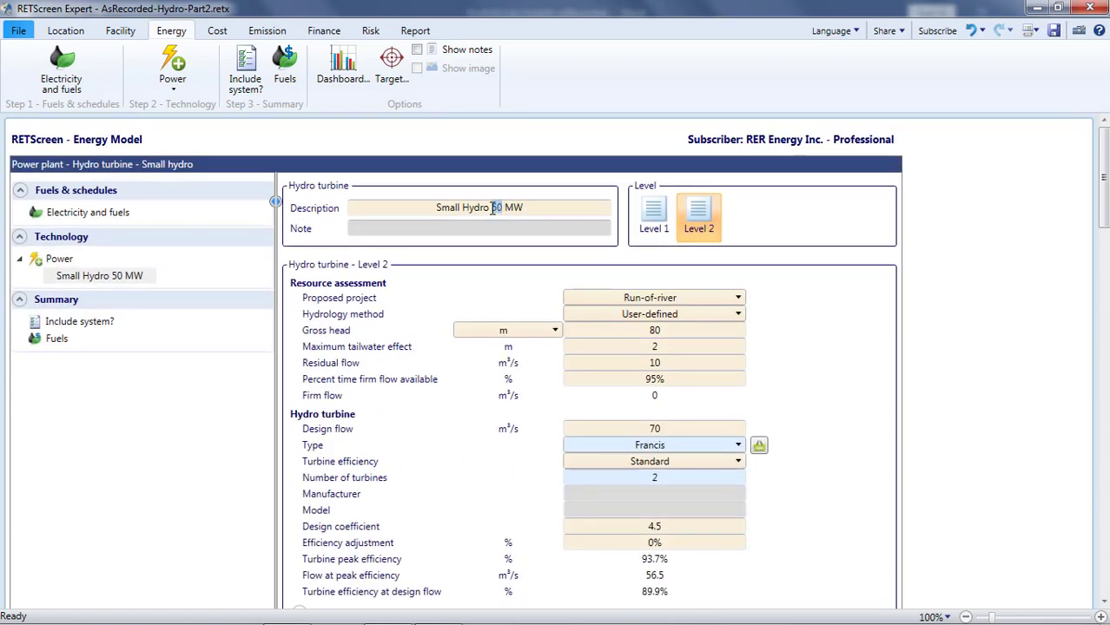
text(44)
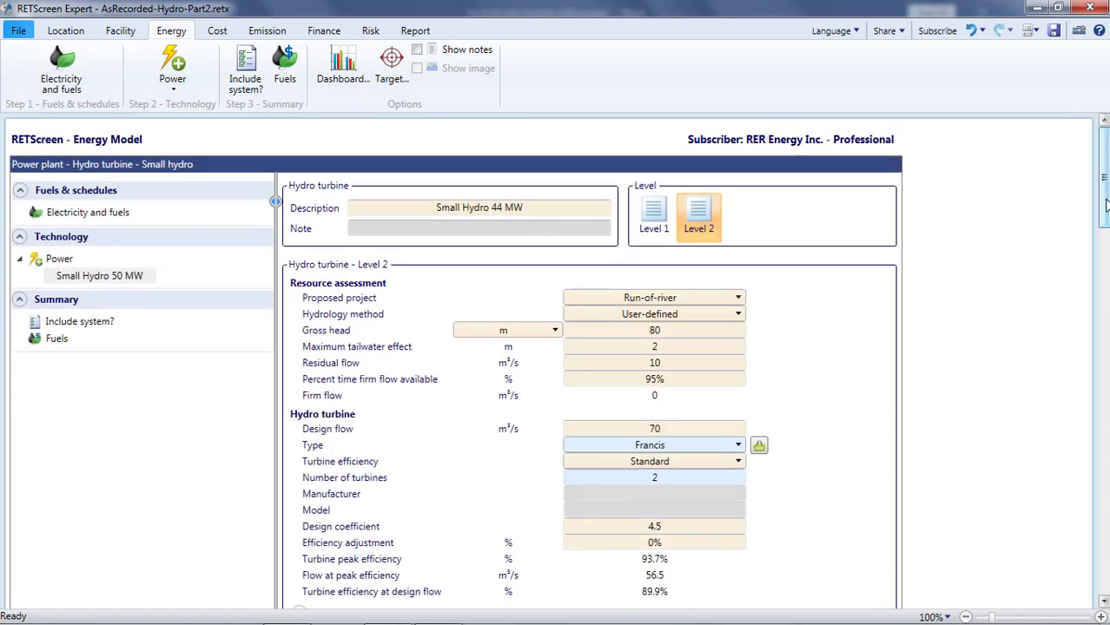
scroll(down, 3)
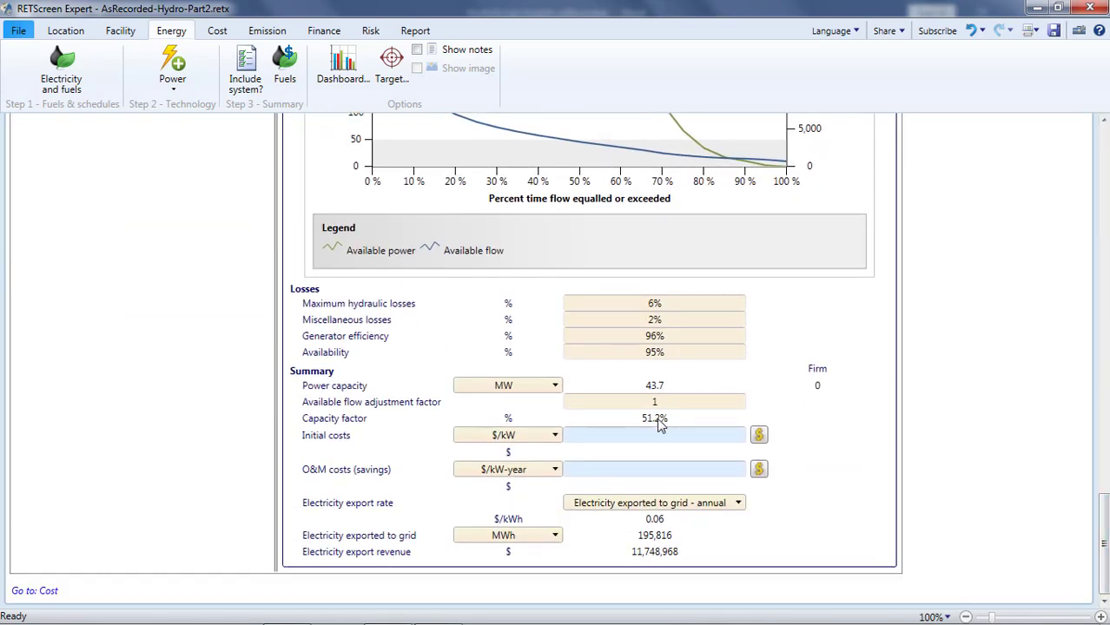
double_click(653, 417)
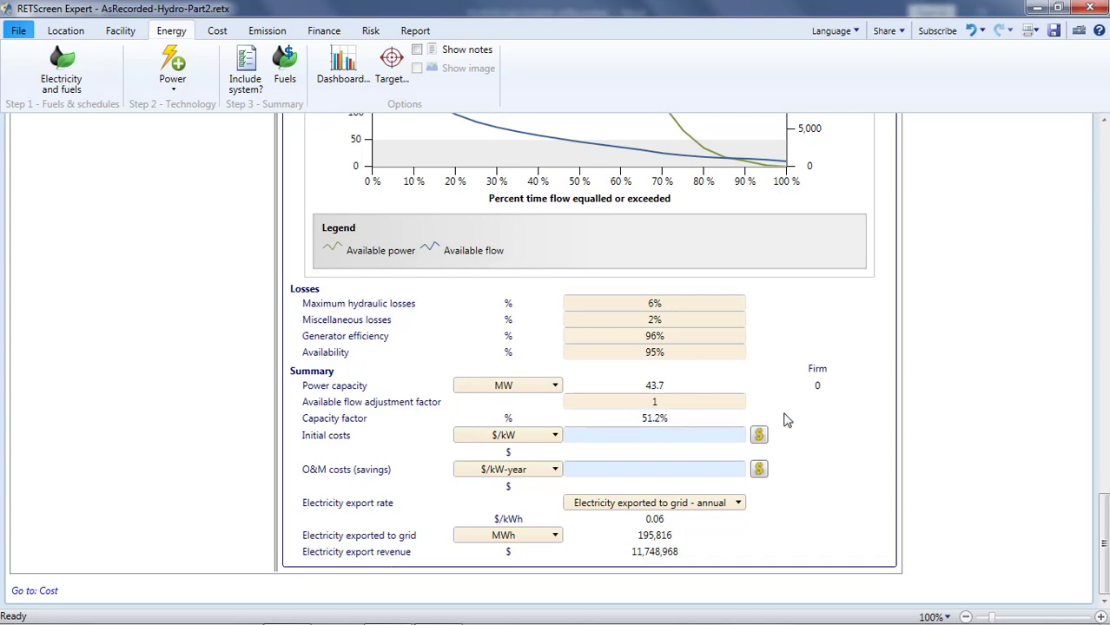
double_click(650, 535)
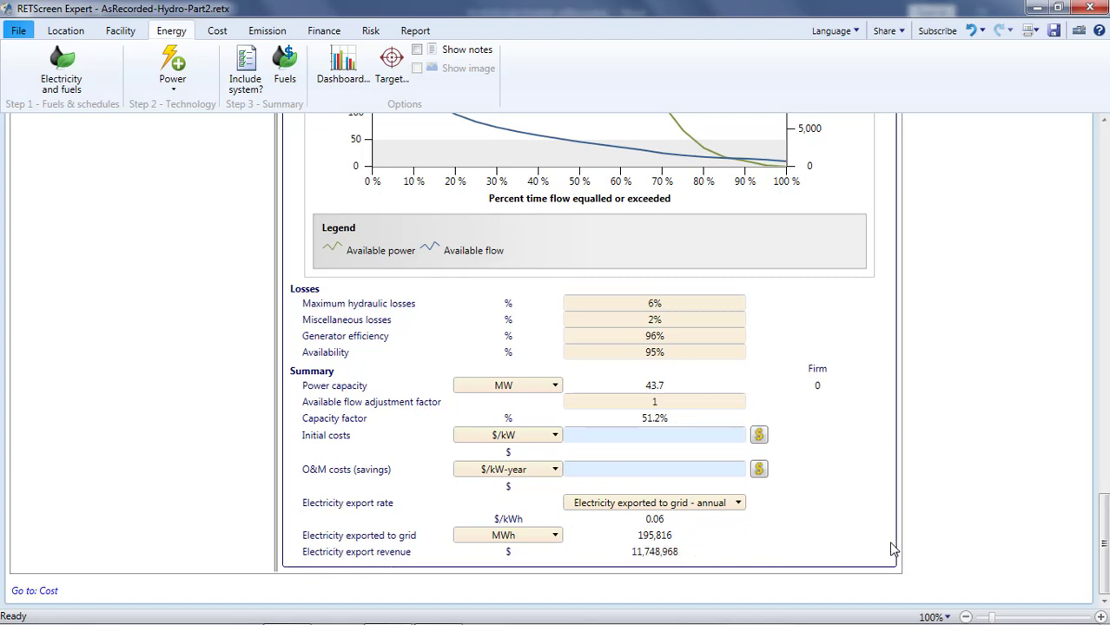
mouse_move(851, 551)
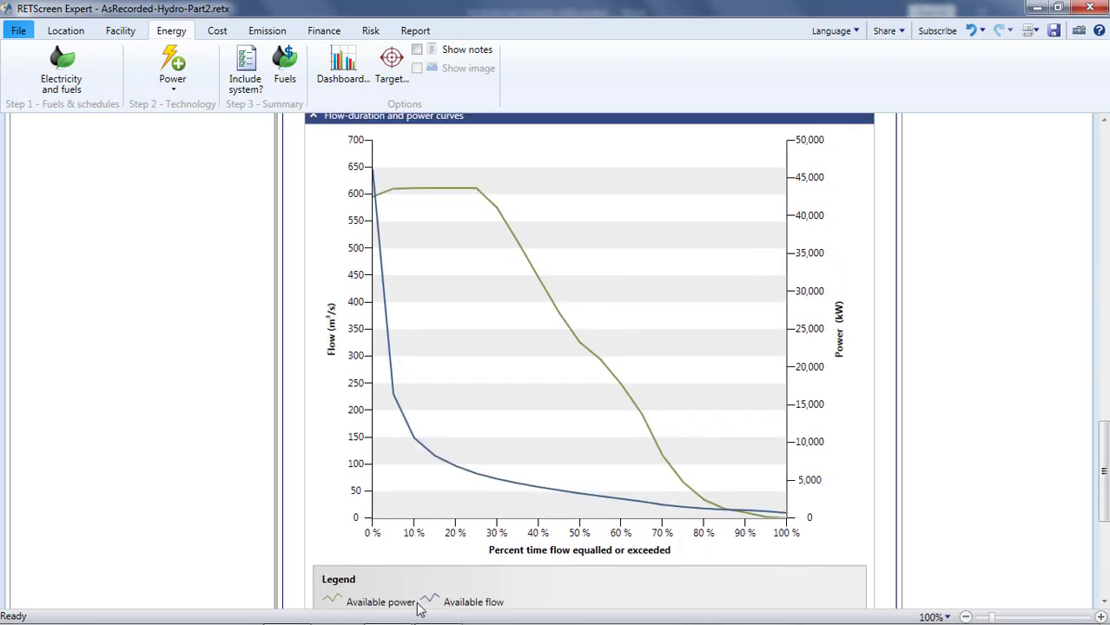
mouse_move(406, 448)
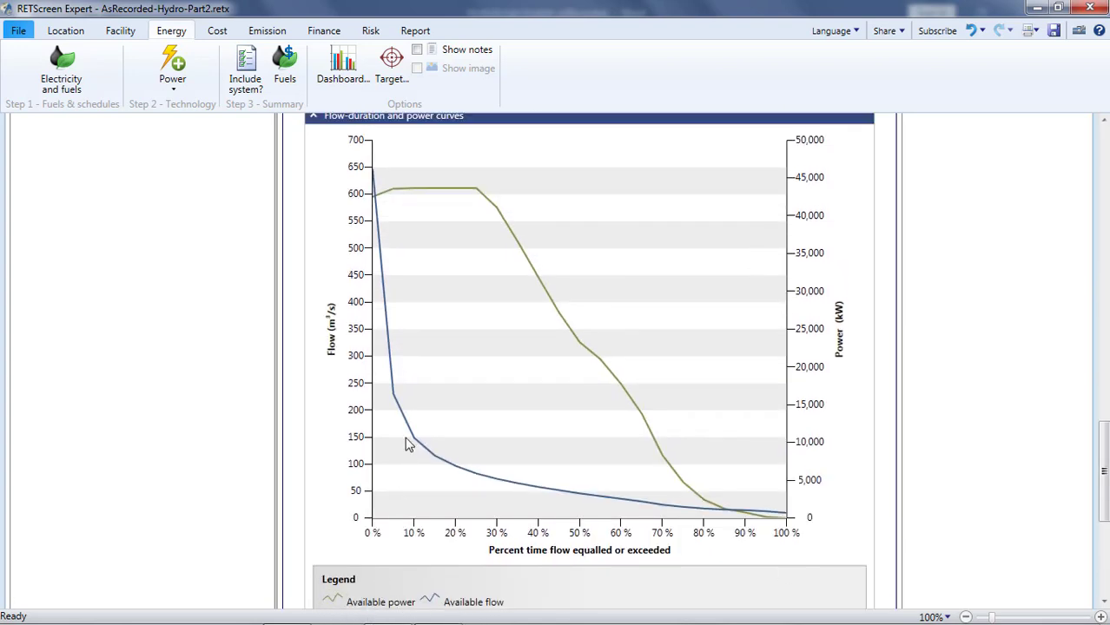
mouse_move(559, 279)
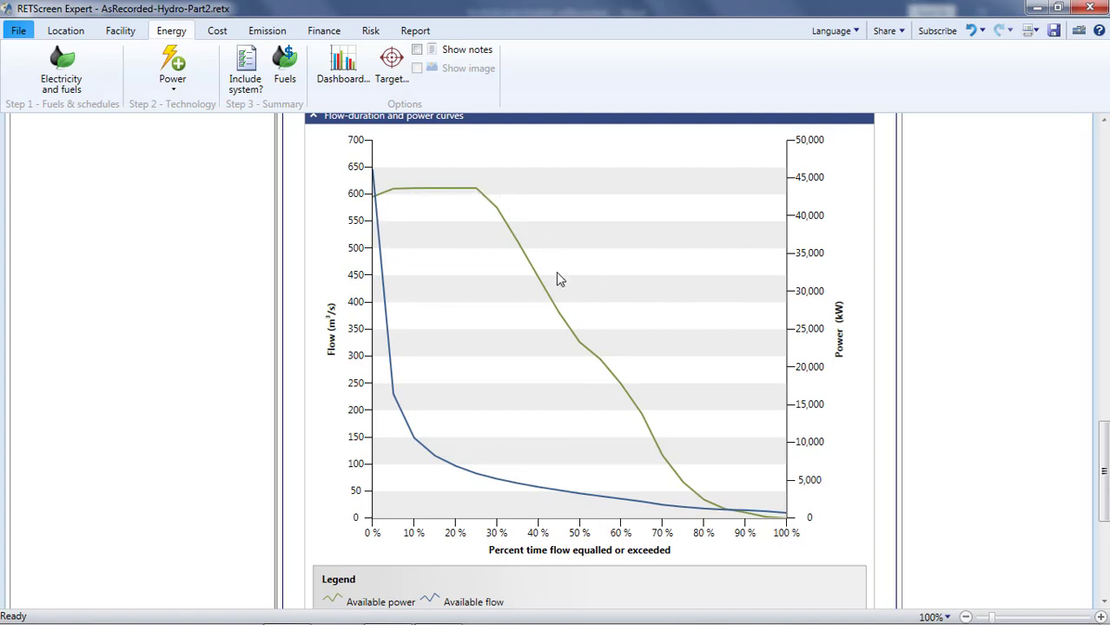
mouse_move(400, 202)
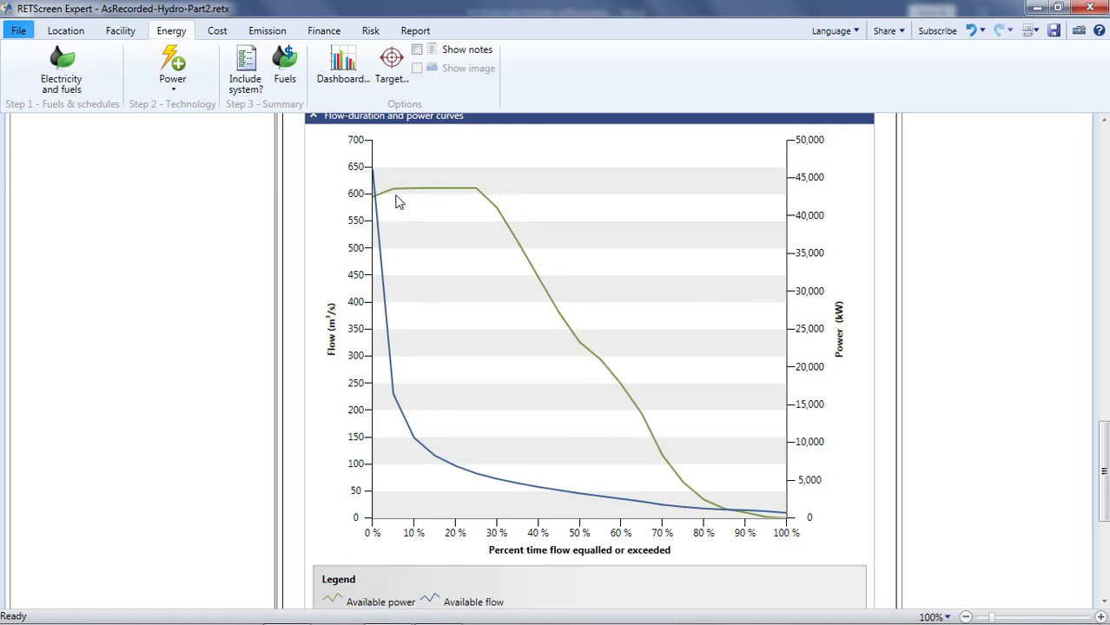
mouse_move(507, 189)
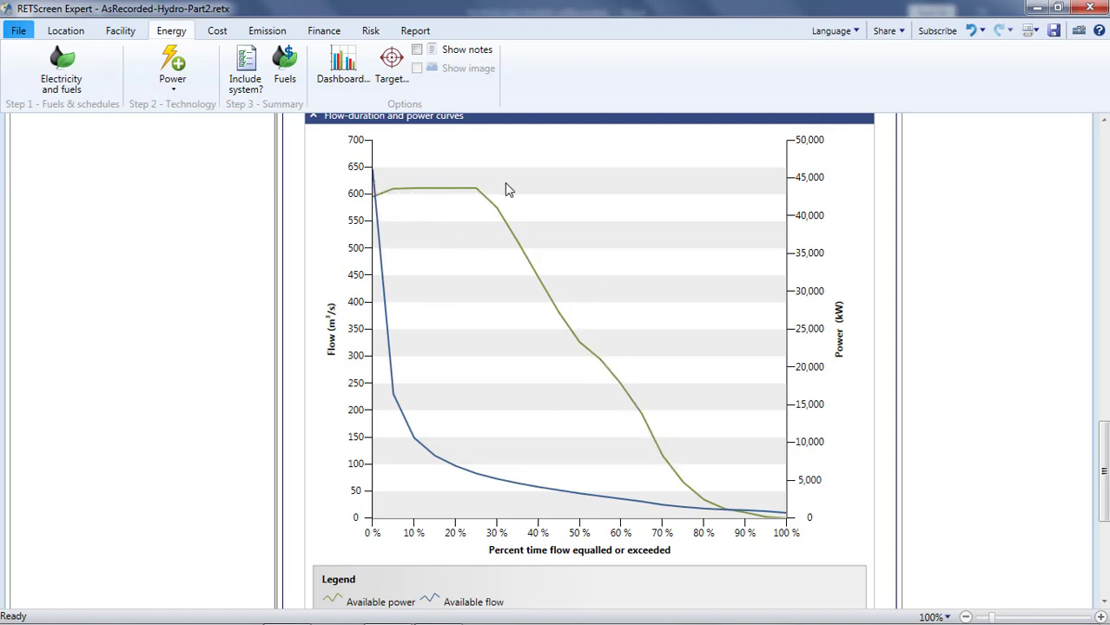
mouse_move(474, 202)
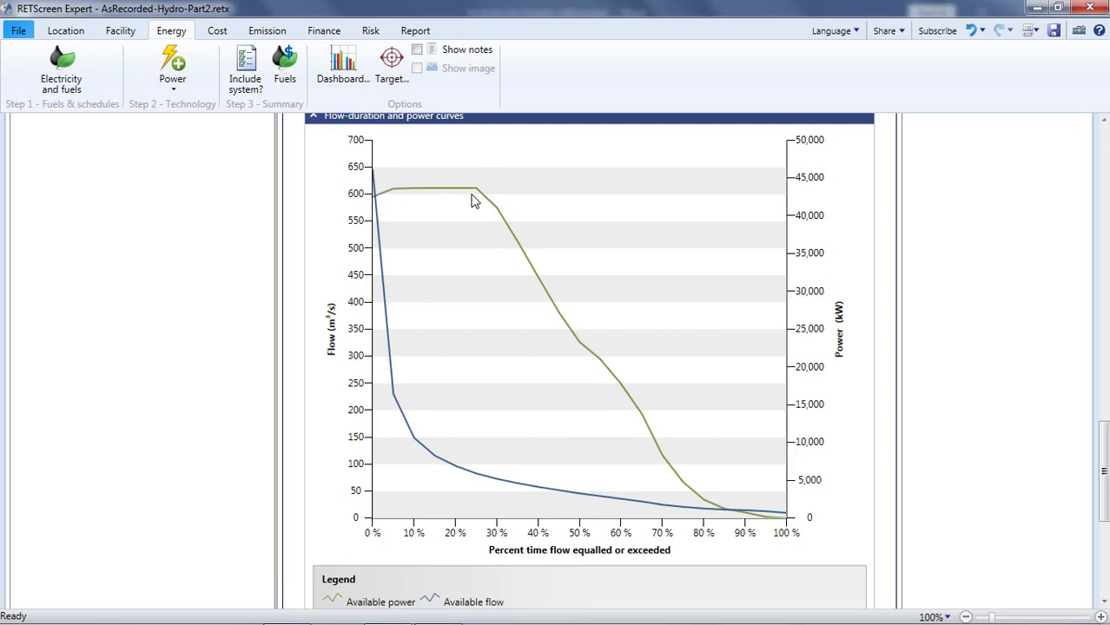
mouse_move(500, 500)
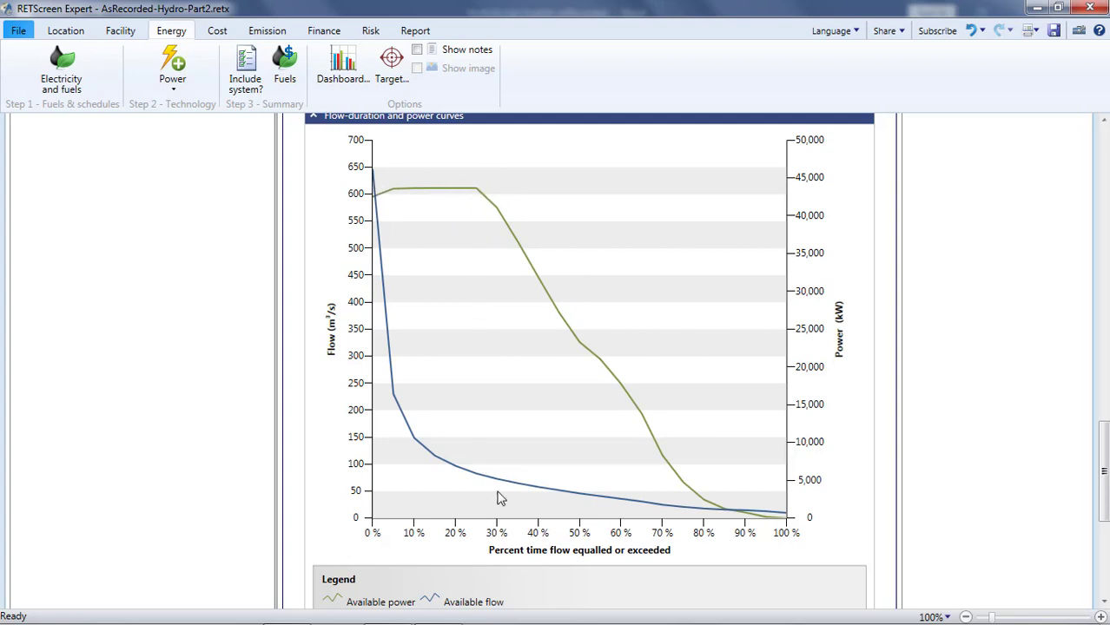
mouse_move(494, 489)
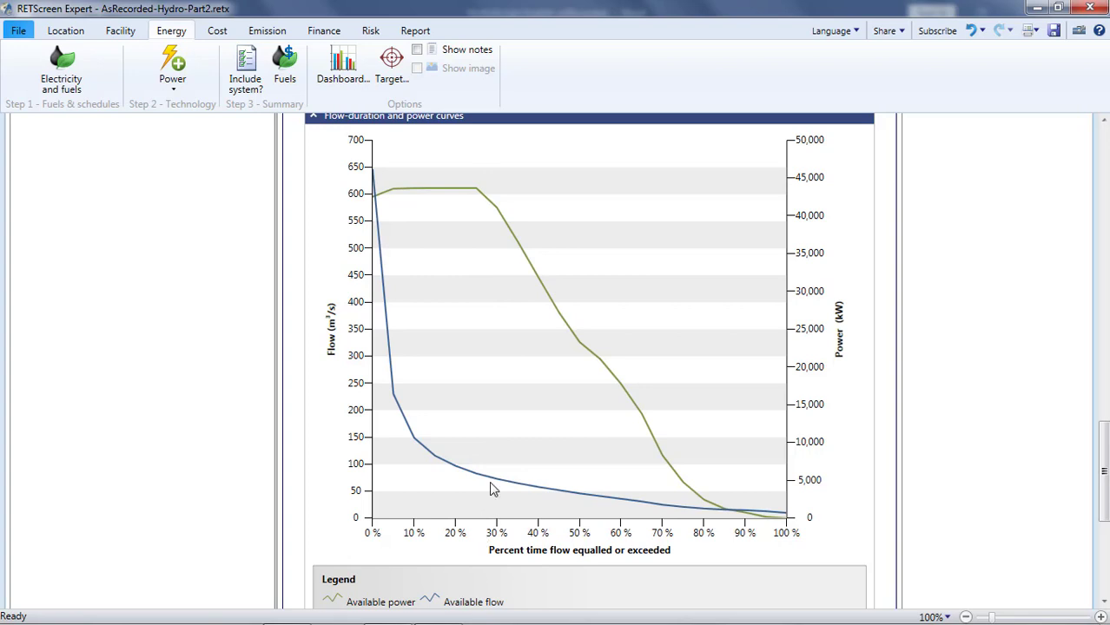
scroll(down, 3)
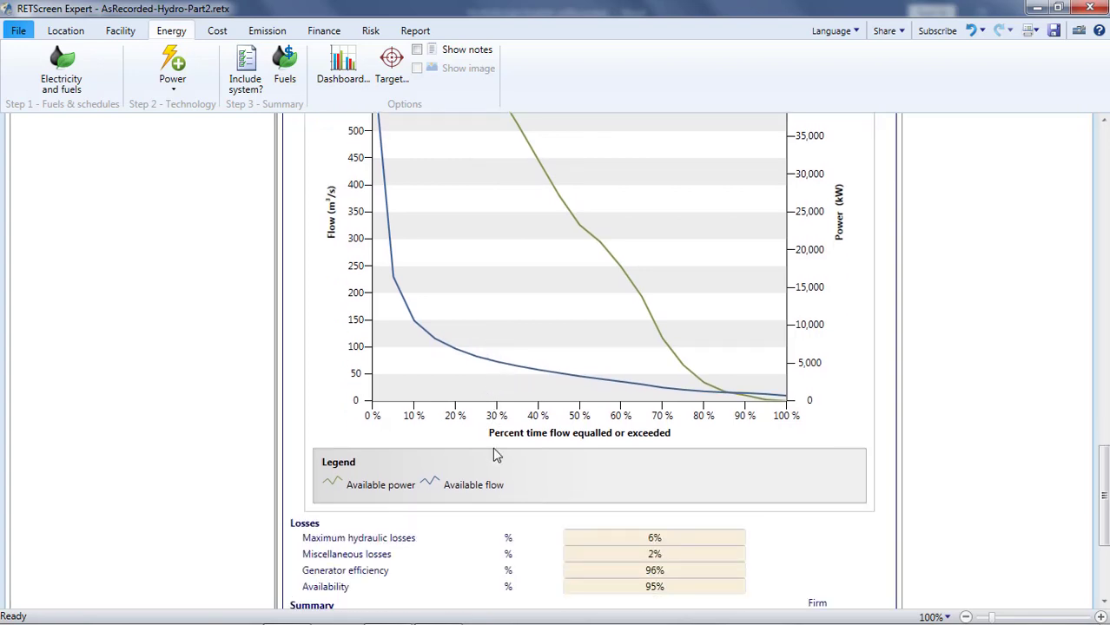
scroll(down, 3)
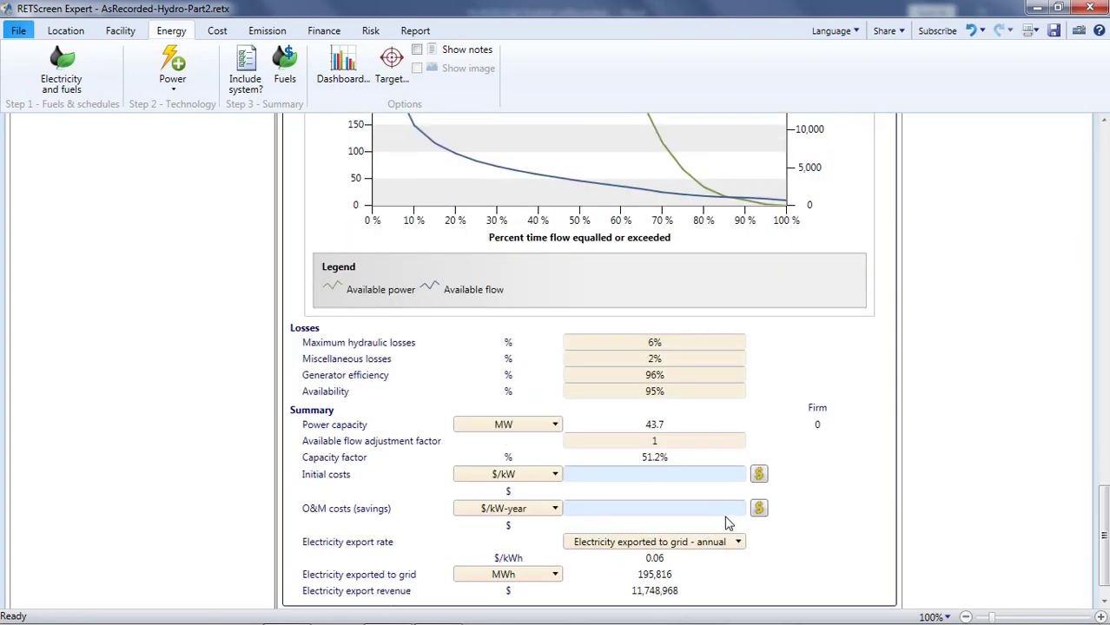
mouse_move(757, 472)
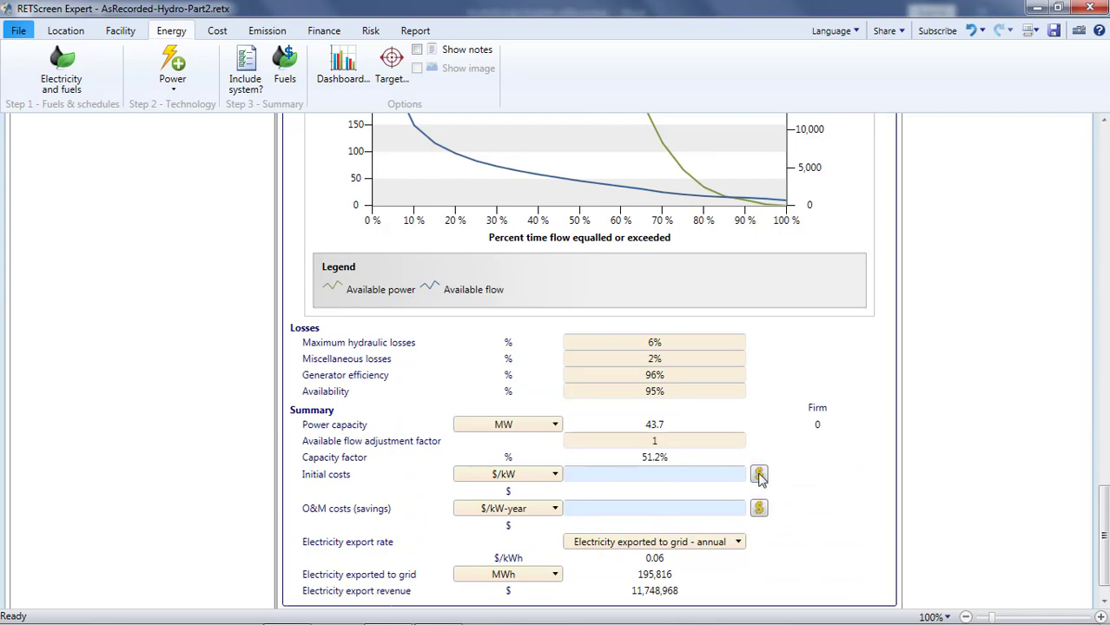
- Fill initial costs of 3,700 $/kW and O&M costs of 77 $/kW-year from the cost database
click(757, 474)
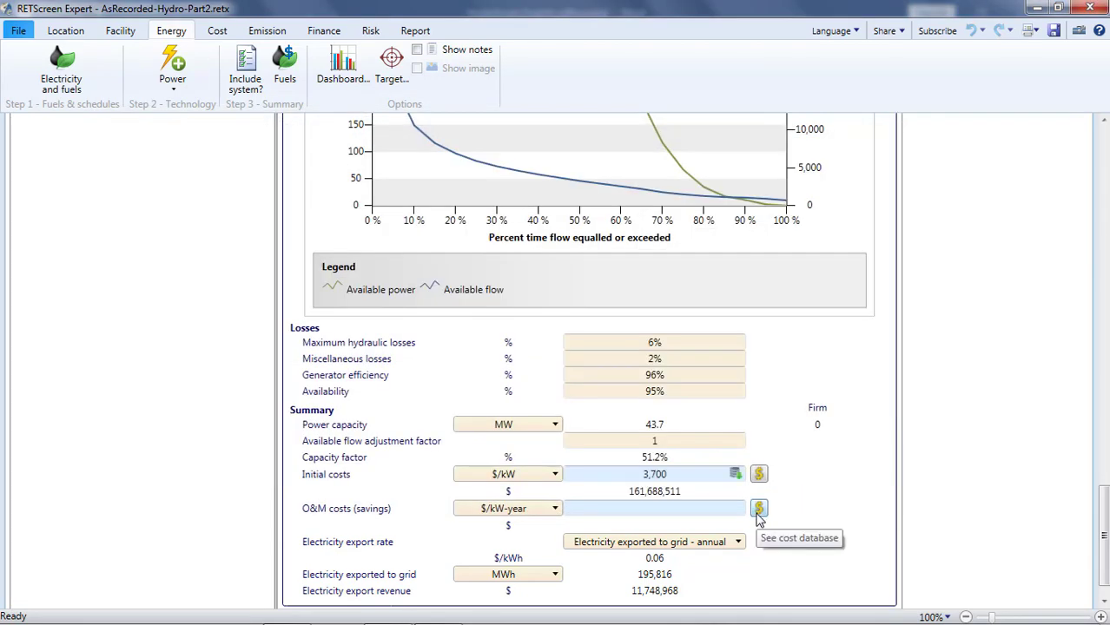
click(757, 507)
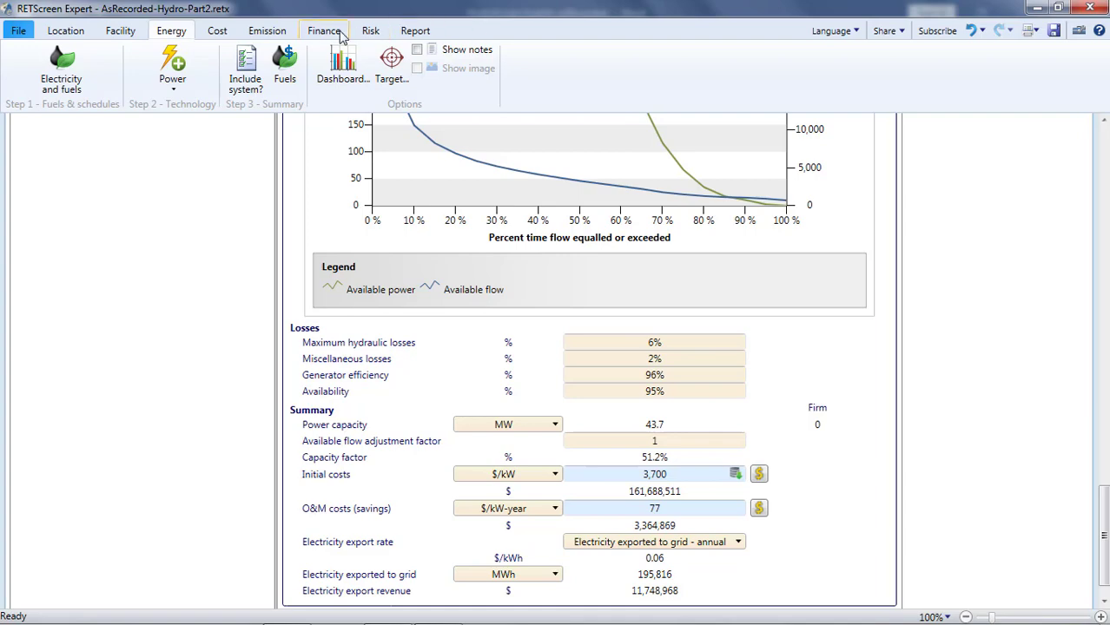
- Review the Finance results (19.3-year payback, -17,767,768 $ NPV) and Cost sheet, then return to the start page
click(334, 32)
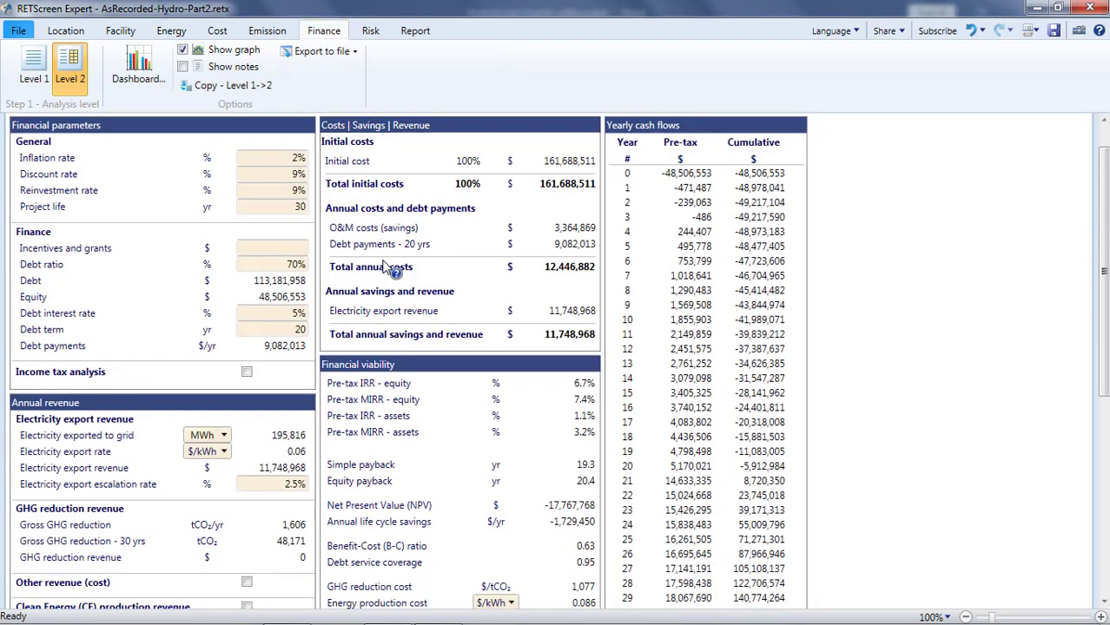
scroll(down, 3)
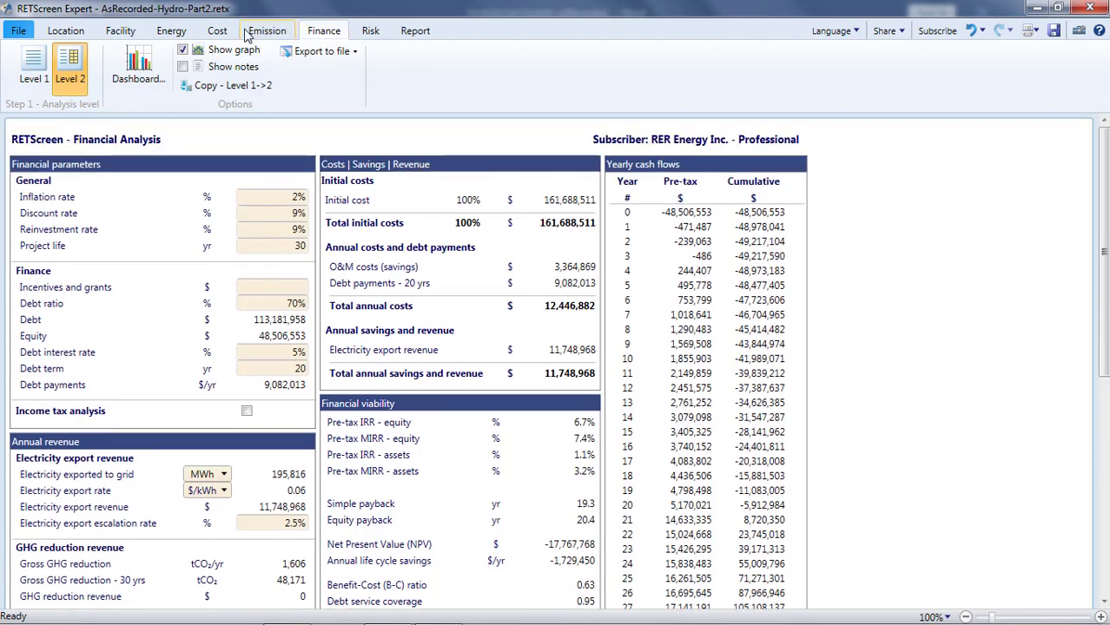
click(218, 31)
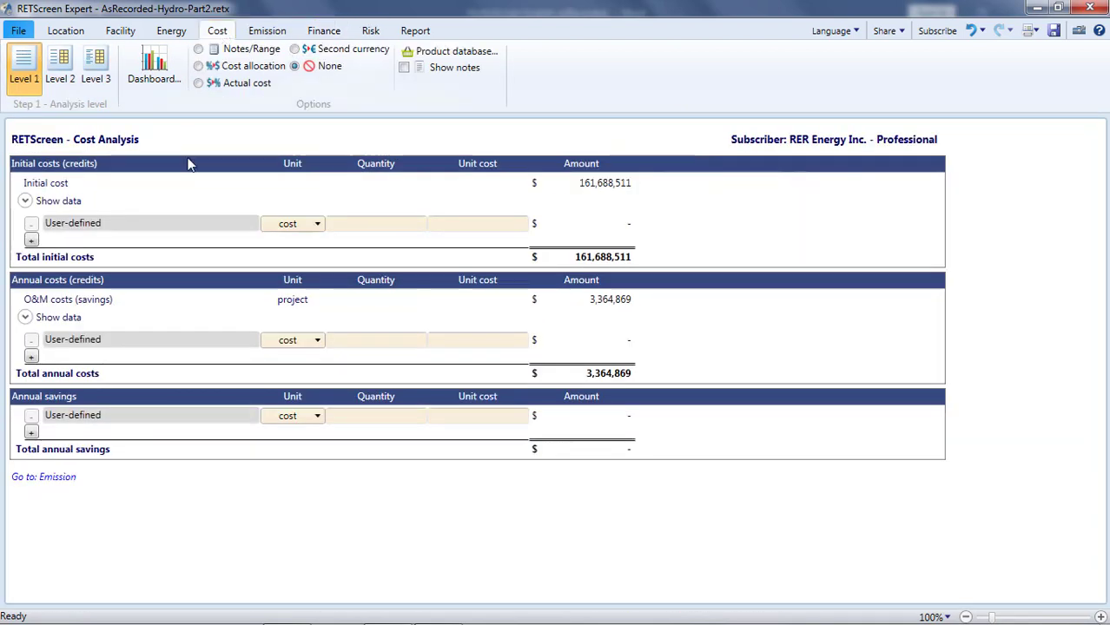
mouse_move(35, 8)
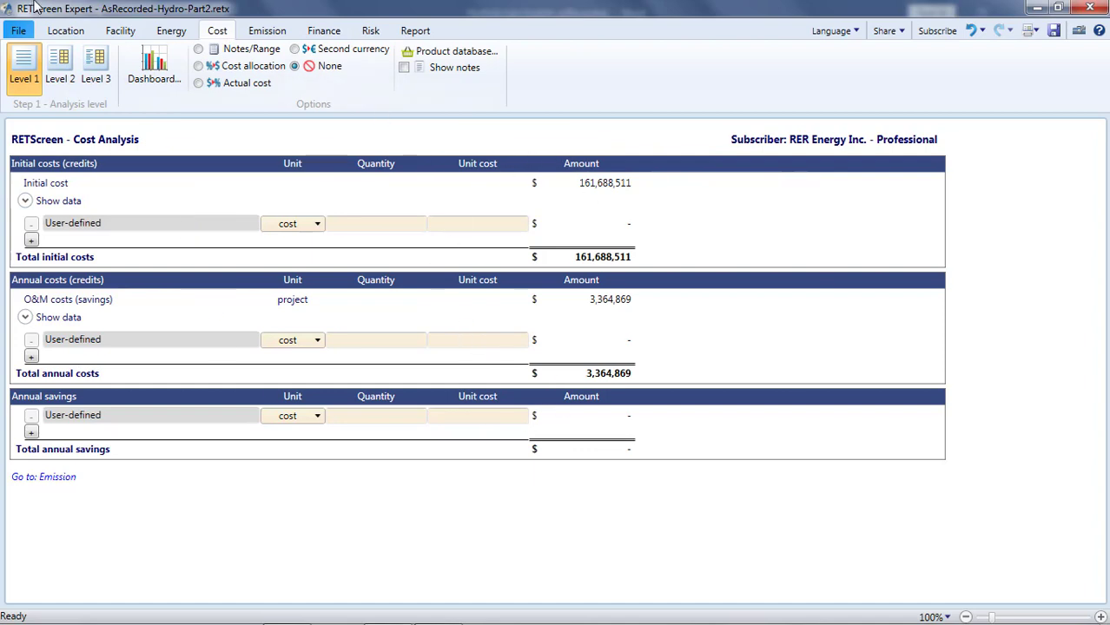
click(18, 31)
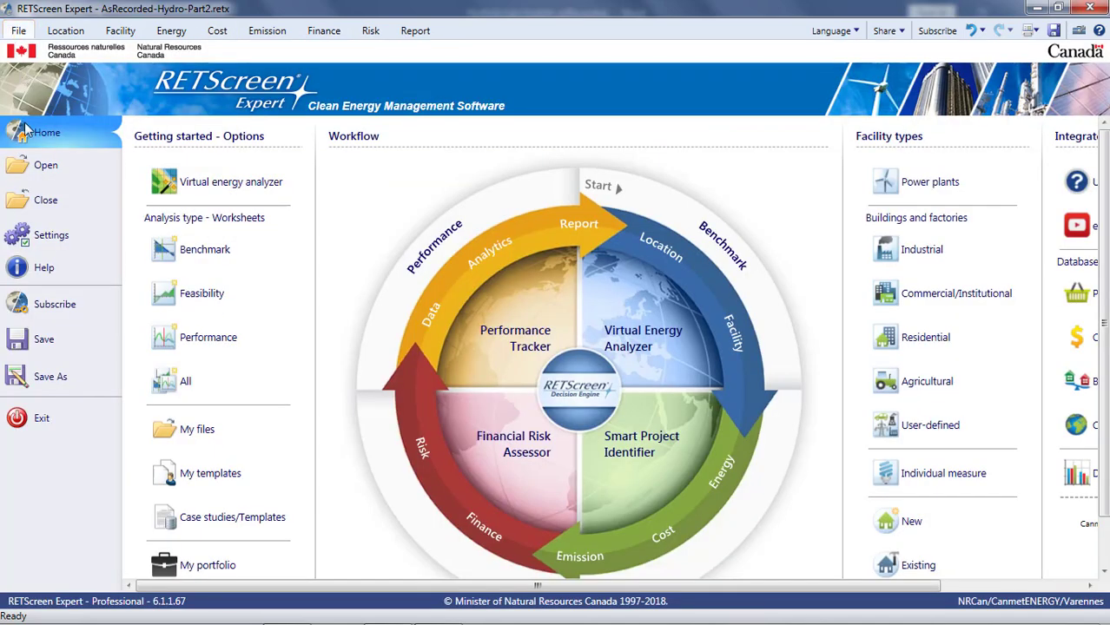